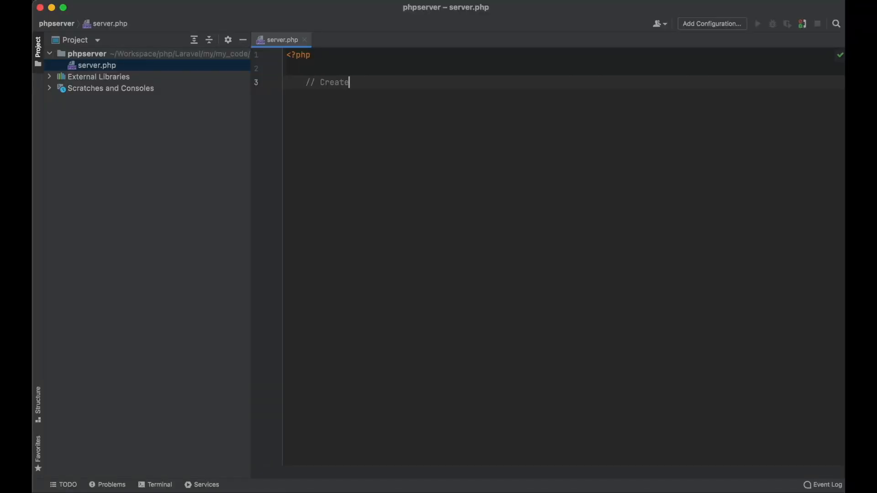
# Write plan comments: simple socket server, get client message, handle 'api:'/'db:', else default response
pyautogui.write('a simple socket server')
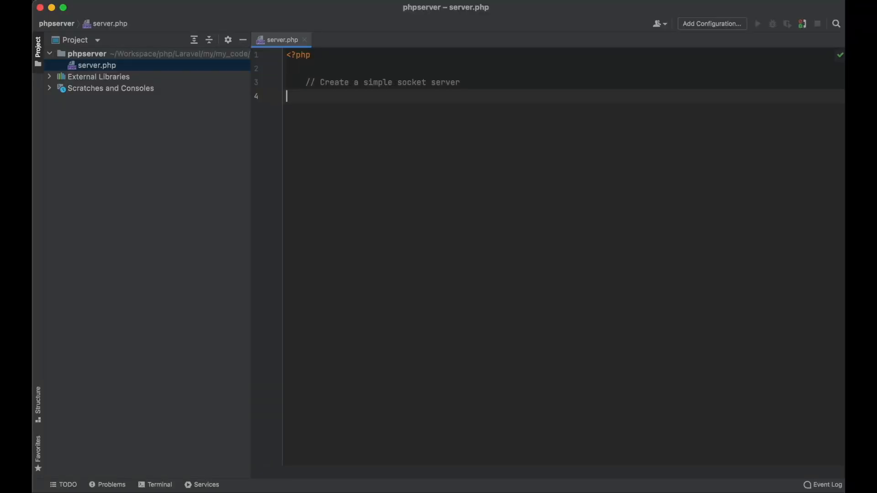
pyautogui.write('// Gets a message fro')
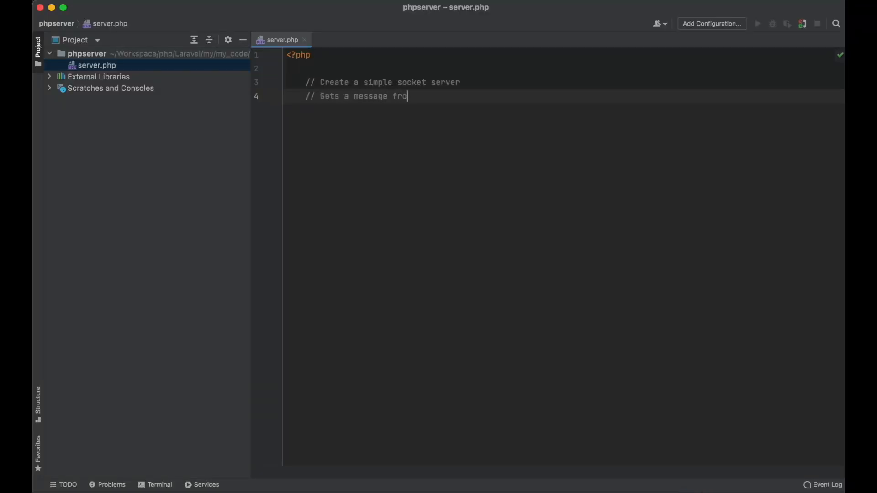
pyautogui.write('m client')
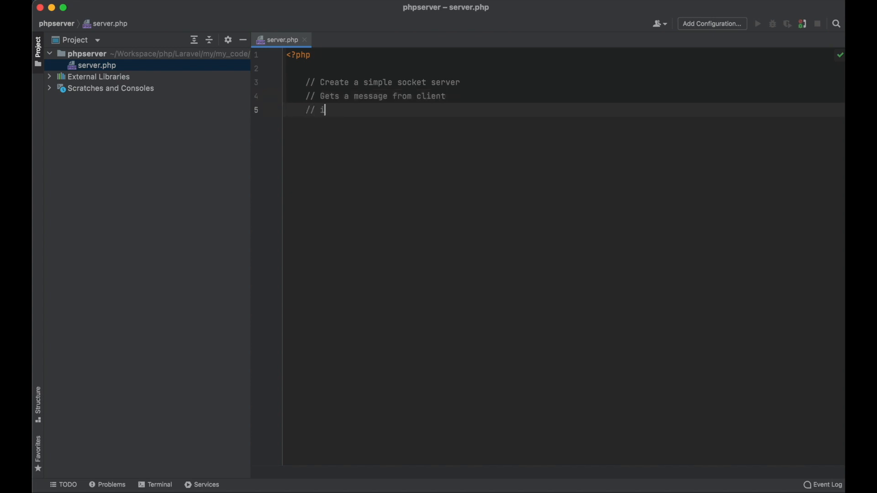
pyautogui.write('f message=')
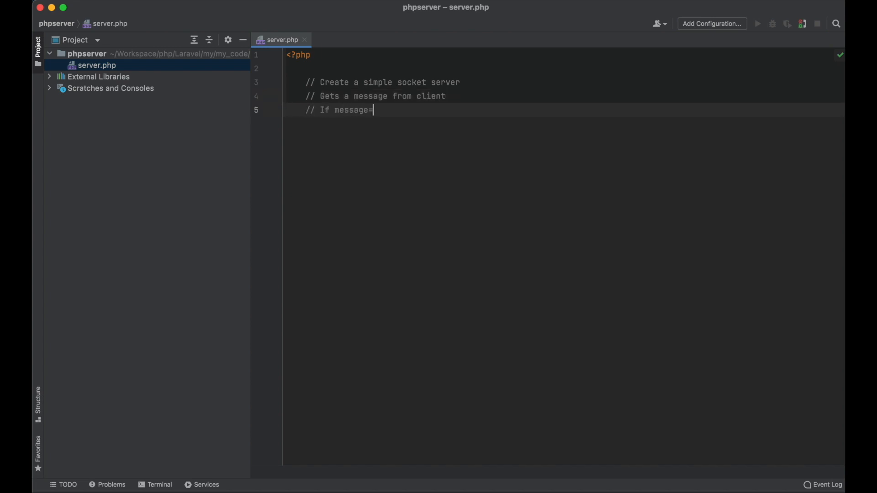
pyautogui.write("='api:'")
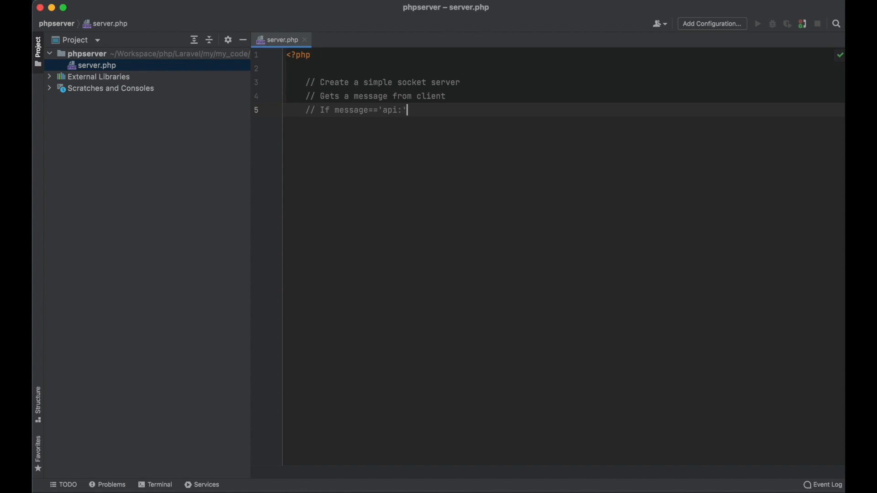
pyautogui.write(', then make API call')
pyautogui.write('// If messag')
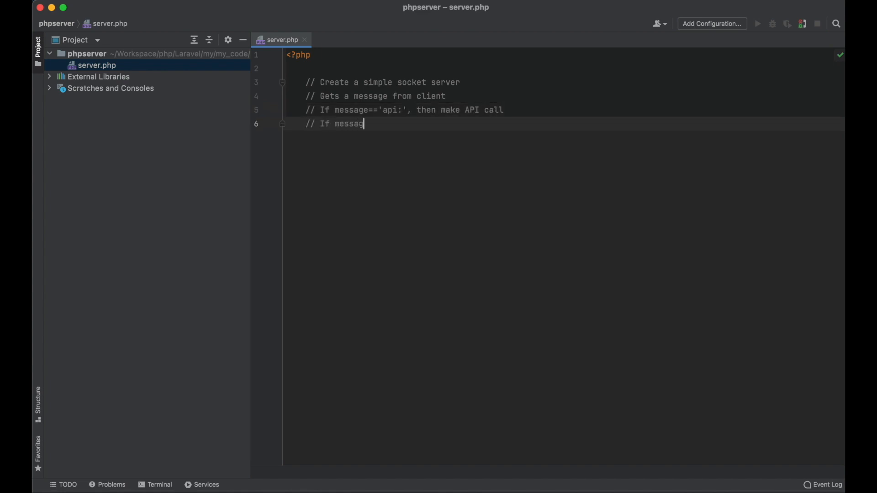
pyautogui.write("e=='db:', query the database")
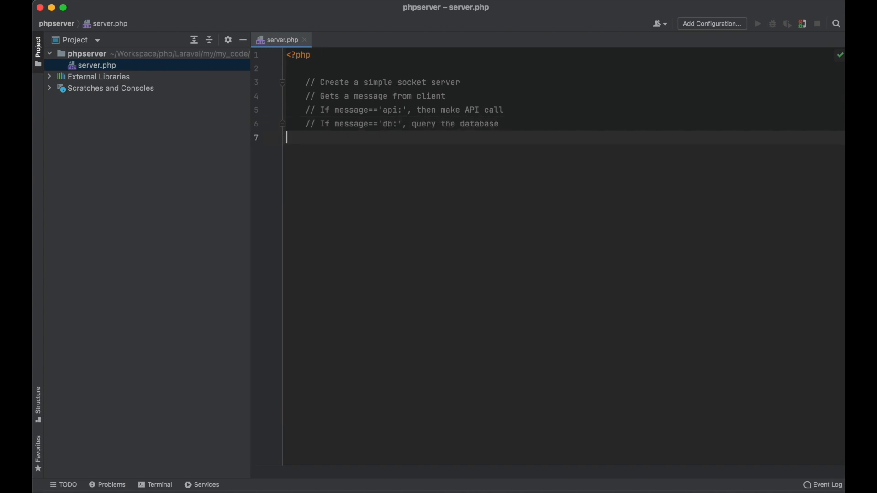
pyautogui.write('// Else,')
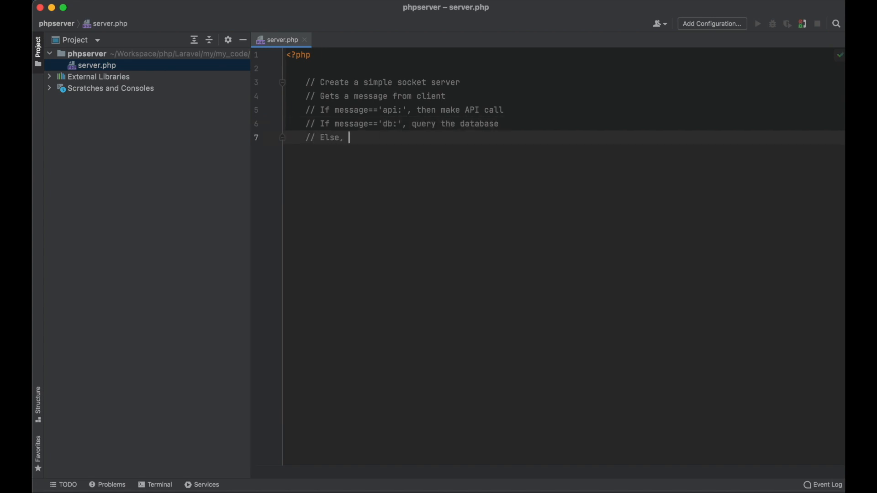
pyautogui.write('display default')
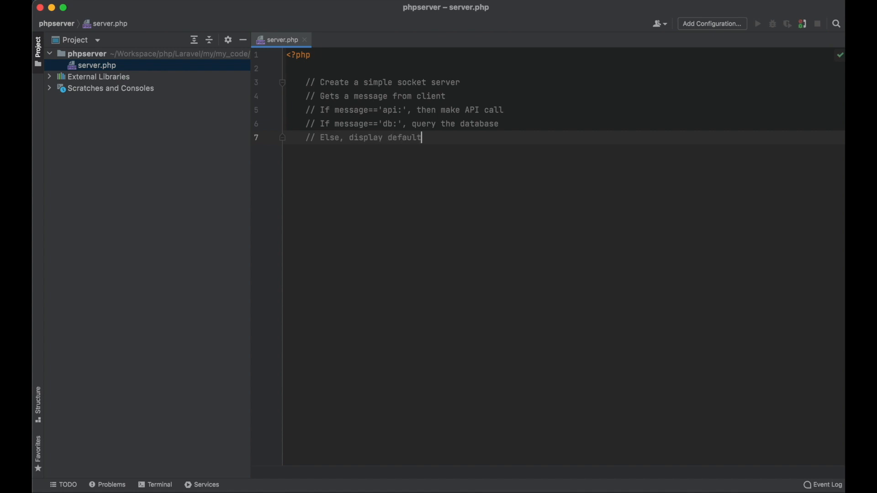
pyautogui.write('response mess')
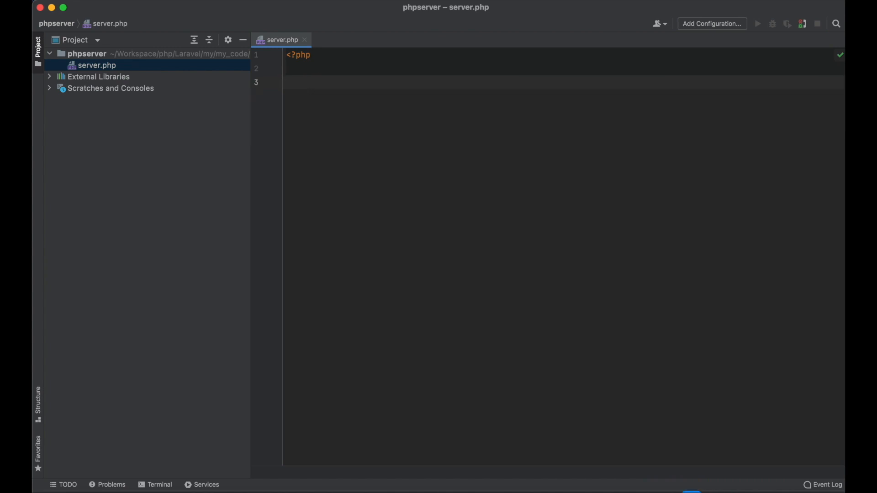
# Set $address 127.0.0.1 and $port 1234, then create, bind and listen on socket $sock
pyautogui.write("$address = '127.")
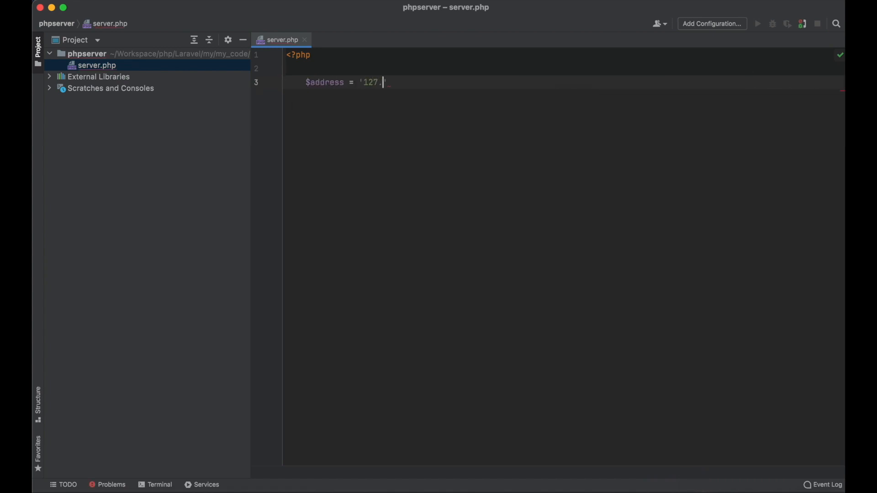
pyautogui.write("0.0.1';")
pyautogui.write('$sock')
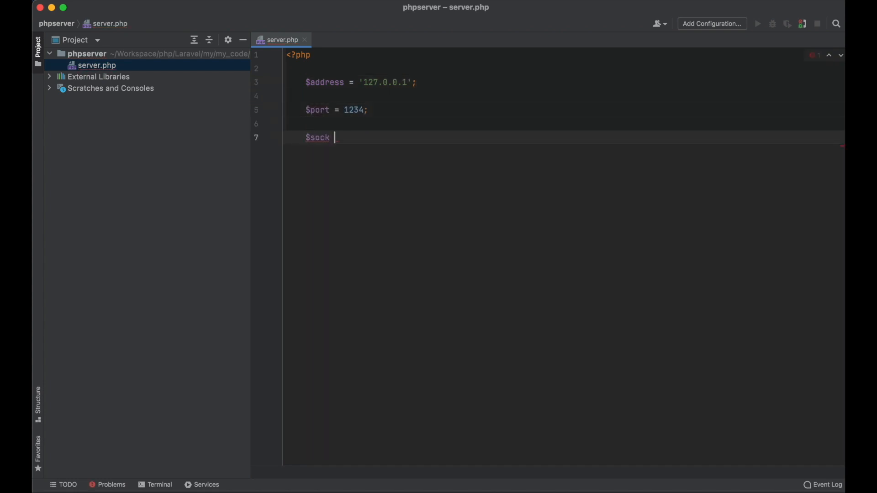
pyautogui.write('= socket_c')
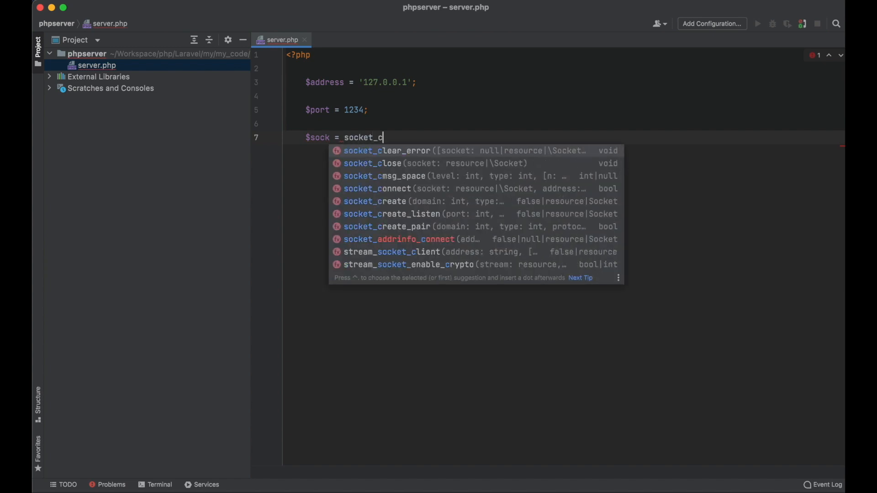
pyautogui.click(375, 201)
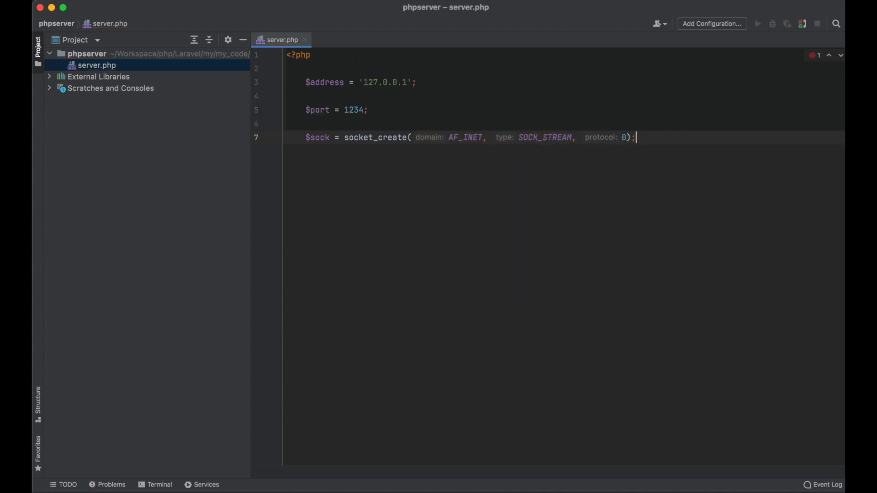
pyautogui.write('socket_bind($sock,')
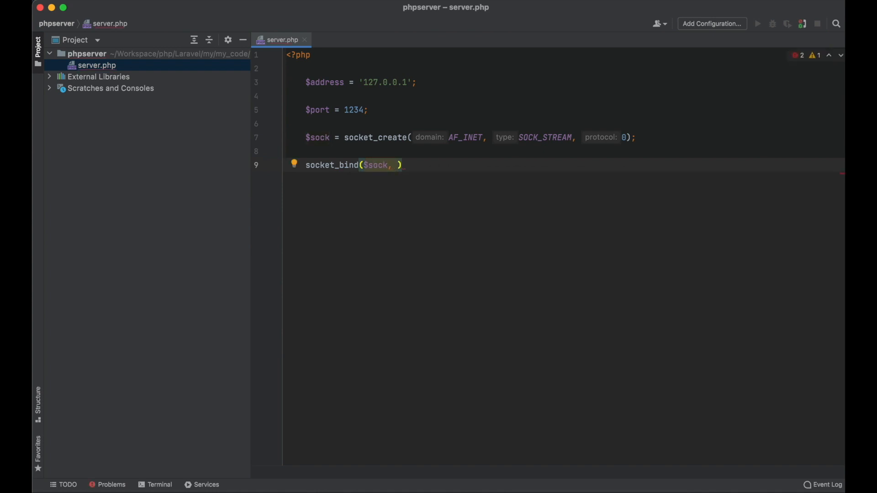
pyautogui.write('$address, $port);')
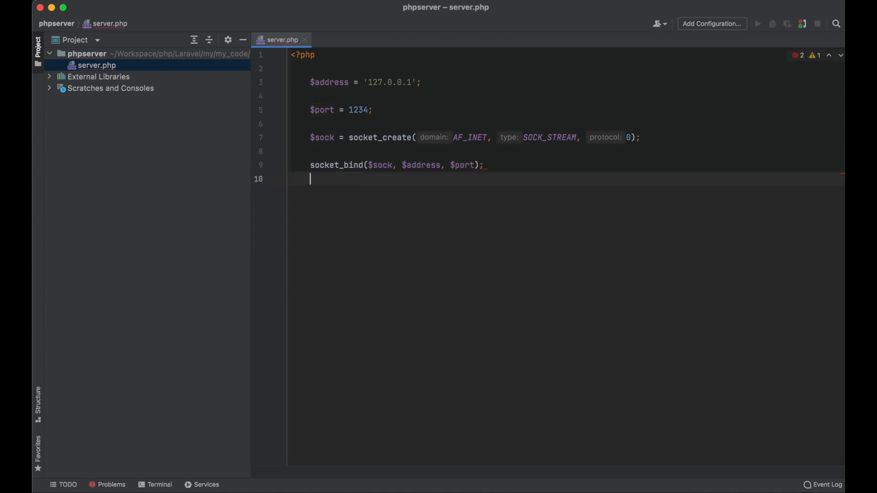
pyautogui.write('socket_listen()')
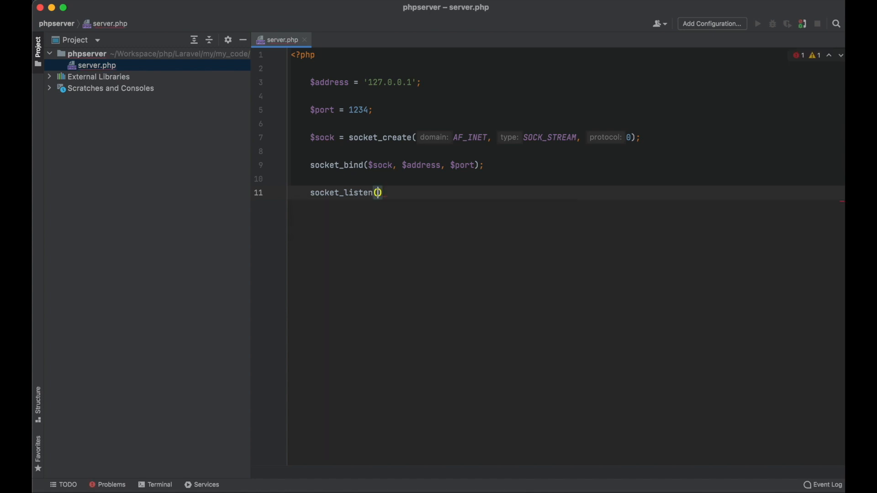
pyautogui.write('$sock);')
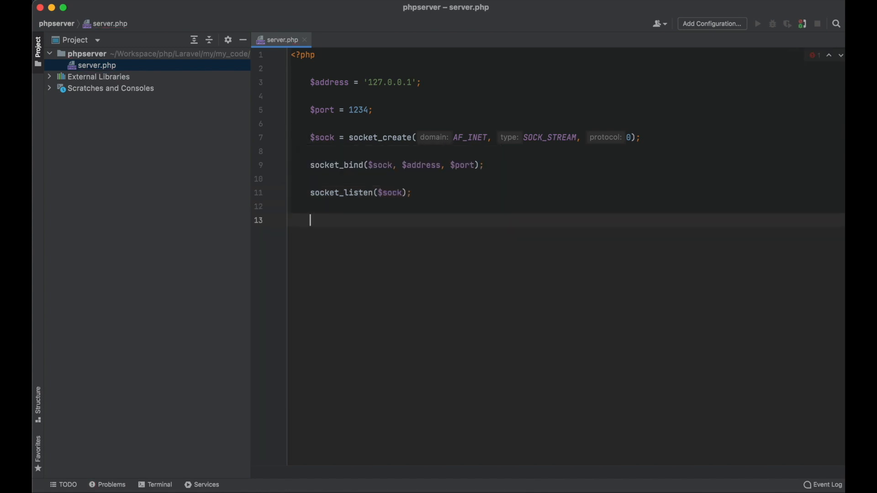
# Add a while(true) loop accepting $client, reading $input (1024000) and echoing "Received message: $input"
pyautogui.write('while(true)')
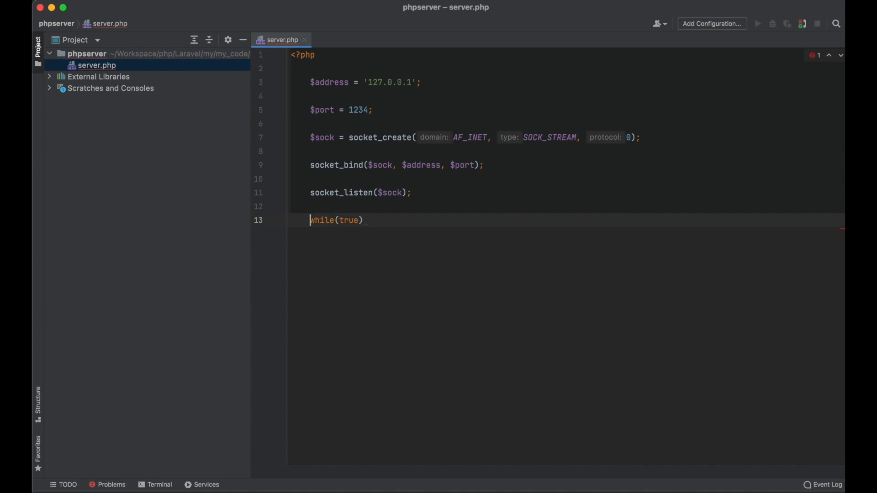
pyautogui.write('{')
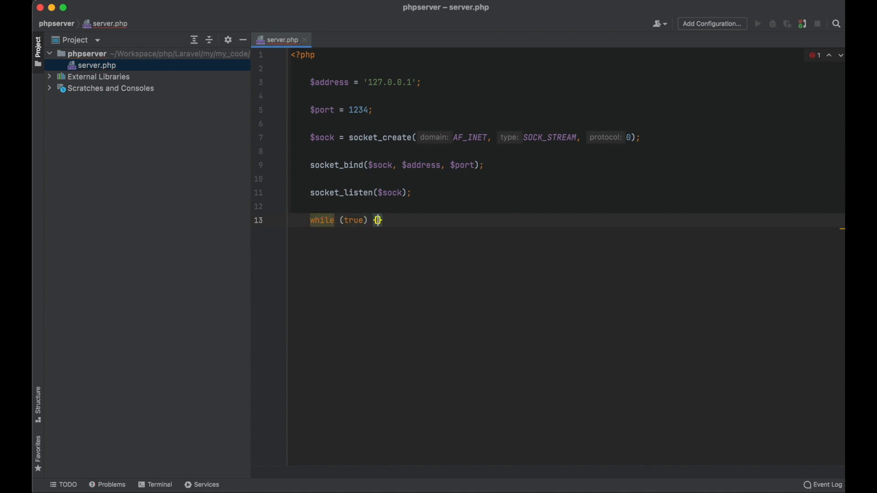
pyautogui.write('$client = soc')
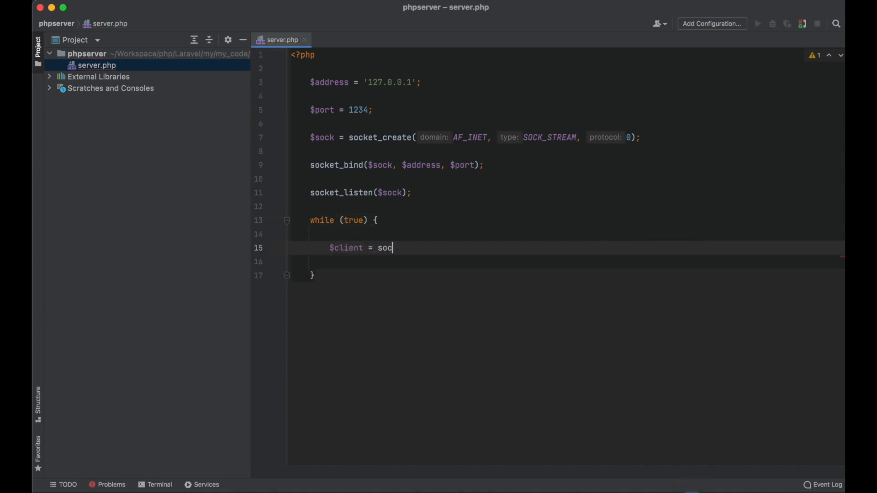
pyautogui.write('ket_accept($sock);')
pyautogui.write('$input =')
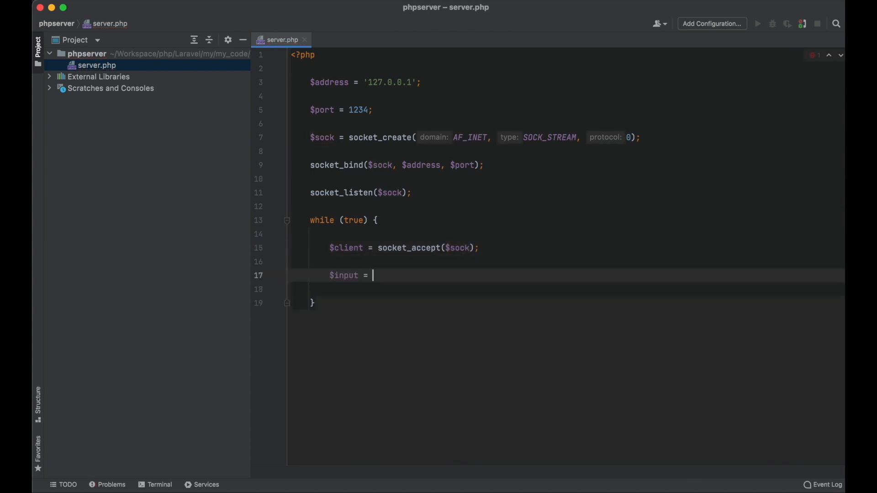
pyautogui.write('socket_read()')
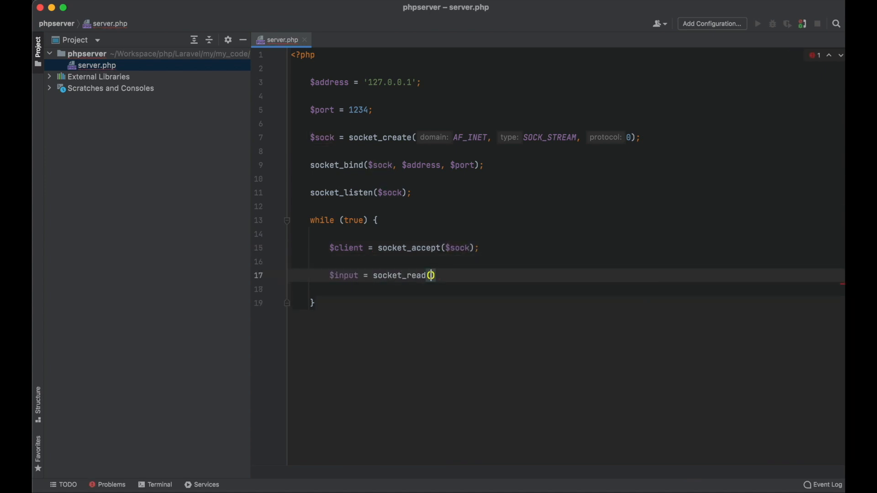
pyautogui.write('$client, 1024000')
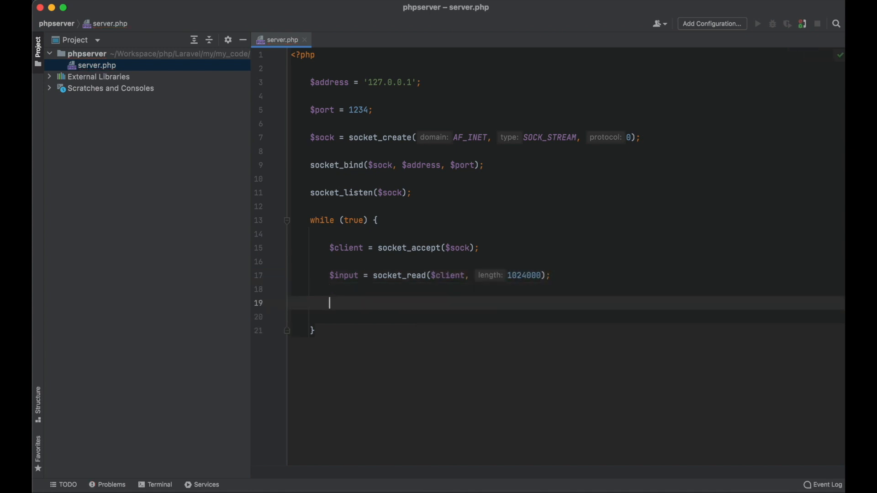
pyautogui.write('echo "')
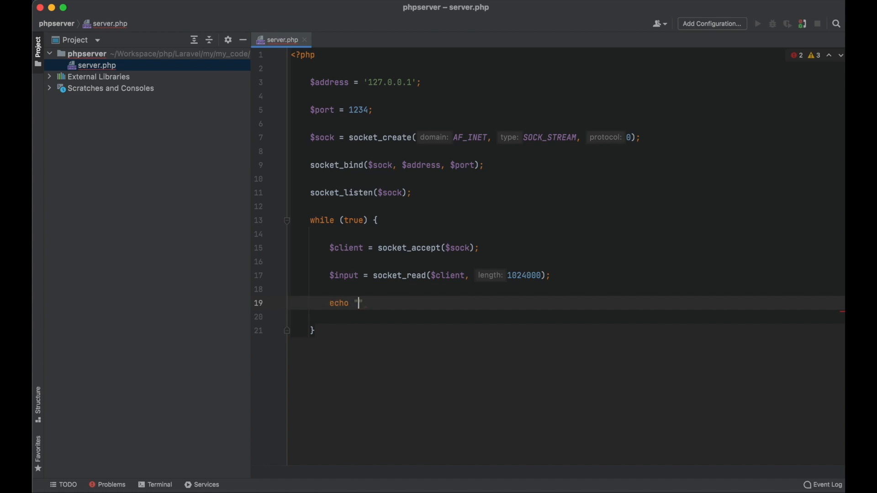
pyautogui.write('Received mes')
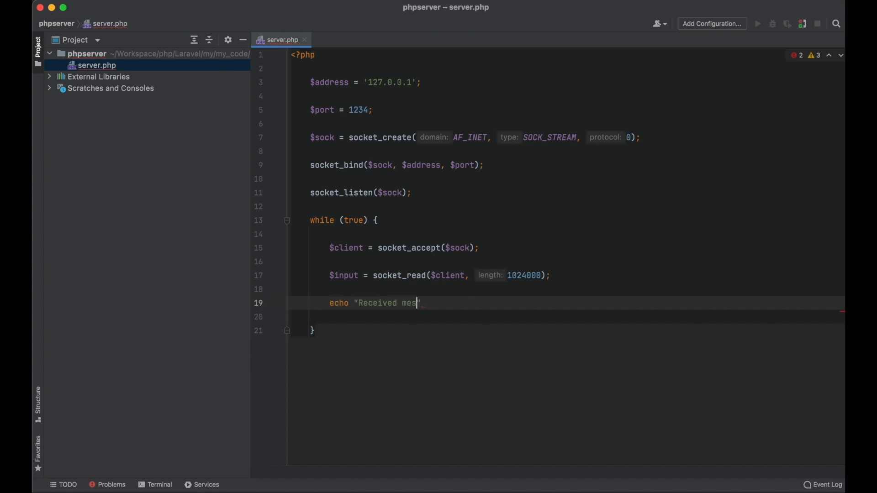
pyautogui.write('sage: $input \\n\\r')
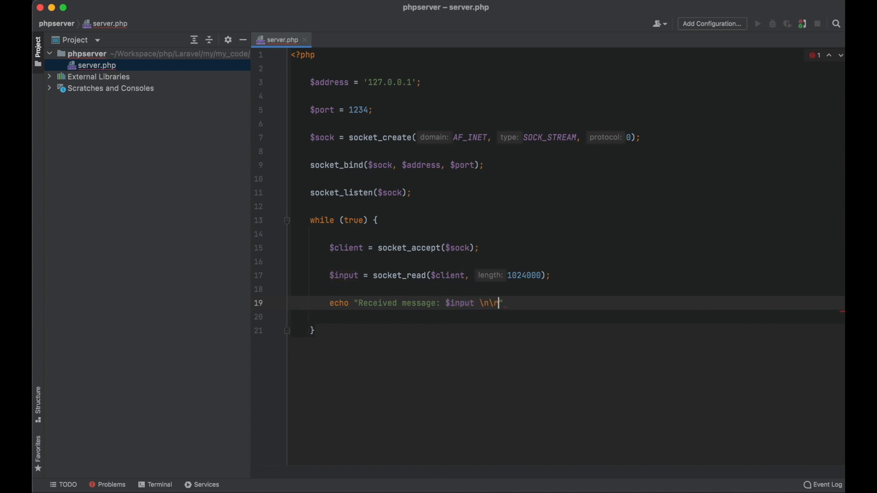
# Branch on $input for 'api:' and 'db:' with comments, else $result = "Hello, client"
pyautogui.write('if ($input')
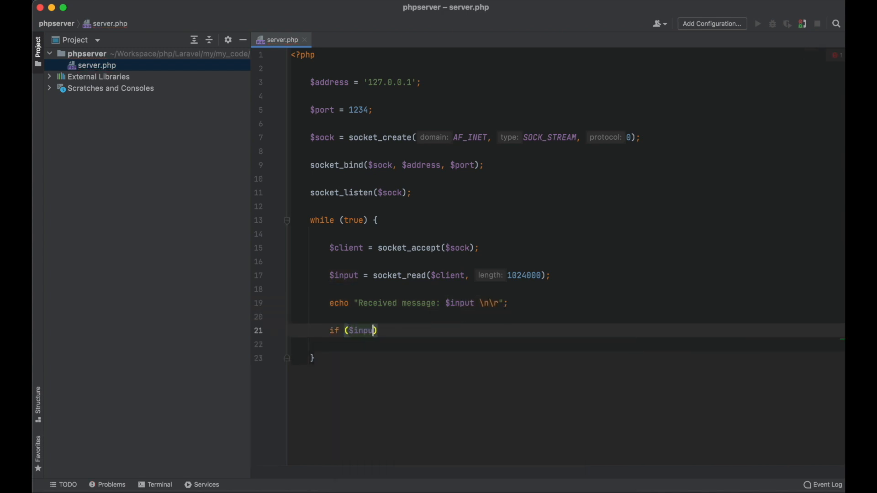
pyautogui.write("=== 'api:')")
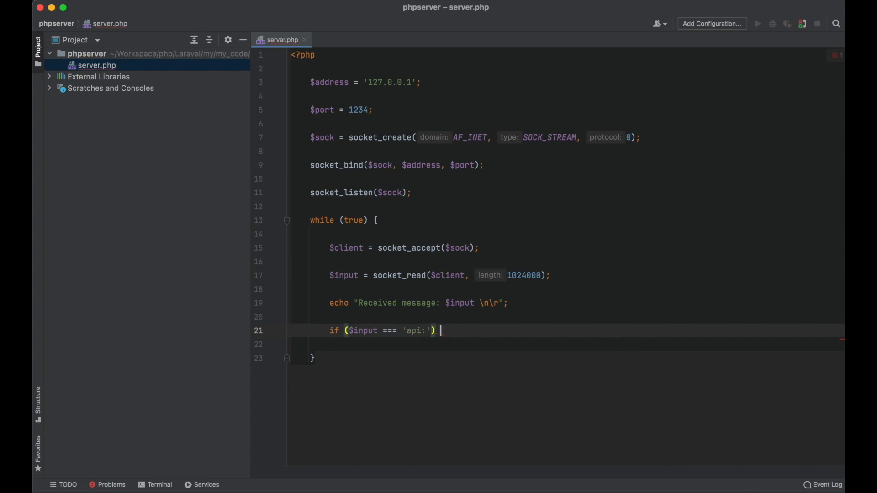
pyautogui.write('{')
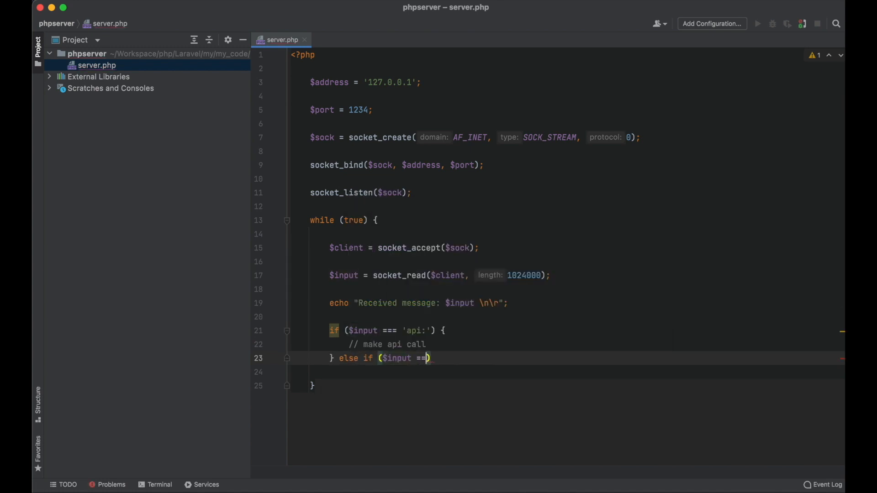
pyautogui.write("= 'db:') {")
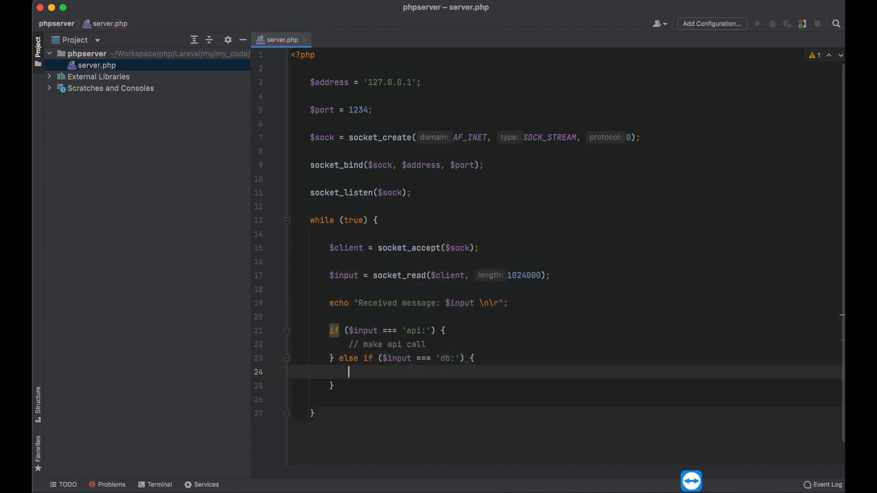
pyautogui.write('// query database')
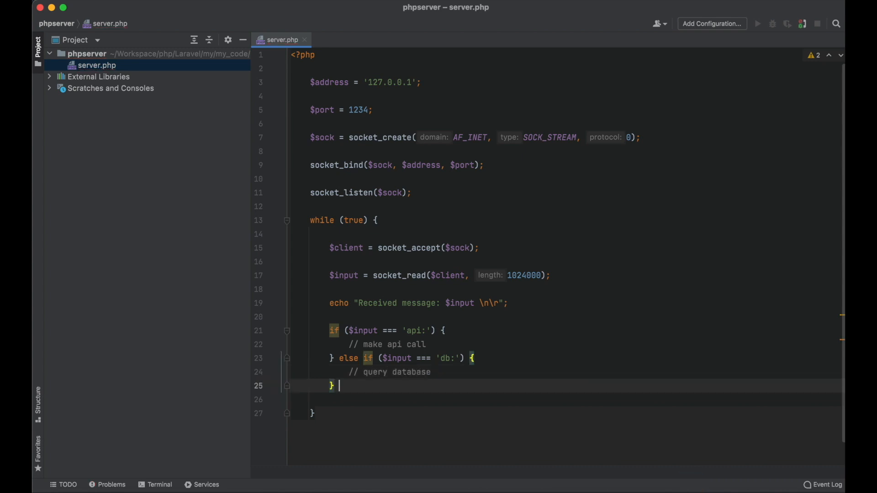
pyautogui.write('else {')
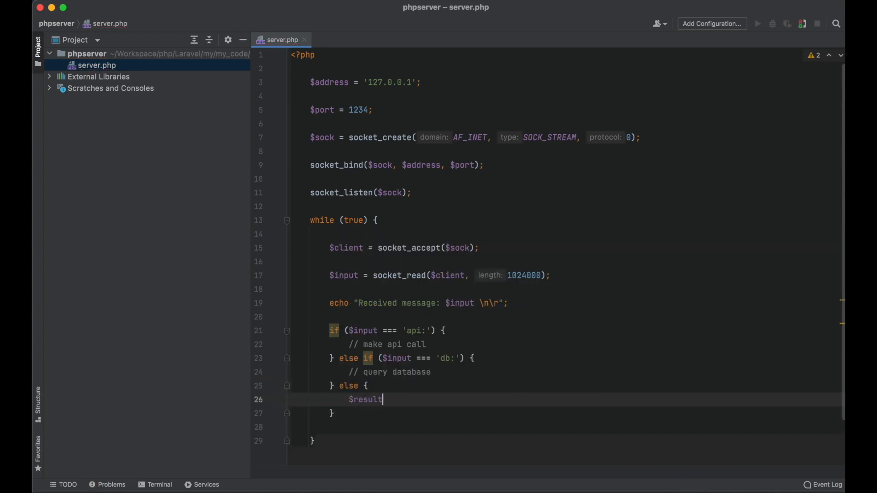
pyautogui.write('=')
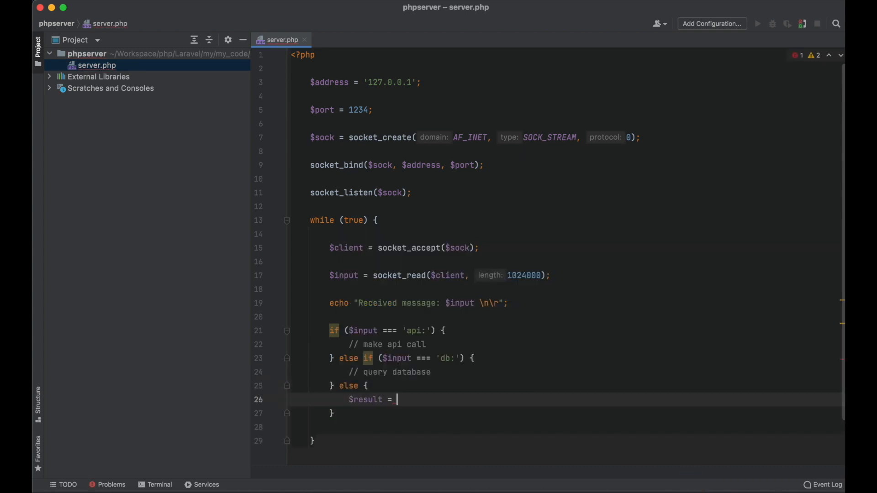
pyautogui.write('"Hello, client";')
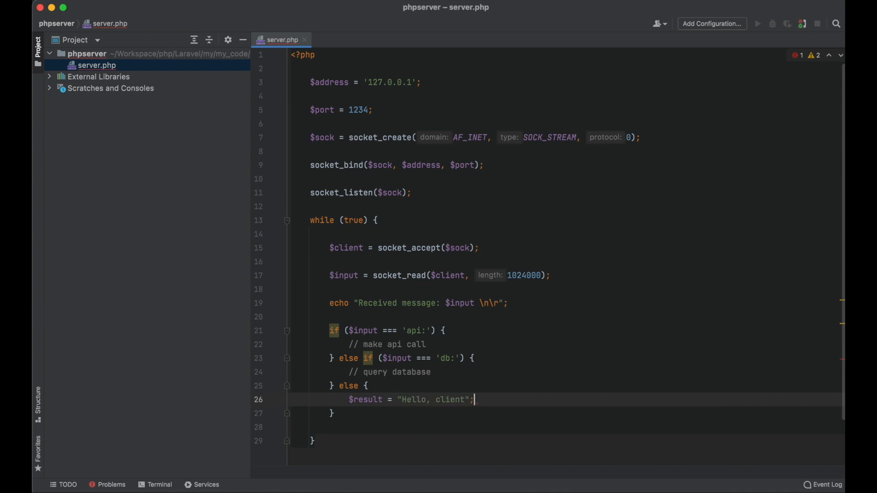
# Build $response "Received $input, result: $result" and socket_write it to $client with strlen
pyautogui.write('$')
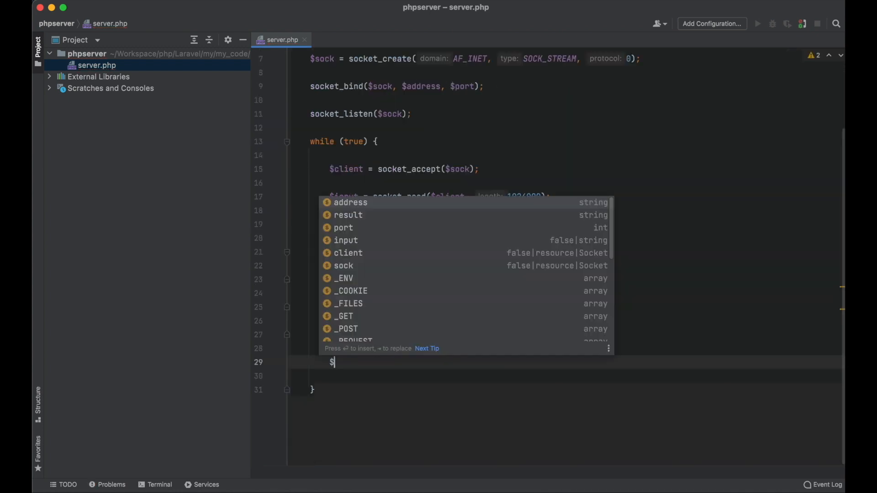
pyautogui.write('response = "Received "')
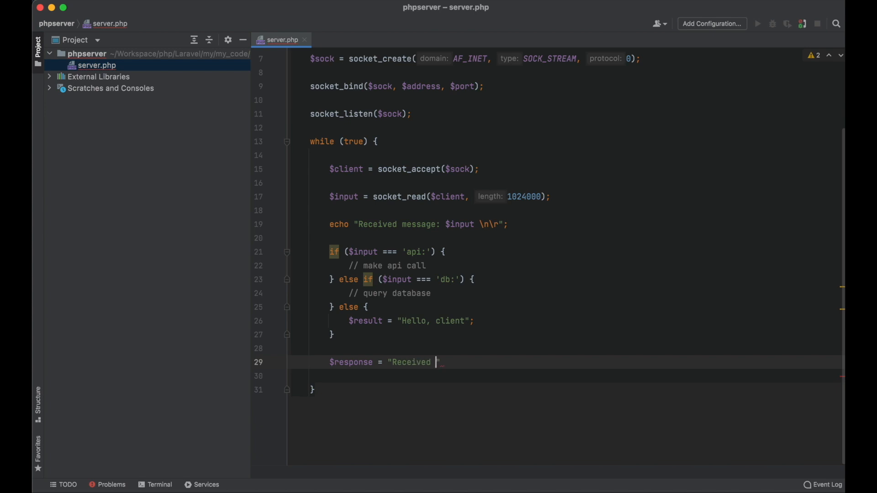
pyautogui.write('$input, r')
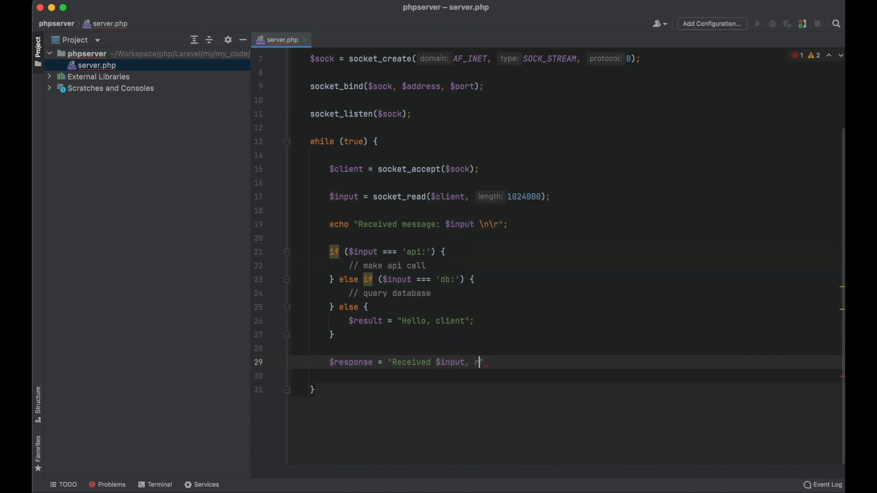
pyautogui.write('esult: $result";')
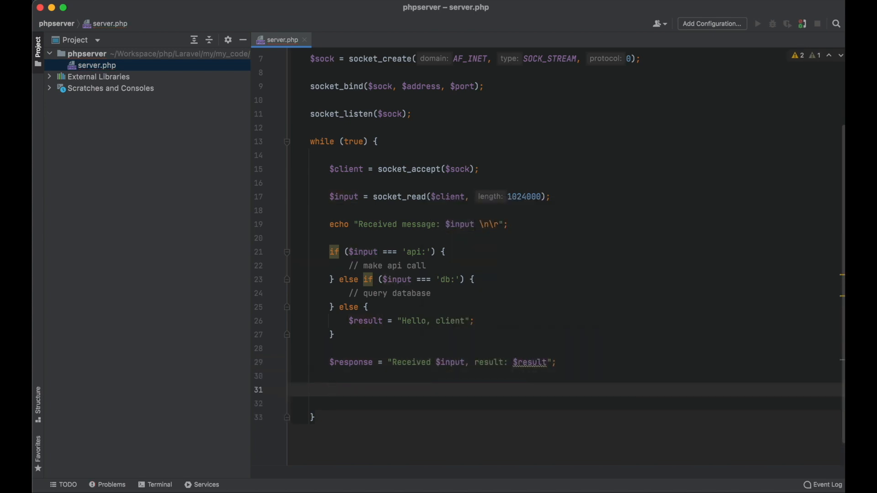
pyautogui.write('socket_write($client,$response, )')
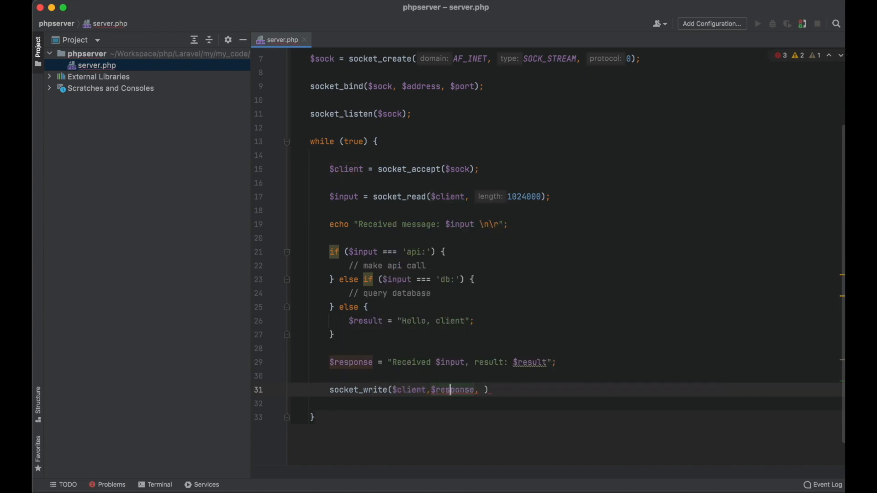
pyautogui.write('strlen')
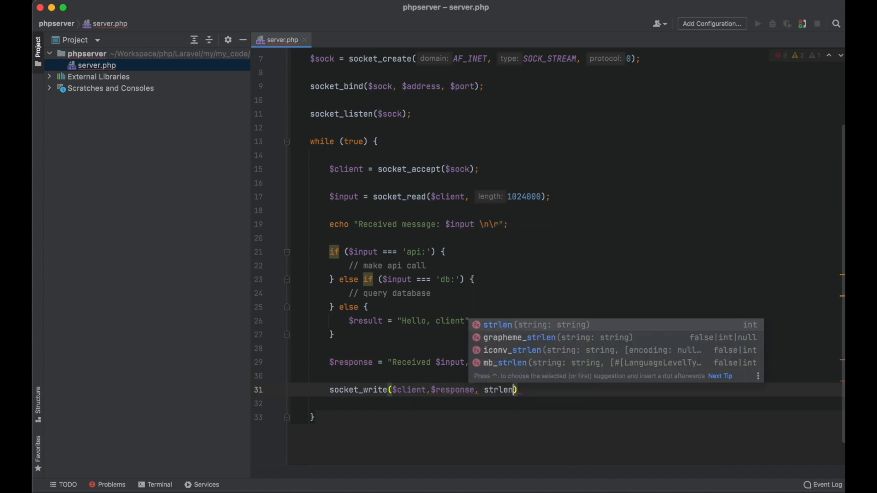
pyautogui.write('$response')
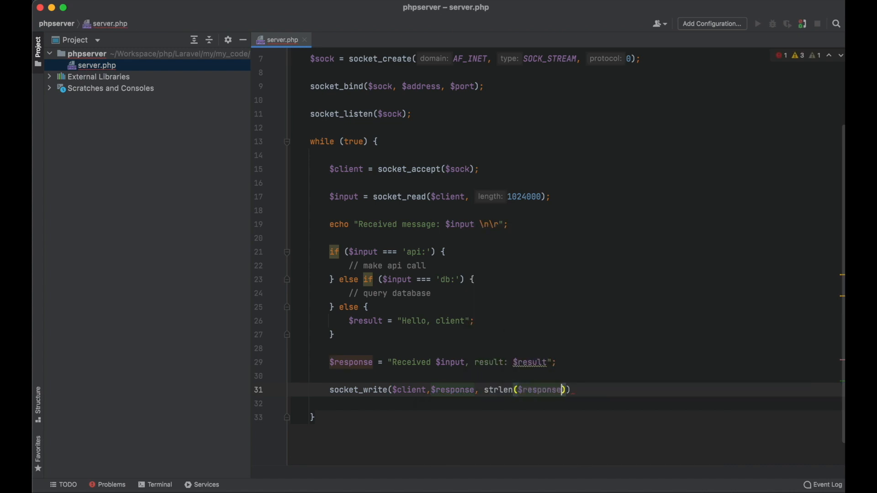
pyautogui.write('socket_close($client);')
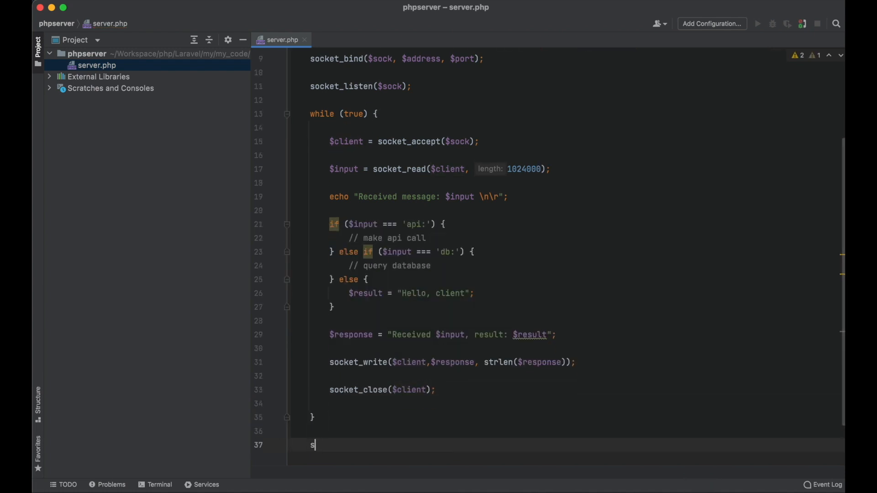
# Close $client and $sock, and assign $result from get_from_api() and get_from_db() in branches
pyautogui.write('ocket_close($sock);')
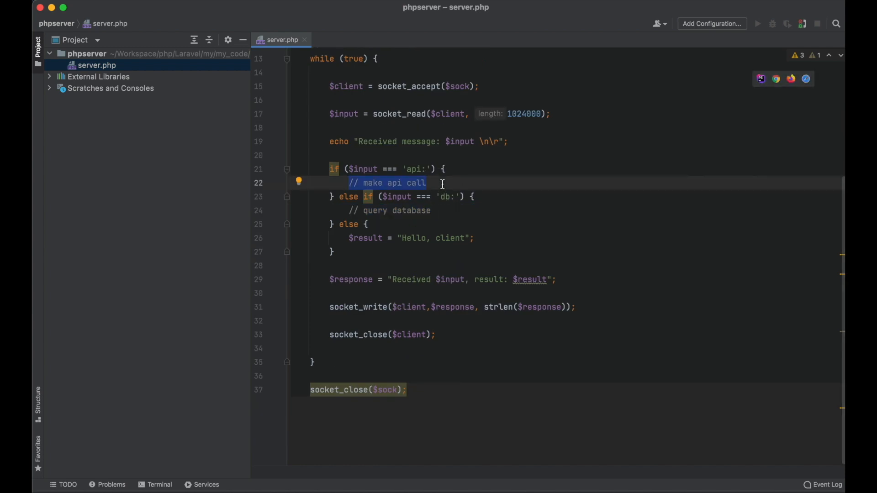
pyautogui.write('$result = get_from_api();')
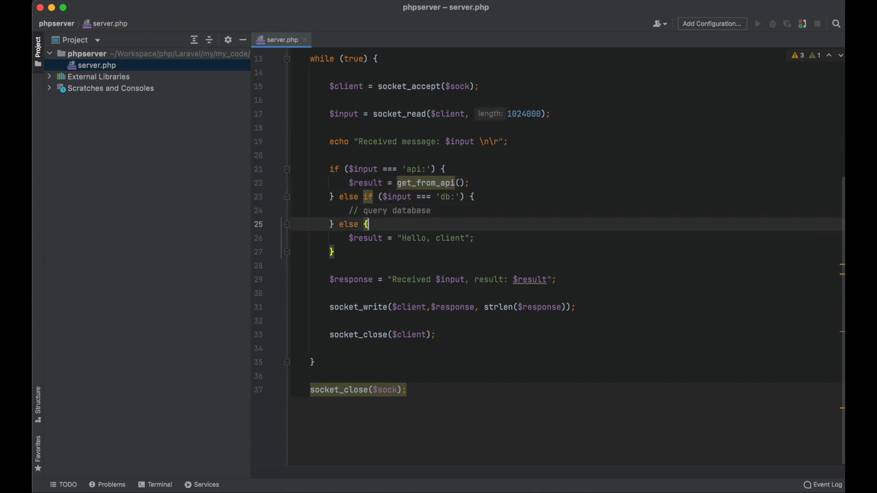
pyautogui.write('$result = get_from_db();')
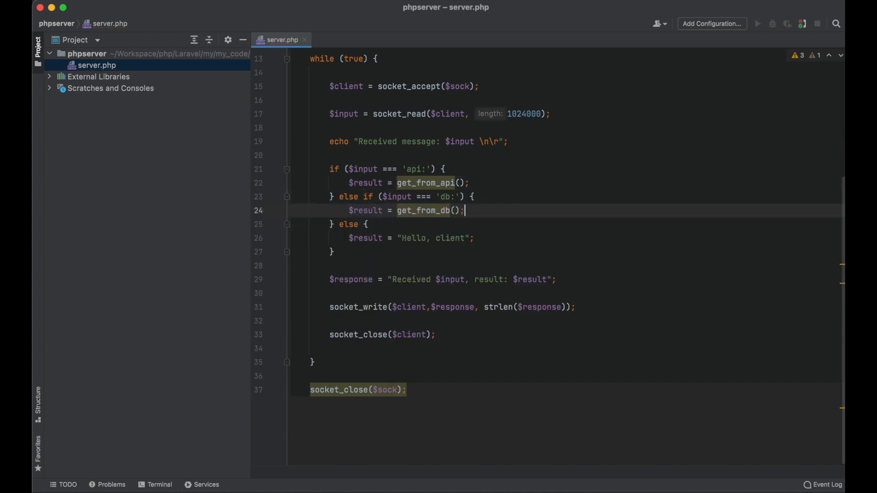
pyautogui.write('fu')
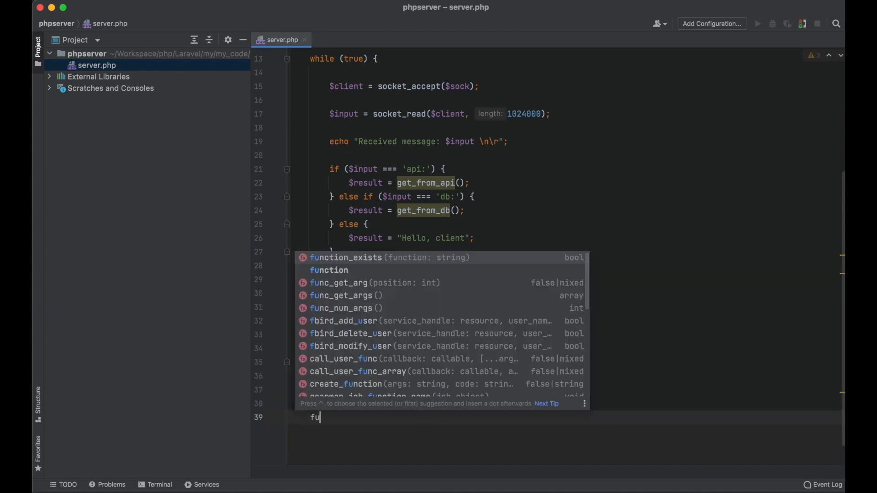
pyautogui.write('nction get_from_api() {')
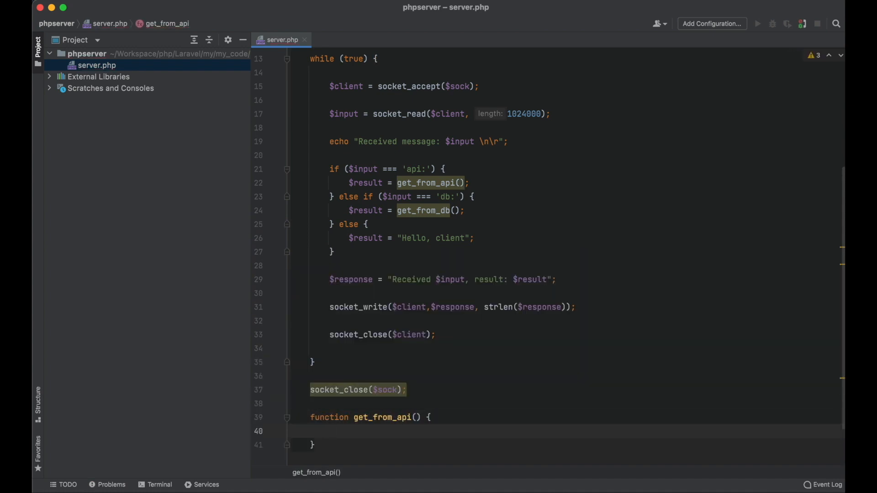
pyautogui.write('return')
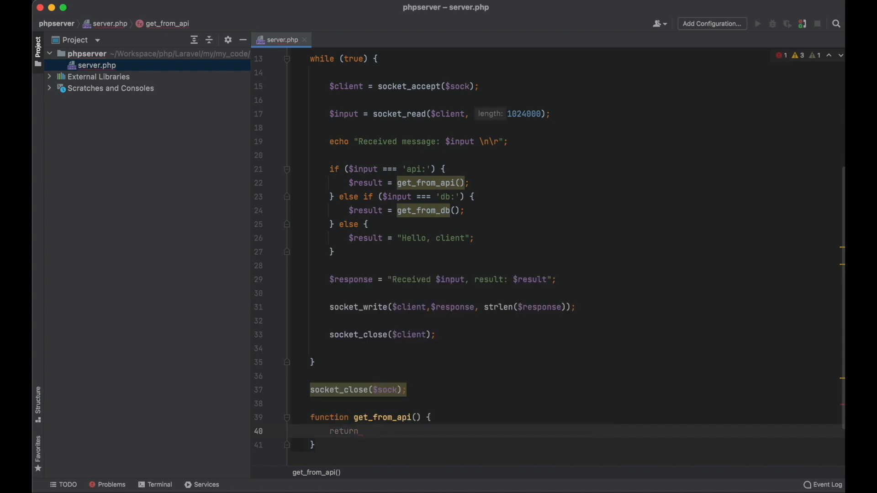
pyautogui.write('file_get_contents("h')
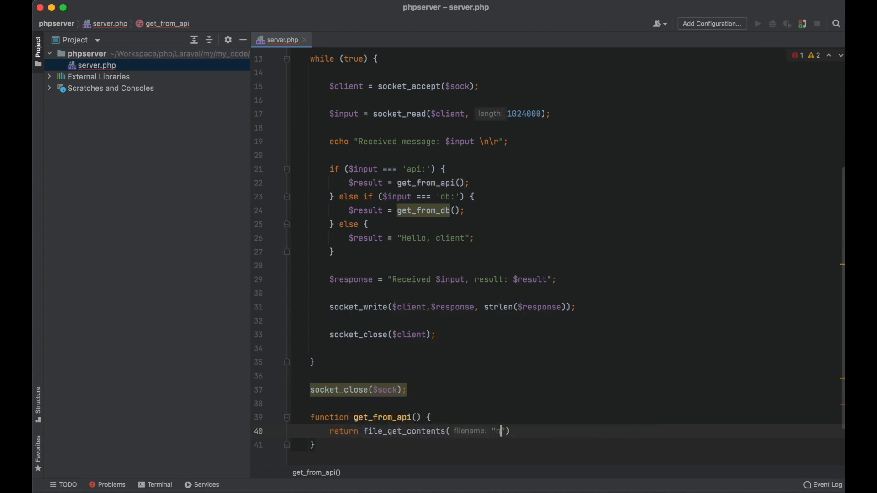
pyautogui.write('ttp://host.docker.i')
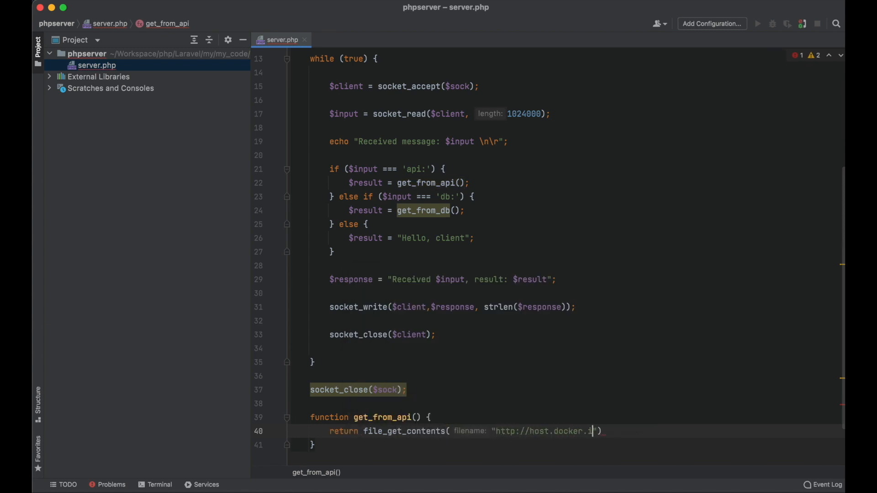
pyautogui.write('nternal')
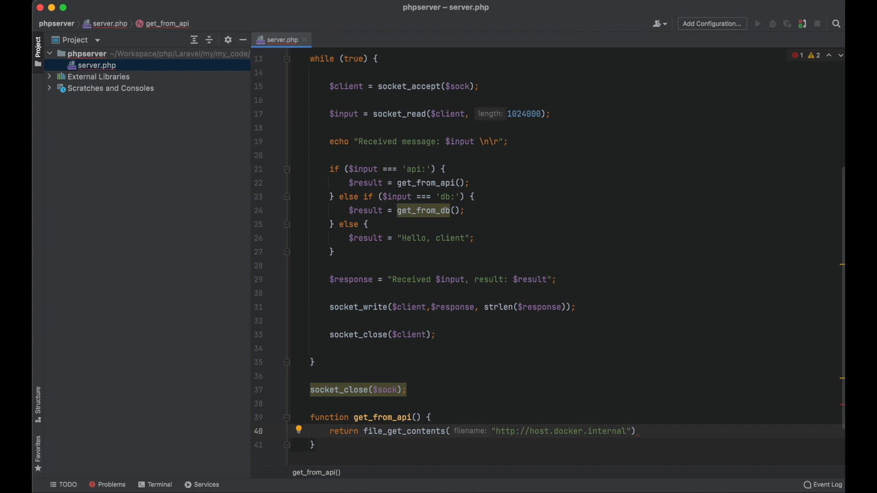
pyautogui.write(':9058/api.php')
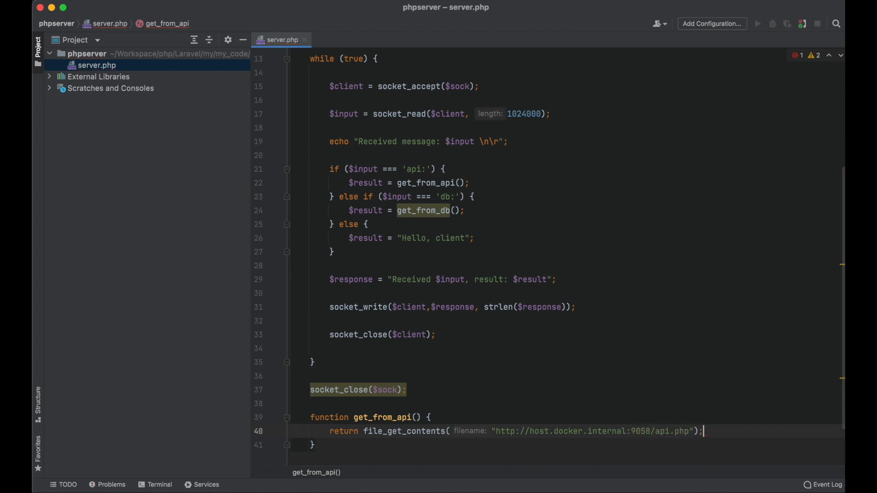
pyautogui.write('function get_from_db')
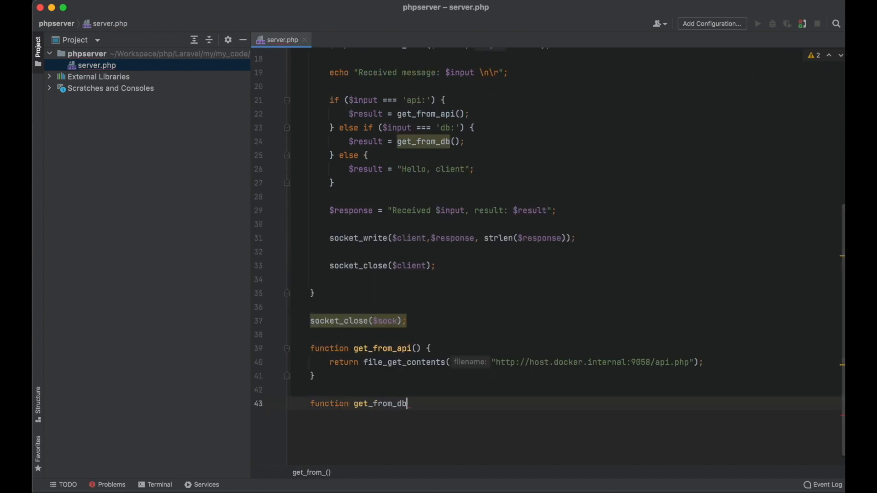
# Declare get_from_db() with db_server/testapp MySQL settings and a try/catch PDO connection
pyautogui.write('()')
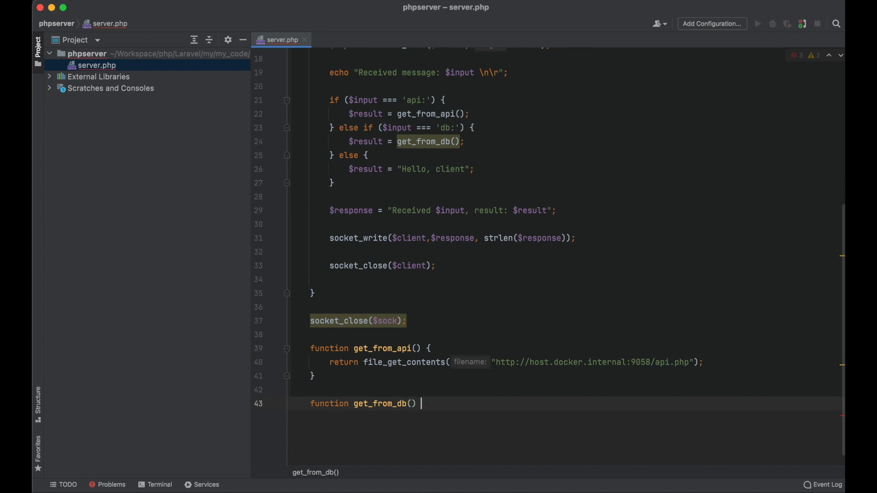
pyautogui.write('{')
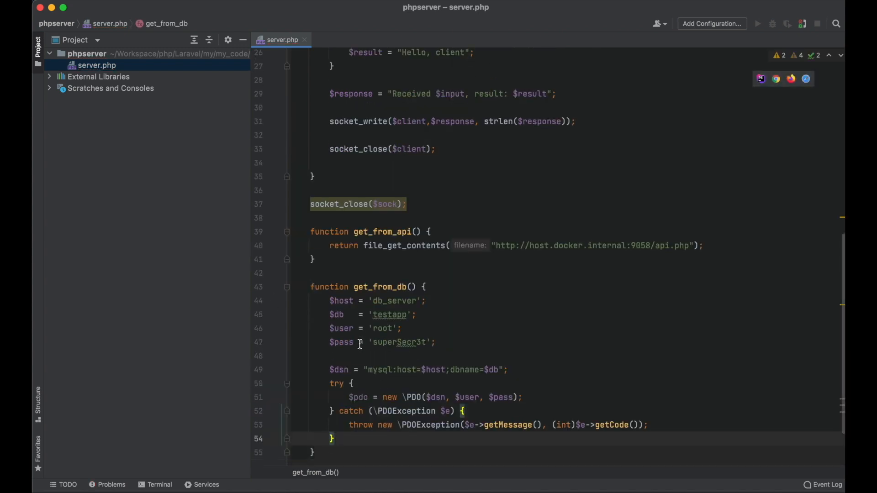
pyautogui.doubleClick(394, 238)
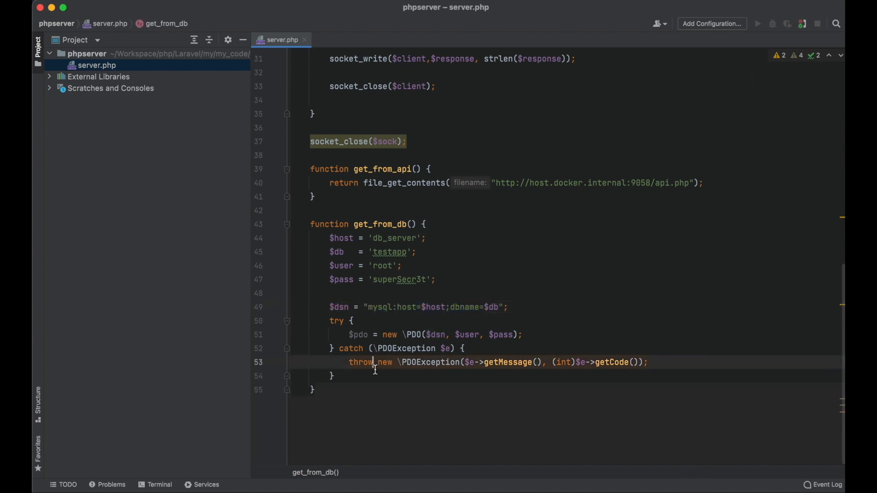
# Run "select count(id), sleep(5) from users", fetch all rows, and return $result[0]['count(id)']
pyautogui.write('$stml')
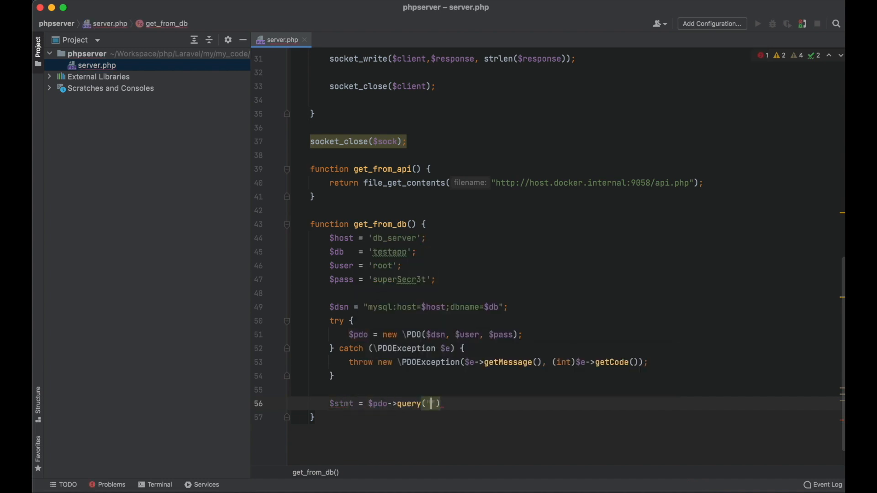
pyautogui.write('select coun')
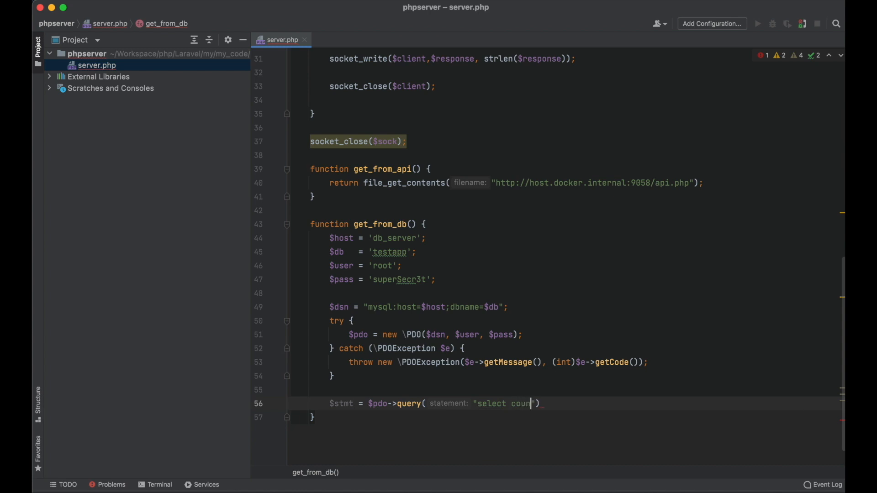
pyautogui.write('(id), s')
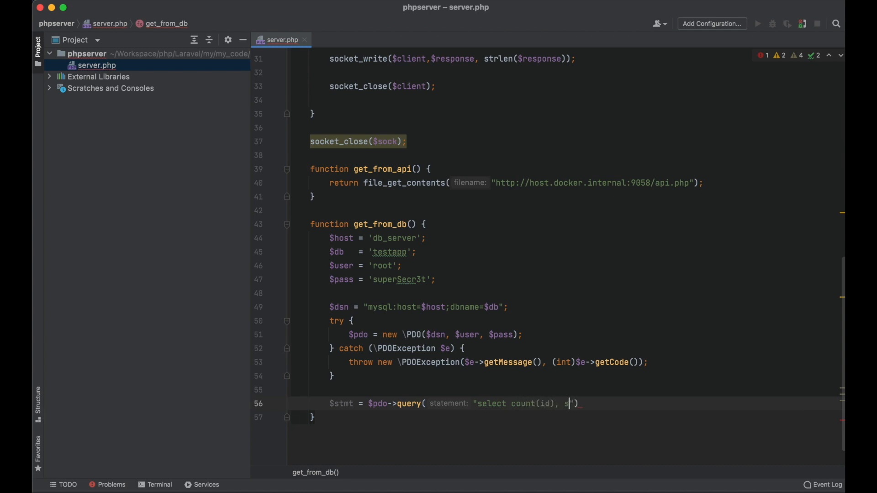
pyautogui.write('leep(5) from users')
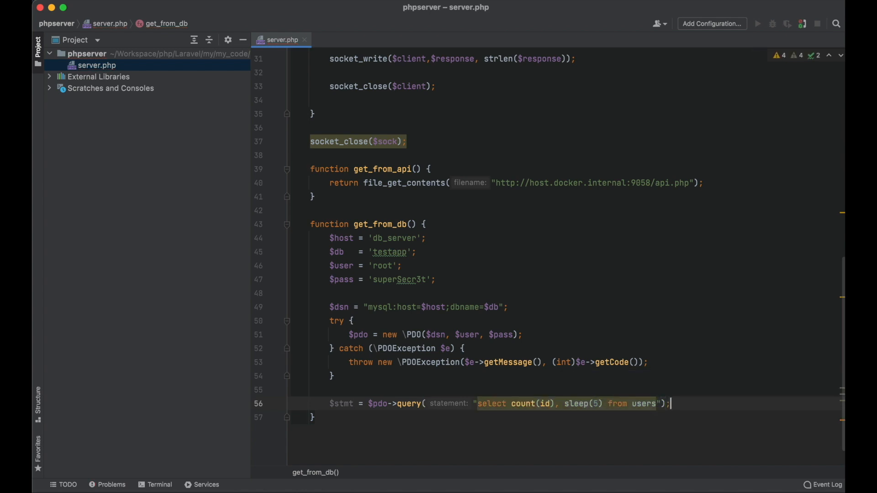
pyautogui.write('$result = $stmt->fetchAll();')
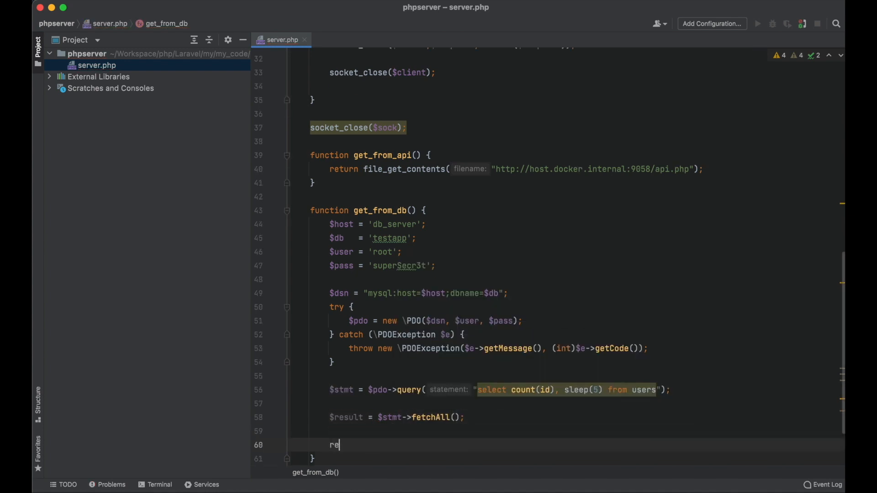
pyautogui.write("turn $result[0]['count(id)'];")
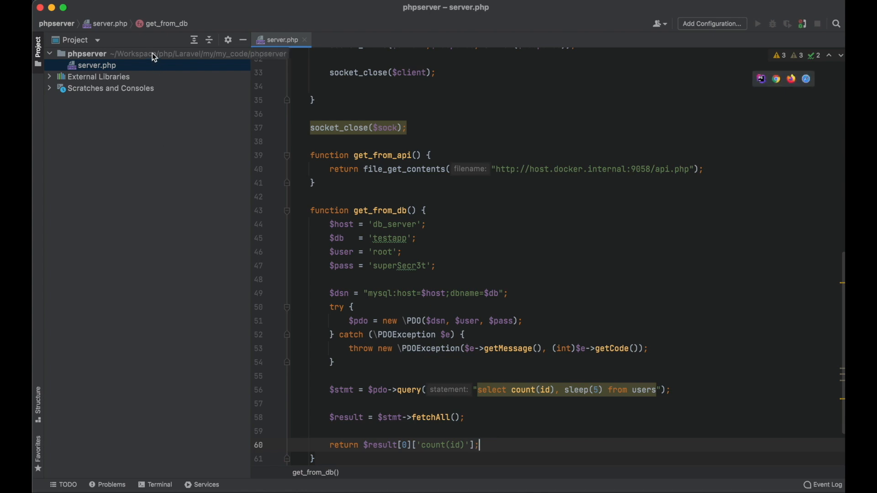
# Add a new PHP file named 'client' to the phpserver project folder
pyautogui.rightClick(86, 53)
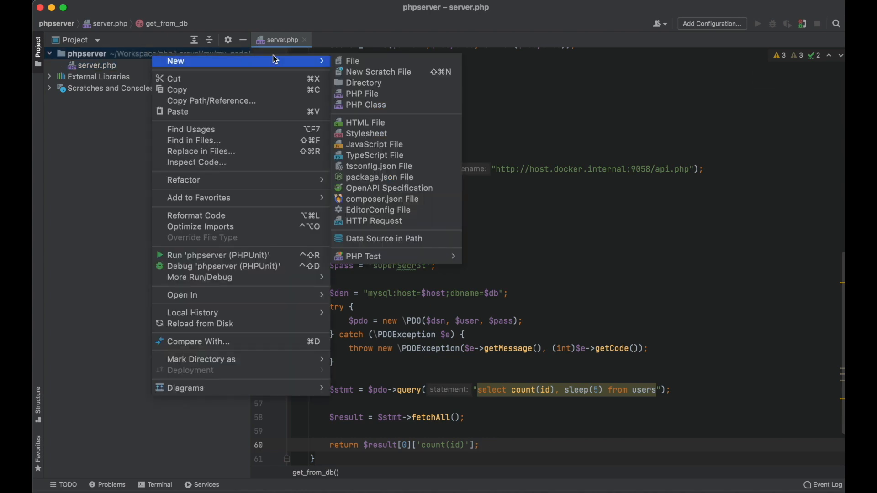
pyautogui.click(362, 93)
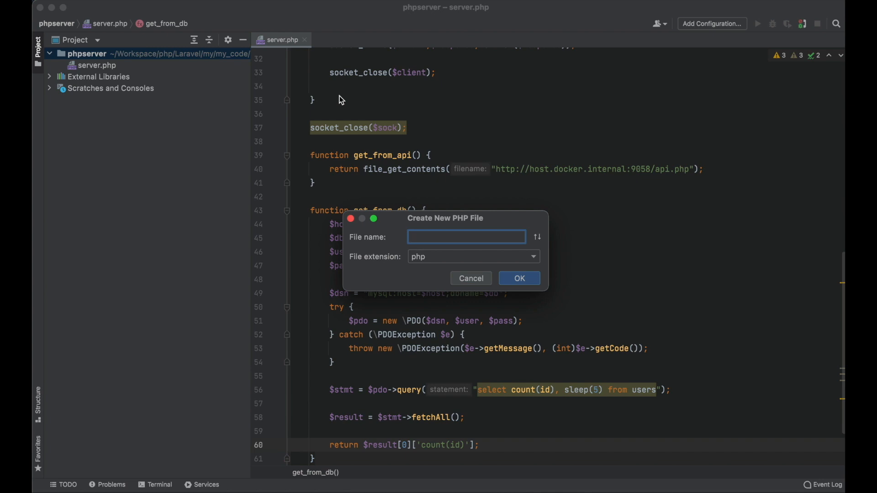
pyautogui.write('client')
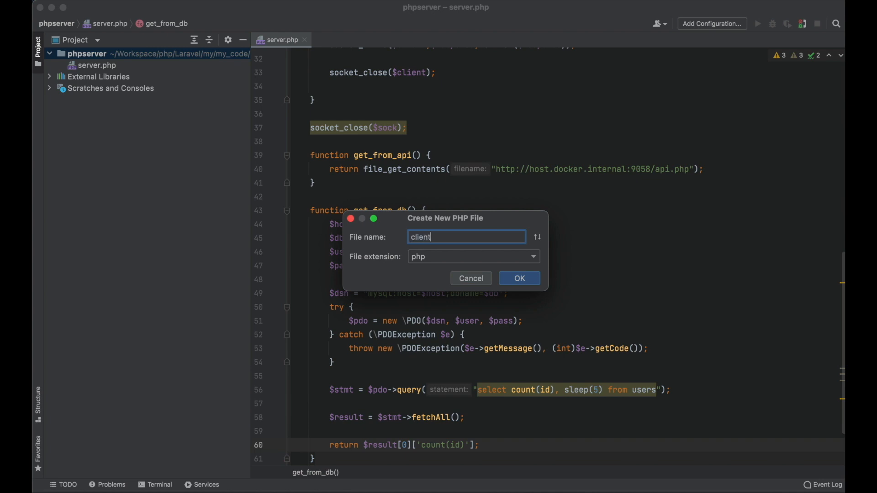
pyautogui.click(519, 278)
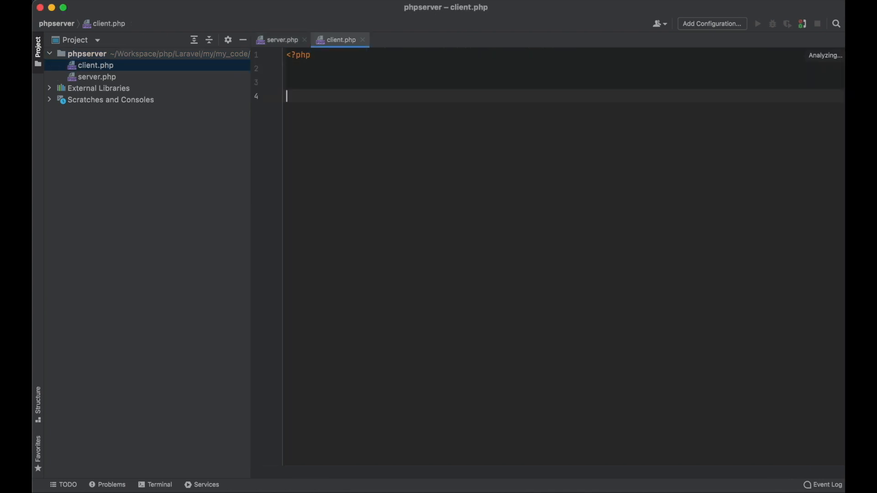
# Define $host '127.0.0.1' and $port 1234, and open $sock with fsockopen
pyautogui.write("$host = '123")
pyautogui.write('$sock = f')
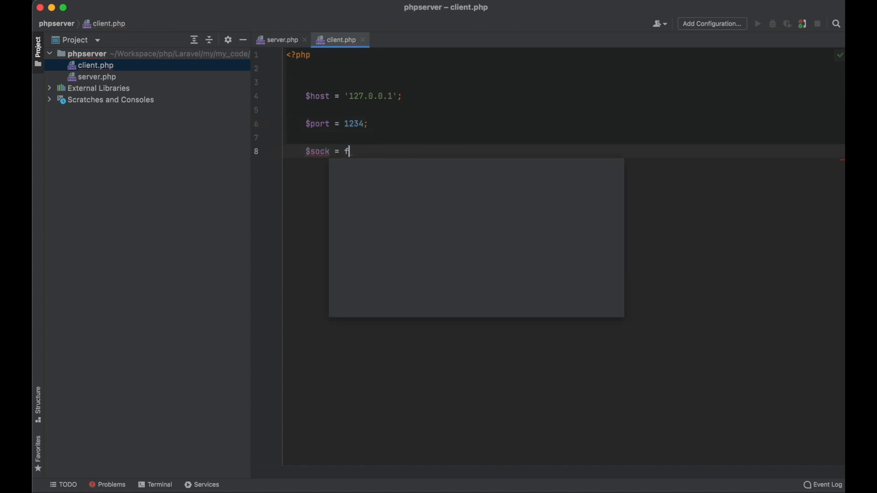
pyautogui.write('sockopen($host, $p')
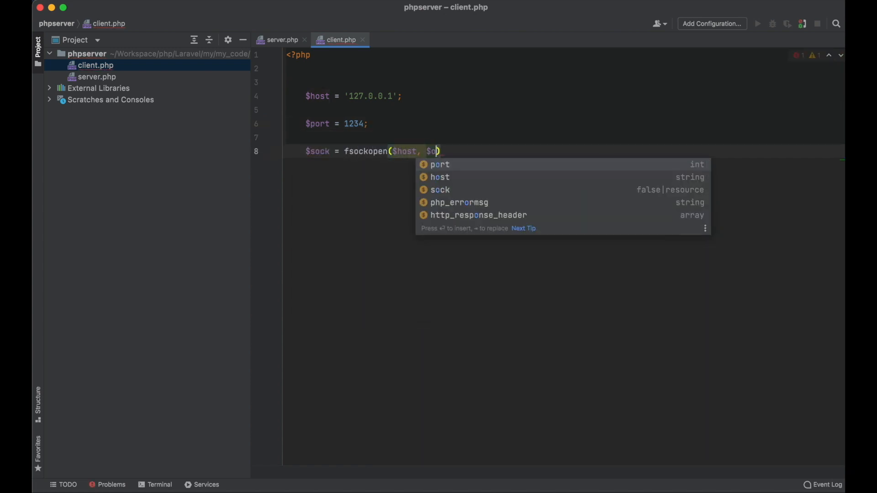
pyautogui.write('ort, $errorcode, $errormessage, 30')
pyautogui.write('if (')
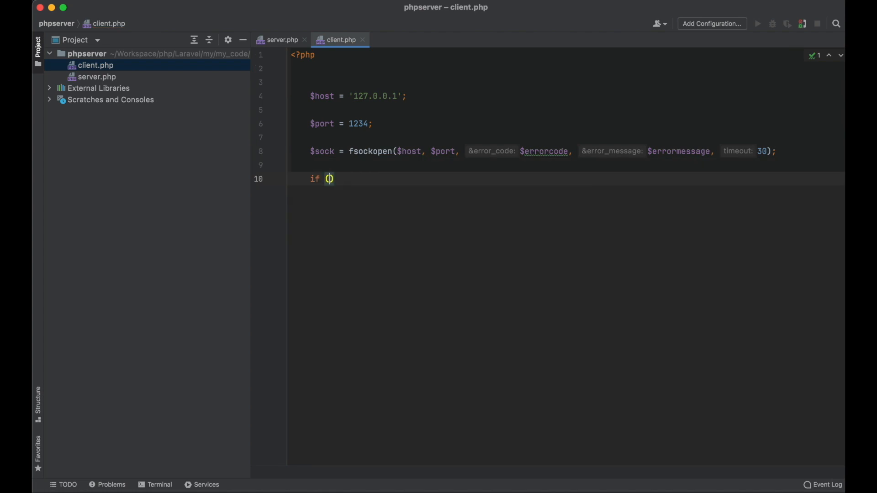
# Add an if (false === $sock) block that dies with 'Could not establish connection'
pyautogui.write('false === $sock')
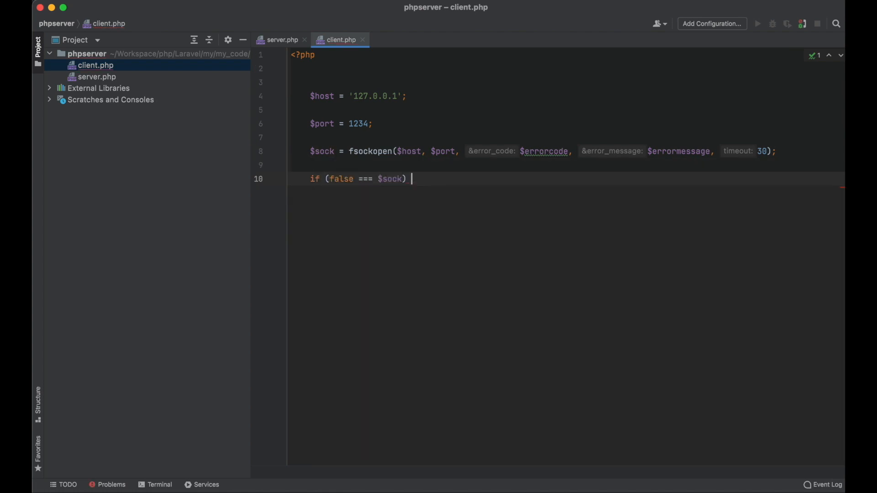
pyautogui.write("{ die ('Co'")
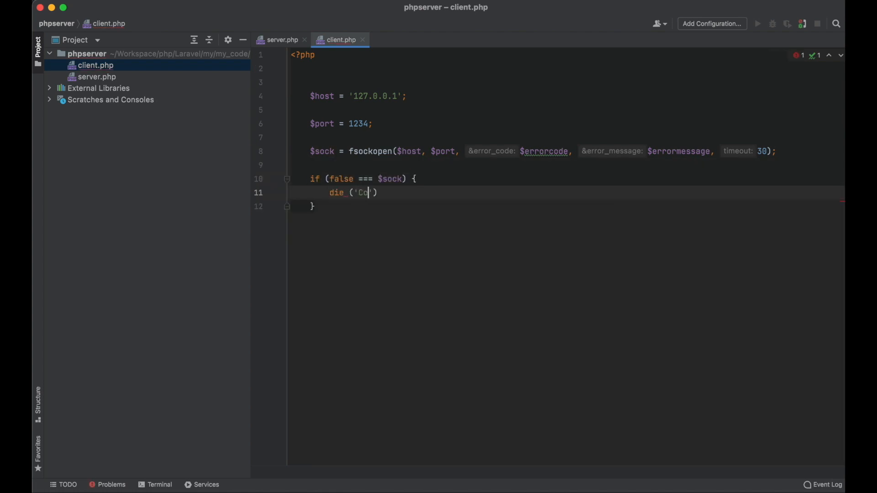
pyautogui.write('uld not establish connection')
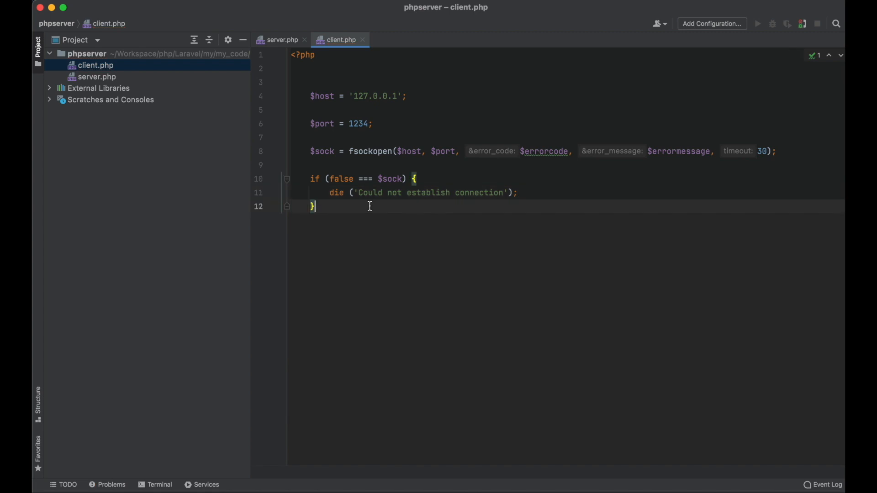
# Set $message to $argv[1], defaulting to "Hello, server\r\n", and fwrite it
pyautogui.write('$message =')
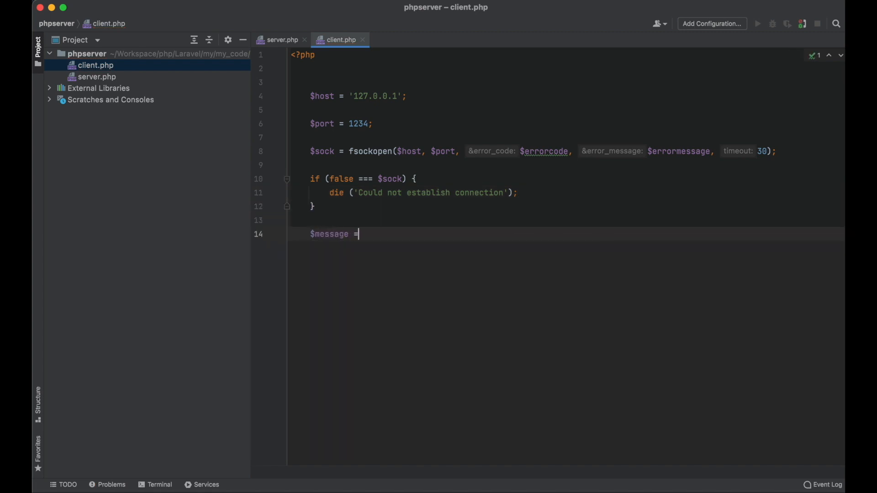
pyautogui.write('$argv[1]')
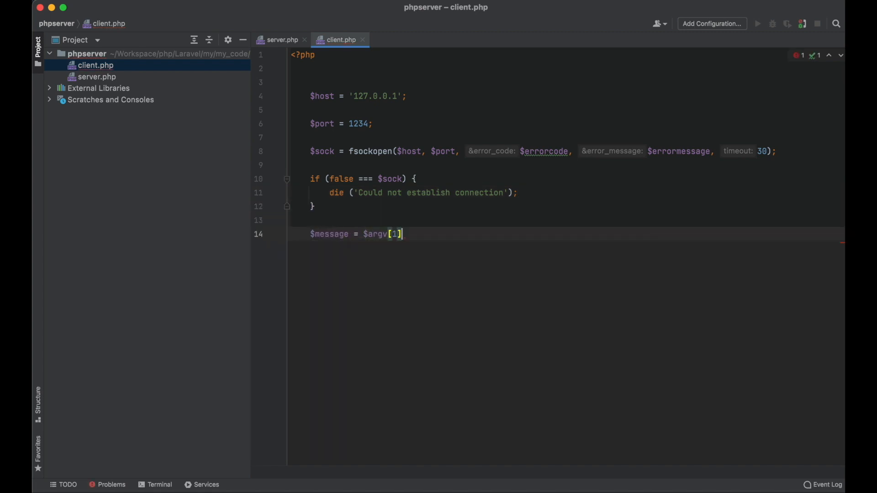
pyautogui.write('?? "')
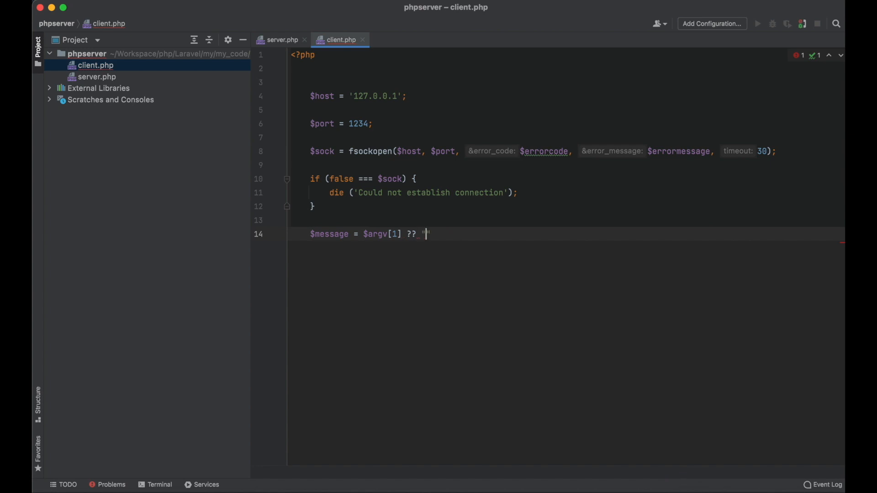
pyautogui.write('Hello, server')
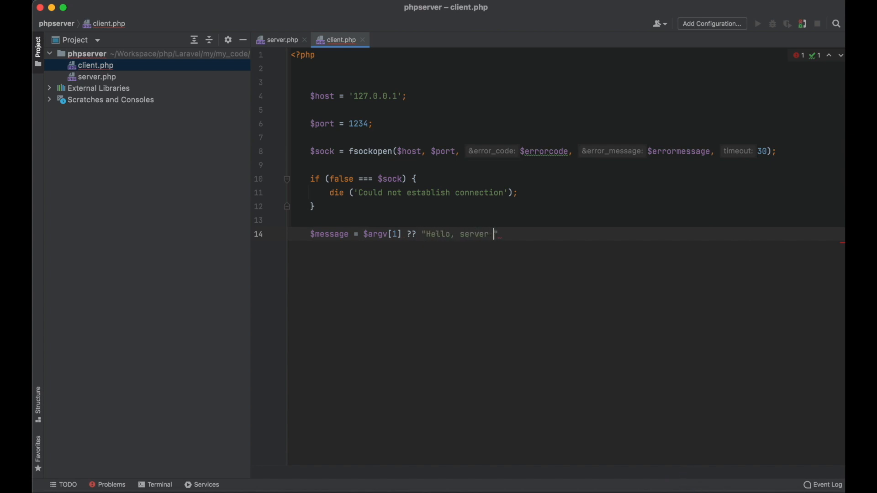
pyautogui.write('\\r\\n')
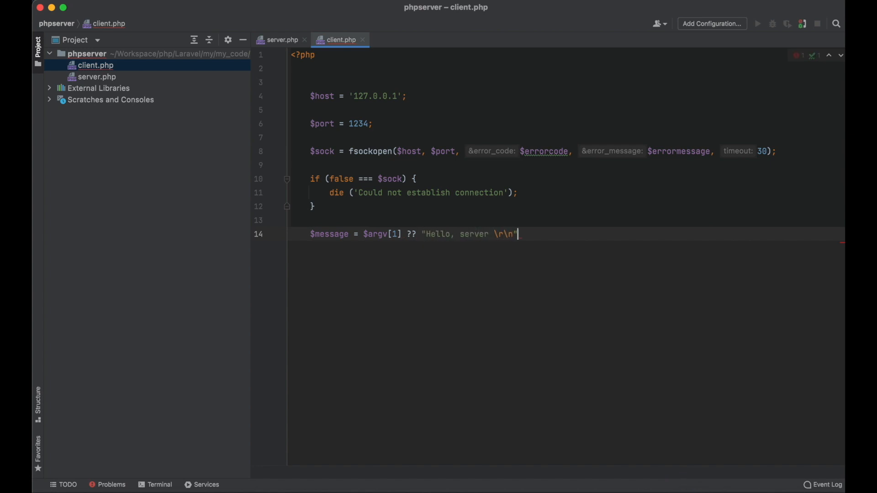
pyautogui.write('fwrite($sock, $message);')
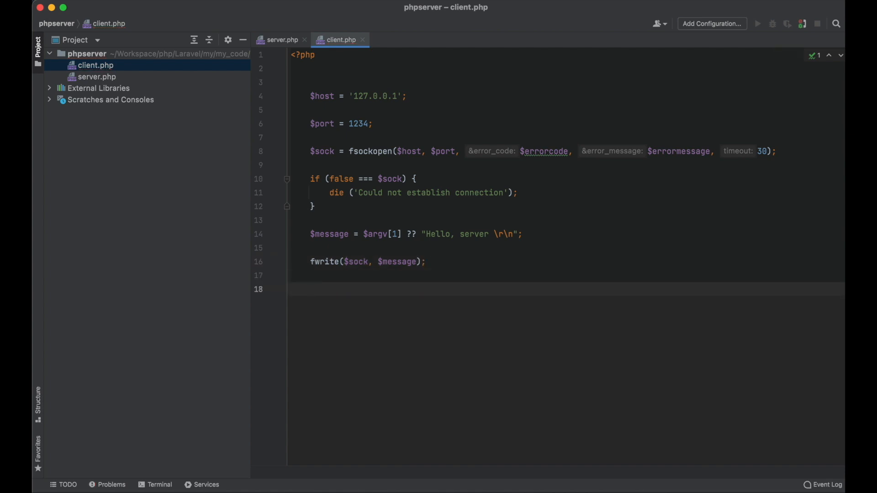
# Read $response with fgets, echo "Server responded: $response", and fclose the socket
pyautogui.write('$response = f')
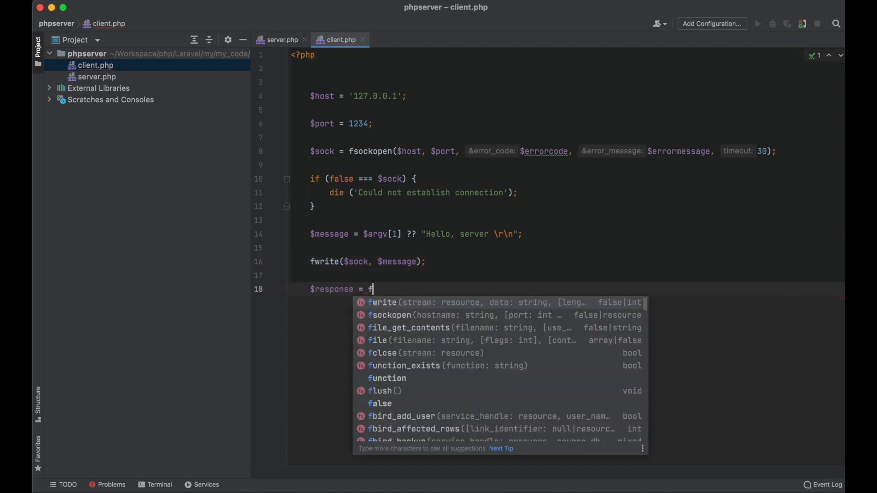
pyautogui.write('gets($m')
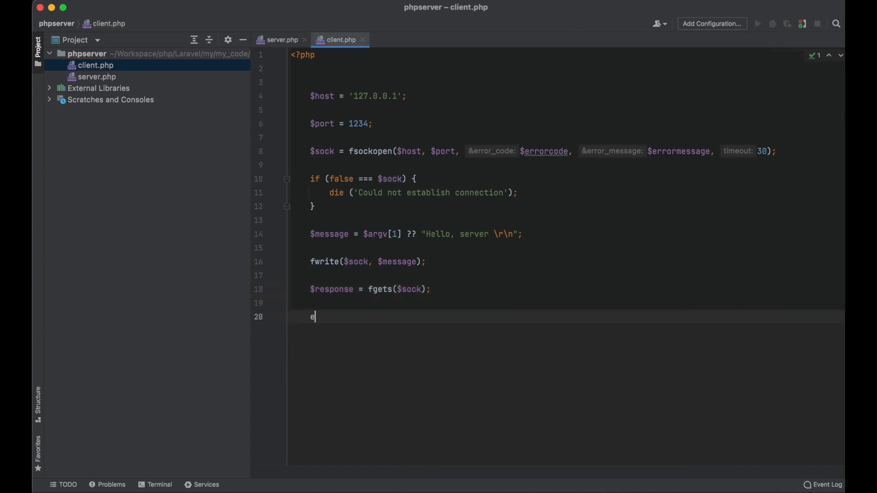
pyautogui.write('cho "Ser"')
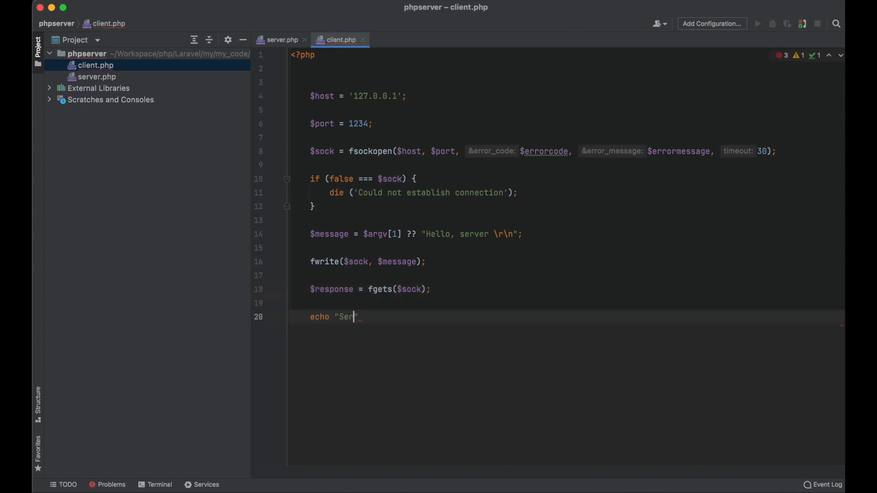
pyautogui.write('ver responded:')
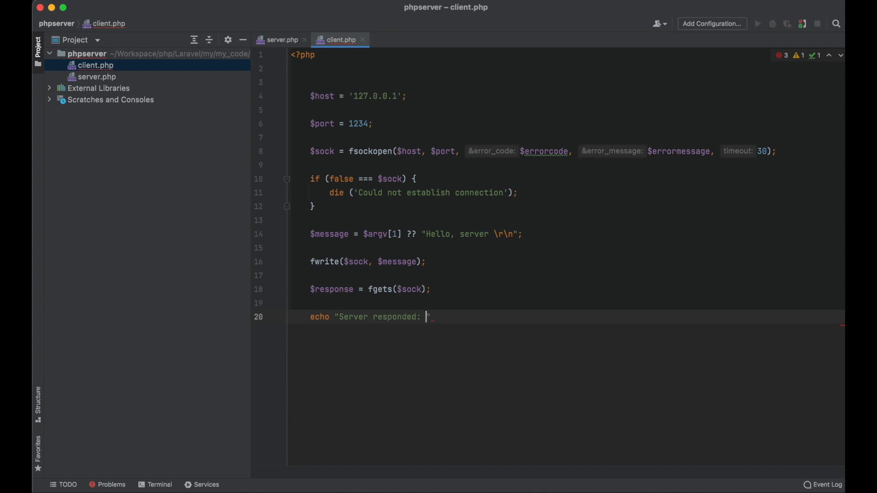
pyautogui.write('$response\\n";')
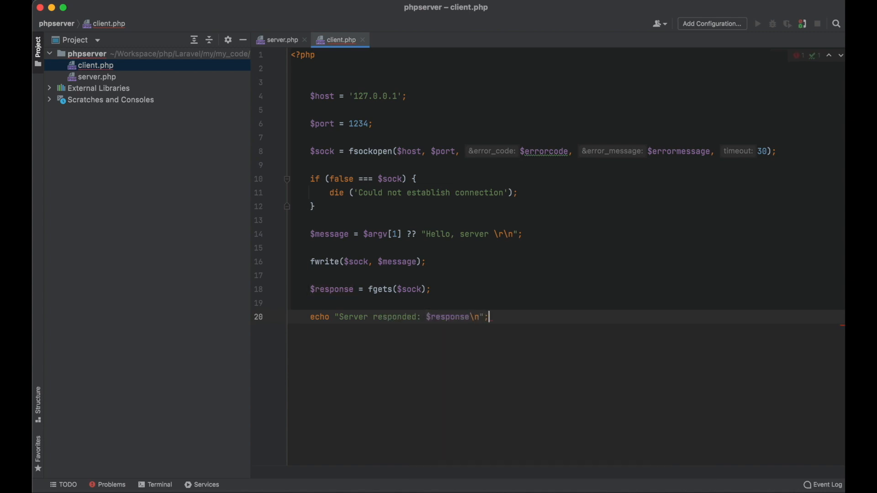
pyautogui.write('fclose($se')
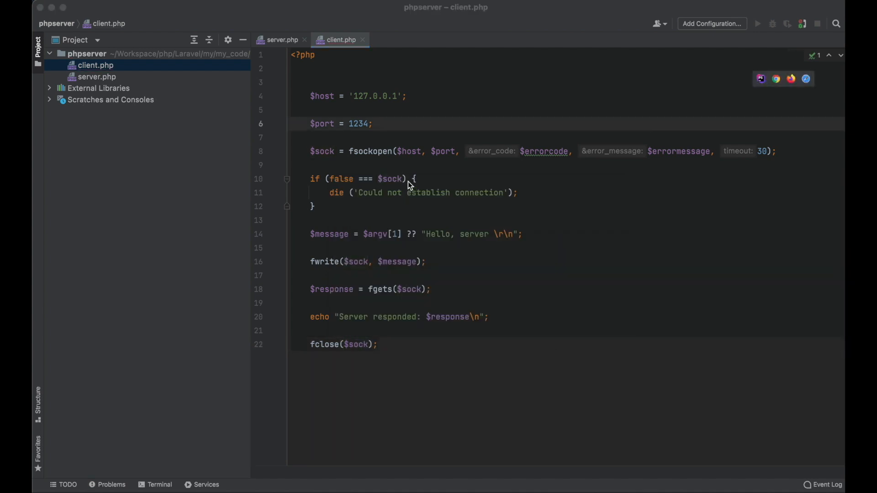
pyautogui.click(391, 124)
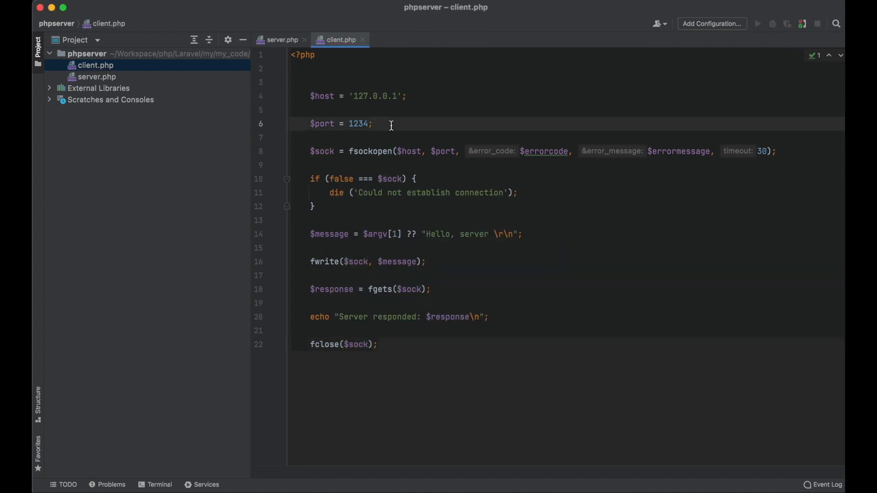
pyautogui.moveTo(114, 244)
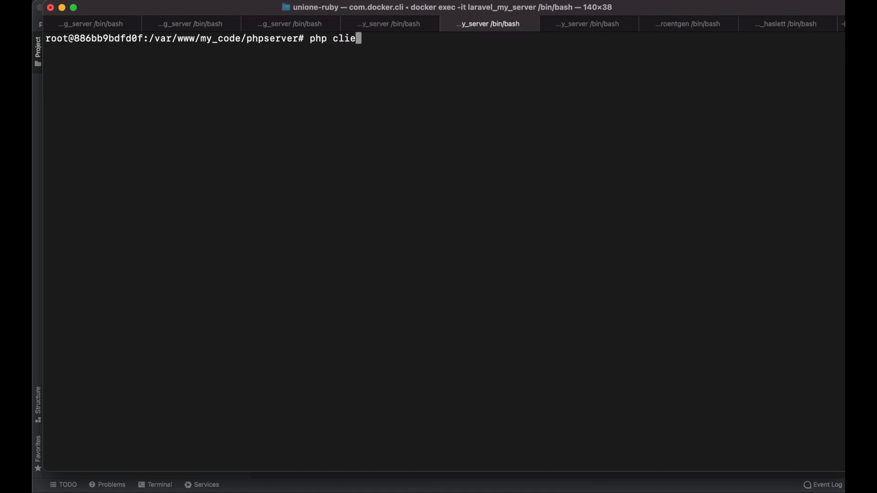
# Run php client.php, then php client.php api: against the server
pyautogui.press('Enter')
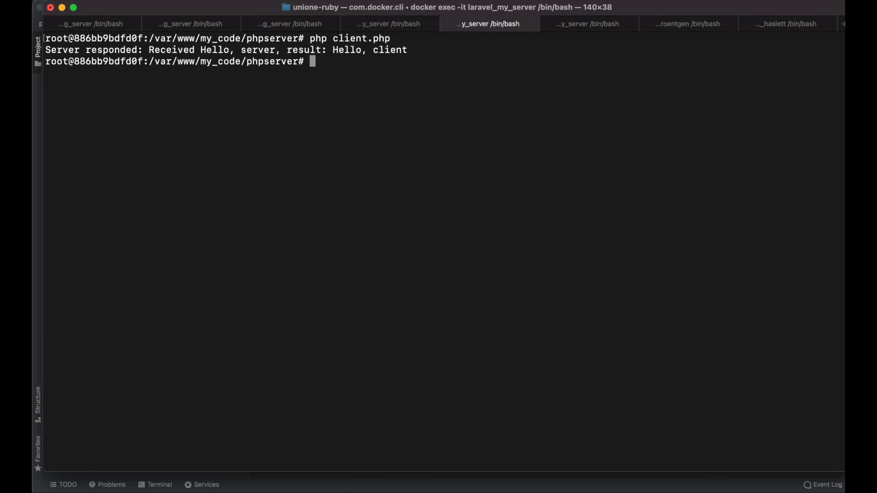
pyautogui.write('php client.php')
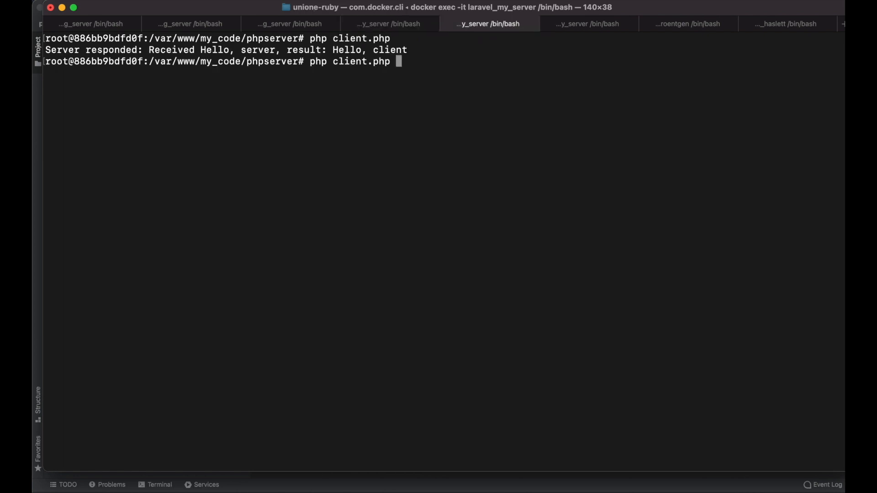
pyautogui.write('api')
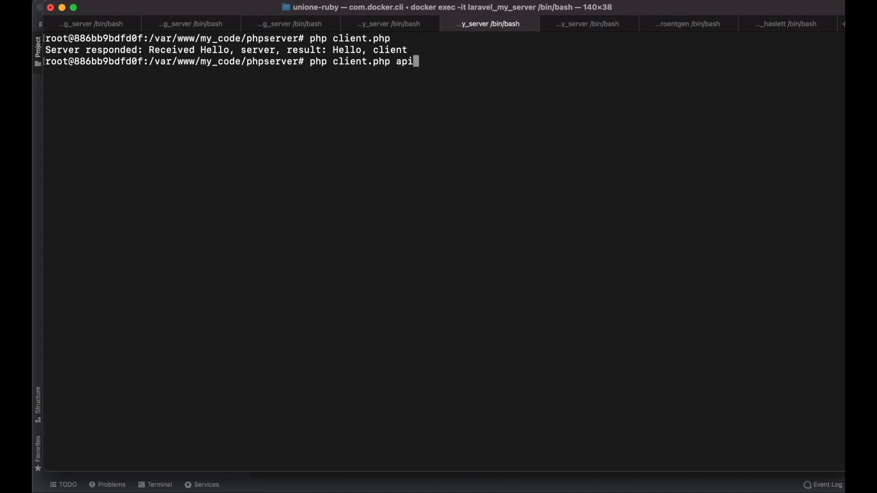
pyautogui.write(':')
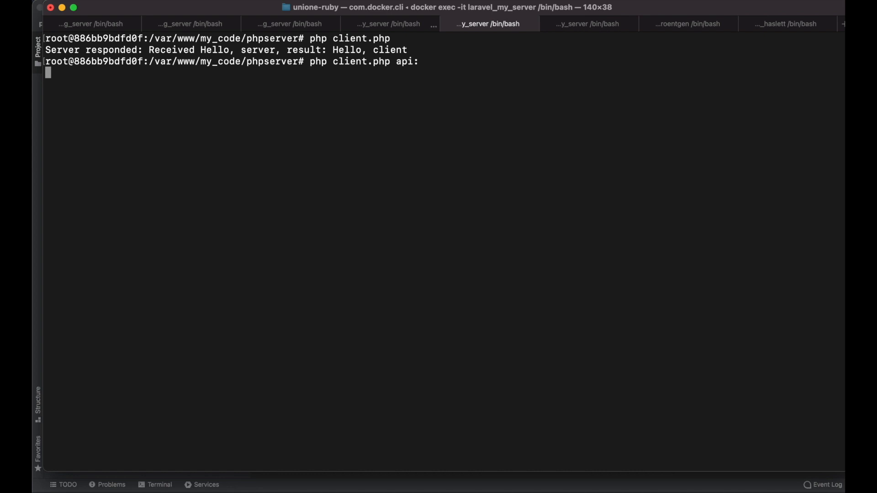
pyautogui.press('Enter')
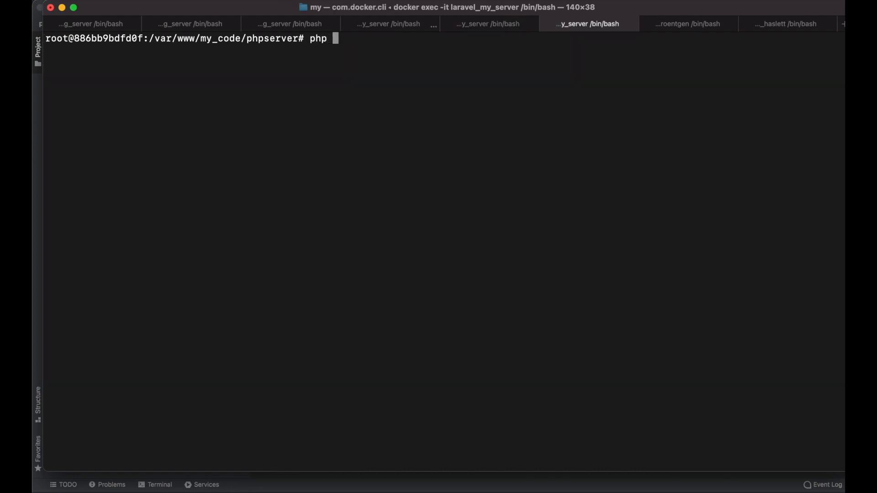
# Run php client.php db: and read the reply "Received db:, result: 1"
pyautogui.write('client.php')
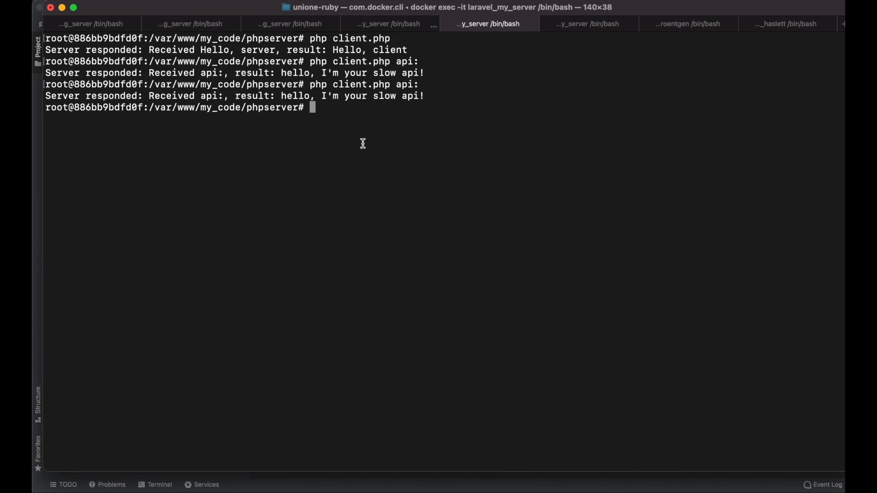
pyautogui.write('php c')
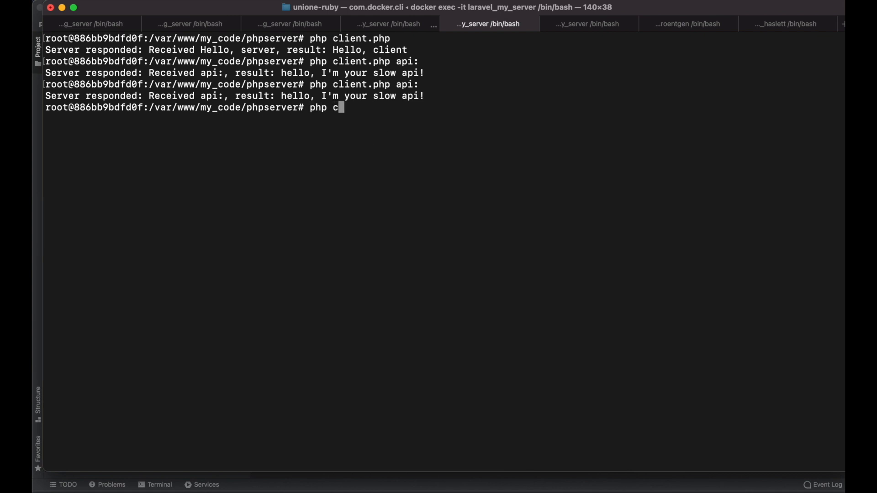
pyautogui.write('lient.php db')
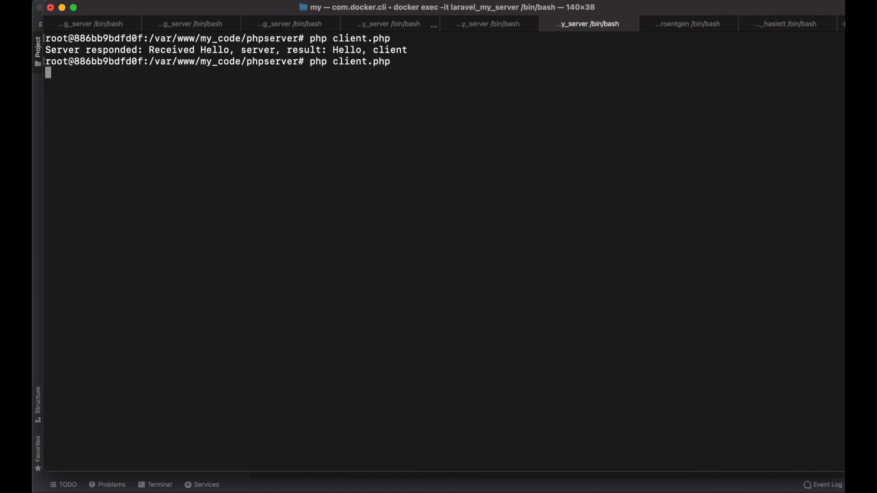
pyautogui.press('Enter')
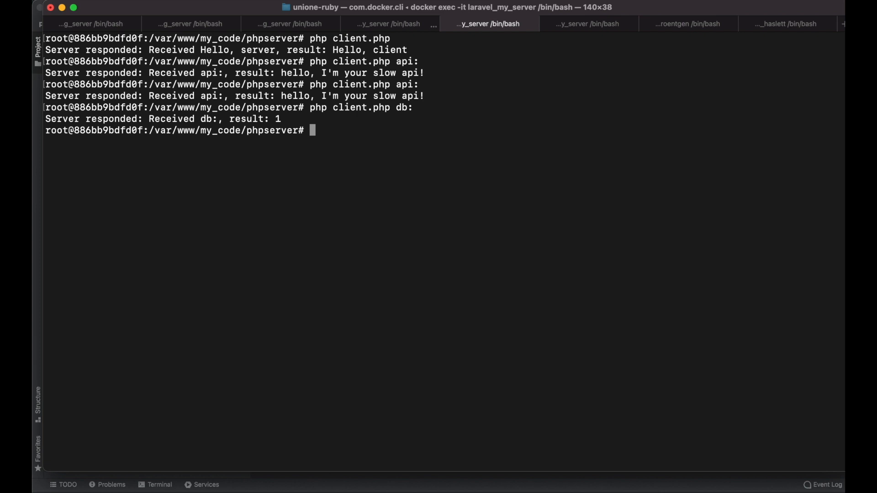
pyautogui.moveTo(363, 148)
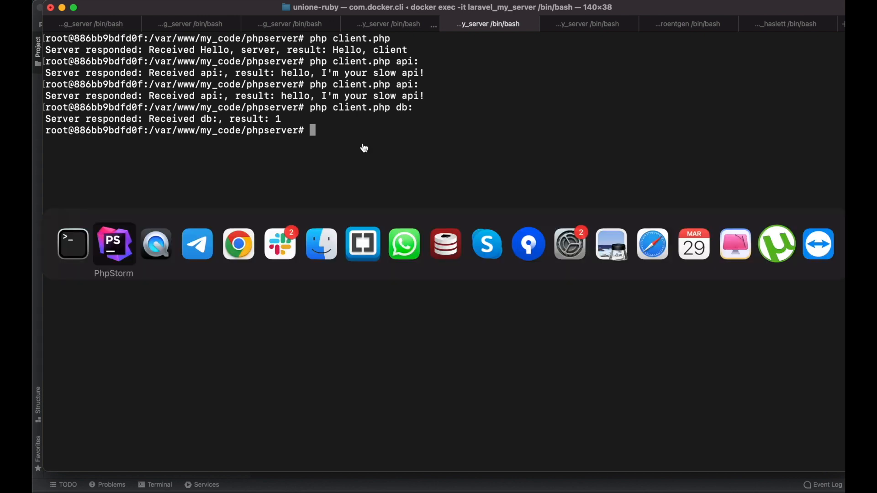
# Refocus the terminal and start a composer require command
pyautogui.click(114, 244)
pyautogui.write('com')
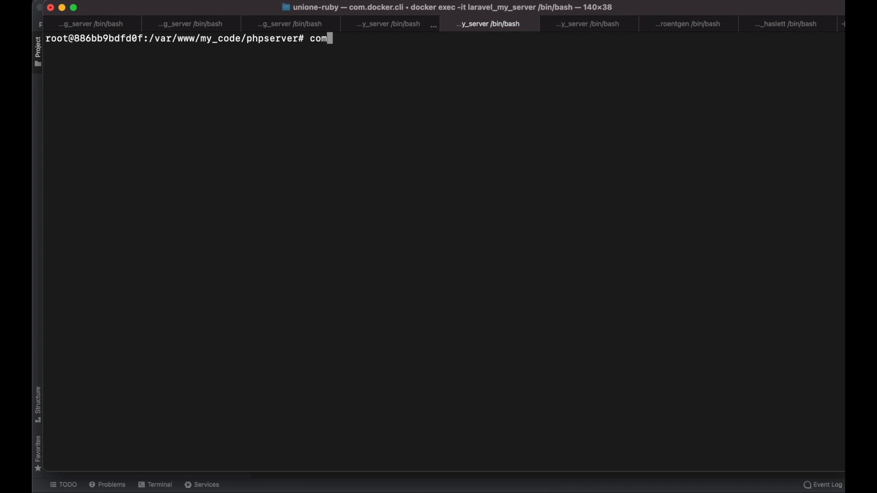
pyautogui.write('poser require')
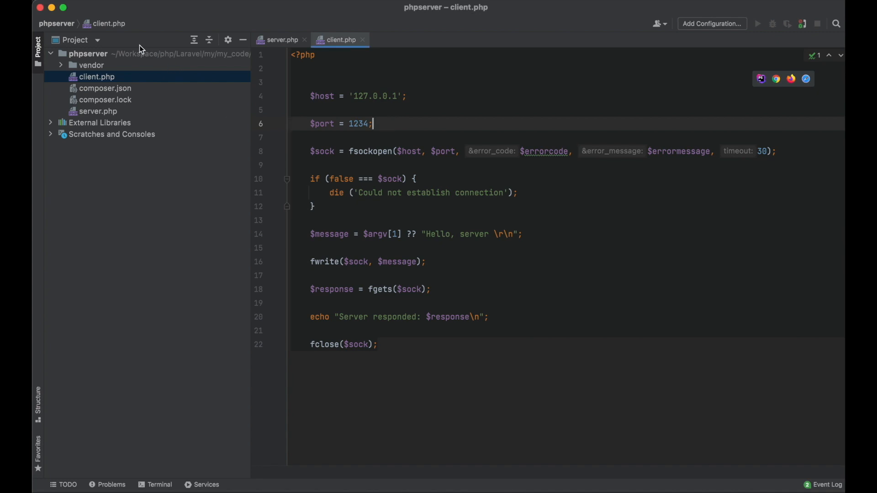
# Create a new PHP file named reactserver in the phpserver project root
pyautogui.click(86, 54)
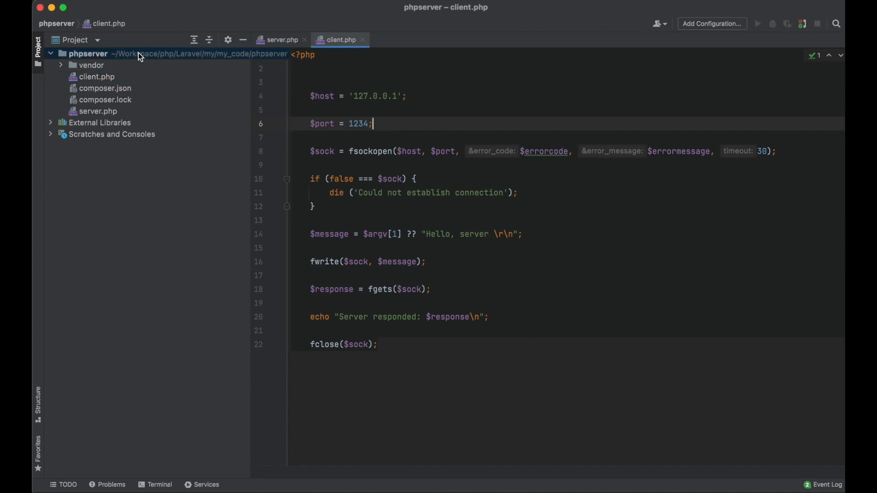
pyautogui.rightClick(86, 53)
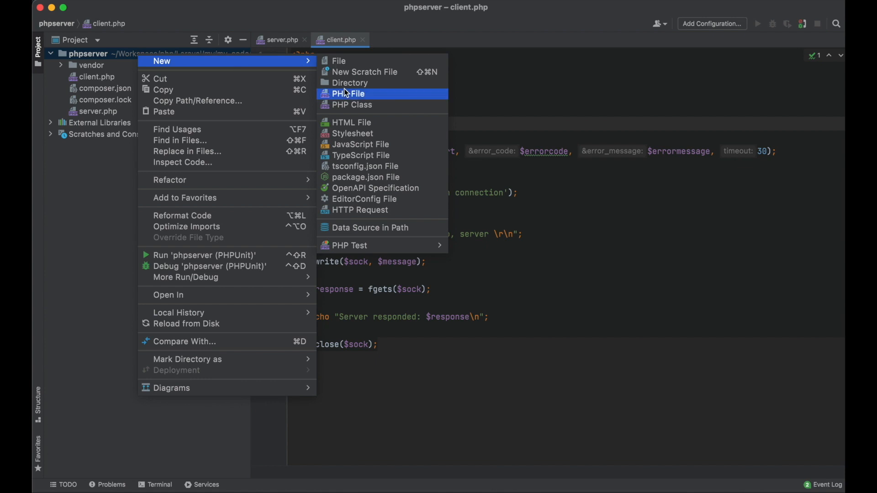
pyautogui.click(348, 93)
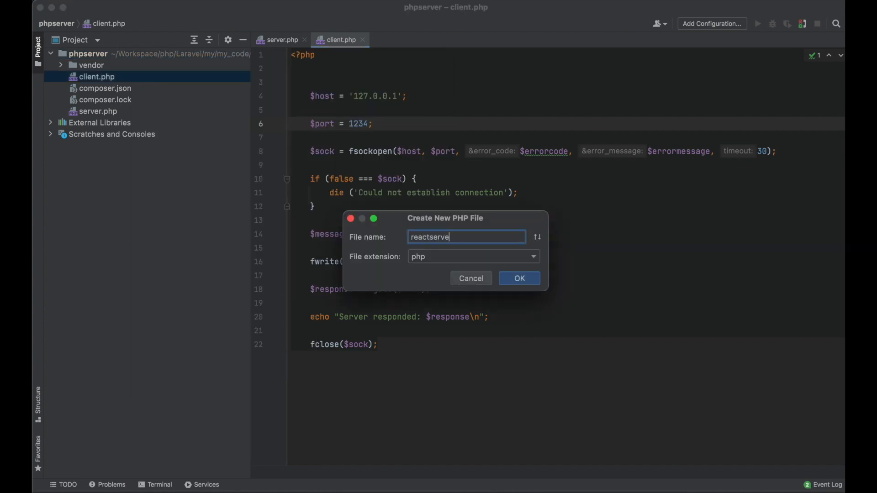
pyautogui.click(519, 278)
pyautogui.write('$loop =')
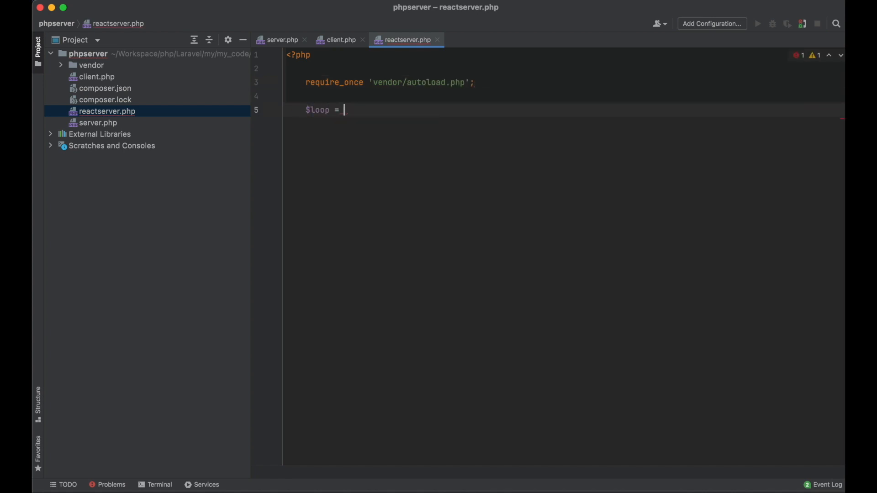
# Create $loop via an imported Factory::create() and a React Socket Server on 127.0.0.1:1234
pyautogui.write('\\React\\EventLoop\\Factory::create(')
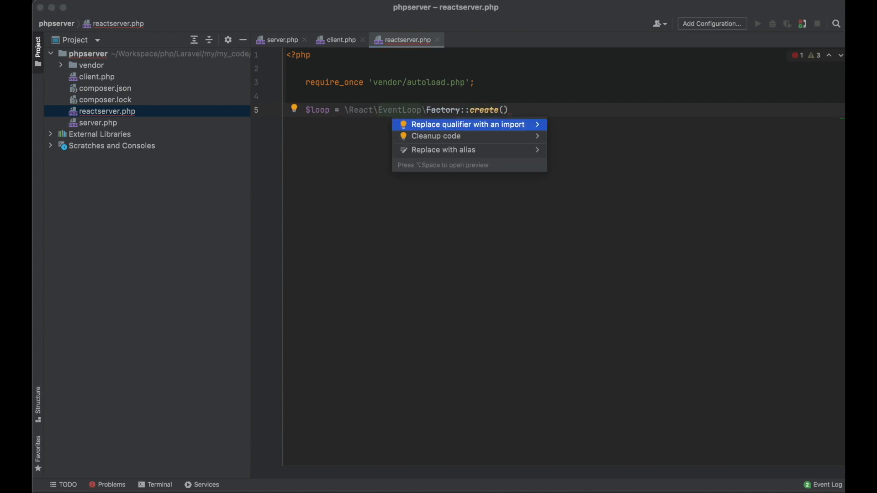
pyautogui.click(467, 124)
pyautogui.write(';')
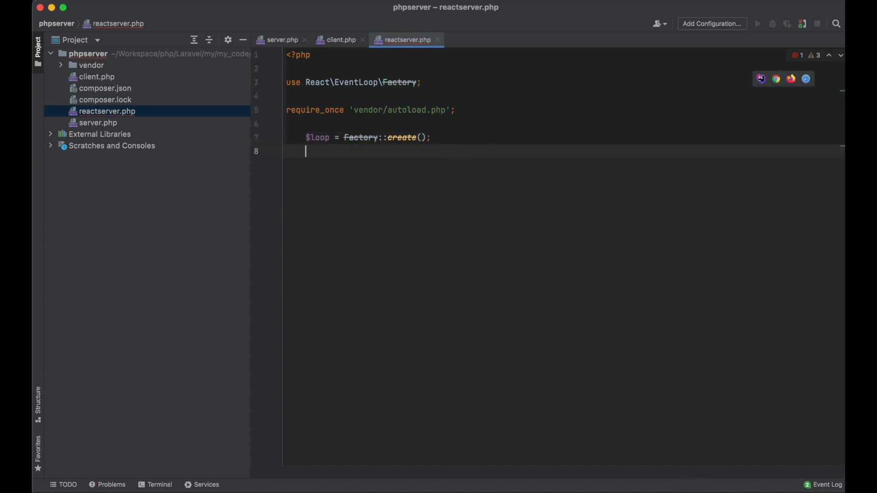
pyautogui.write('$ser')
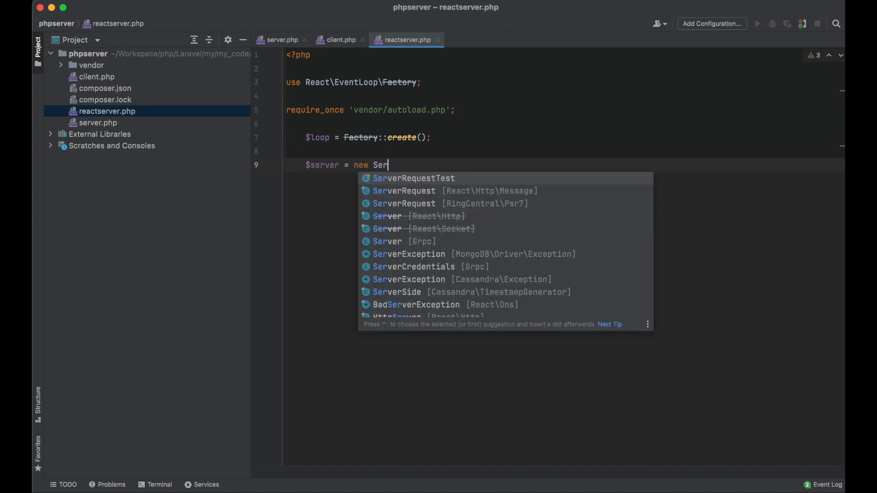
pyautogui.write('ver')
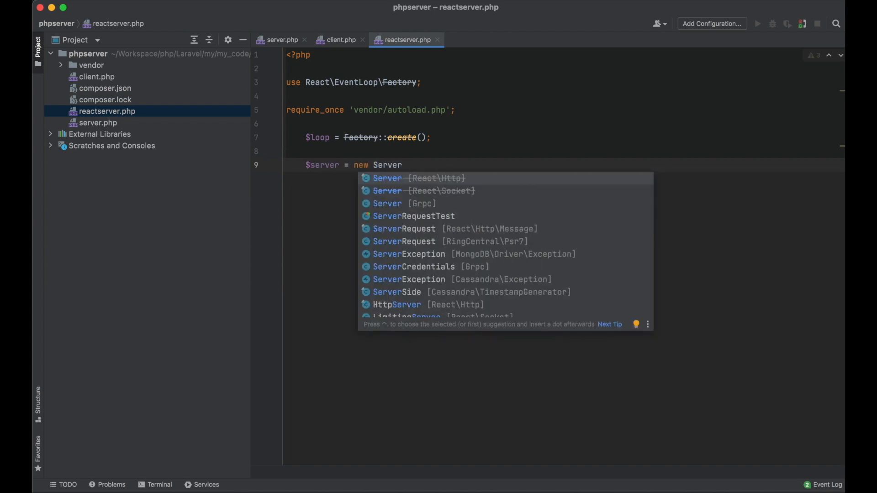
pyautogui.click(424, 190)
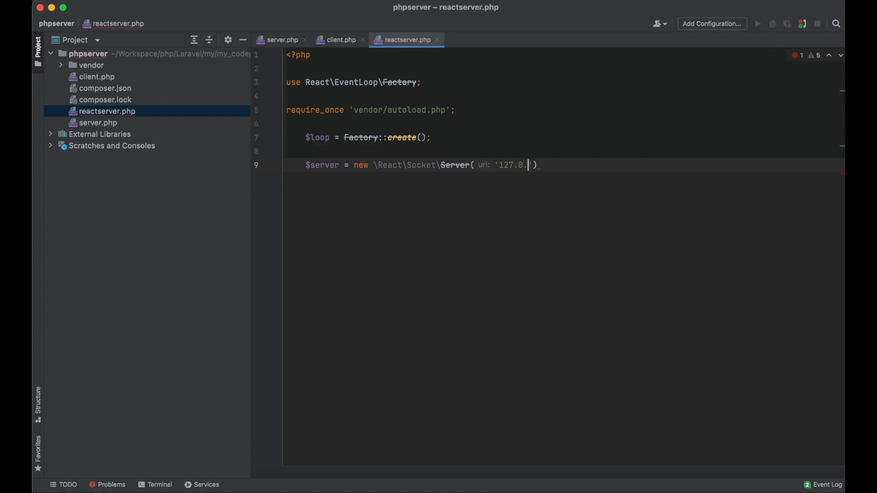
pyautogui.write('0.1:1234')
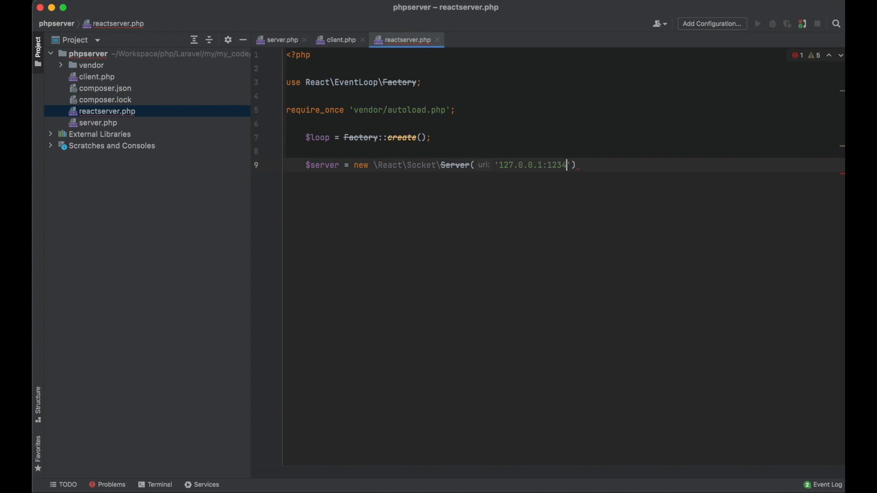
pyautogui.write(', $loop')
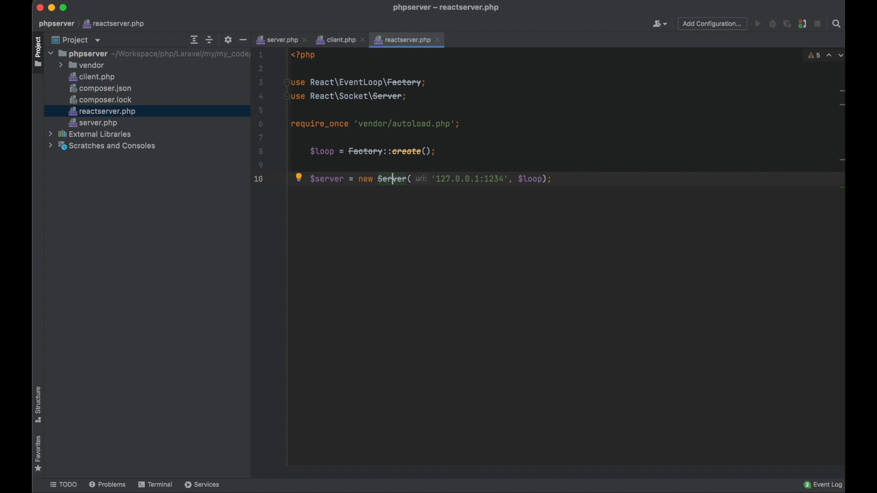
# Add a $server->on('connection') handler taking ConnectionInterface $connection with use($loop)
pyautogui.write('$s')
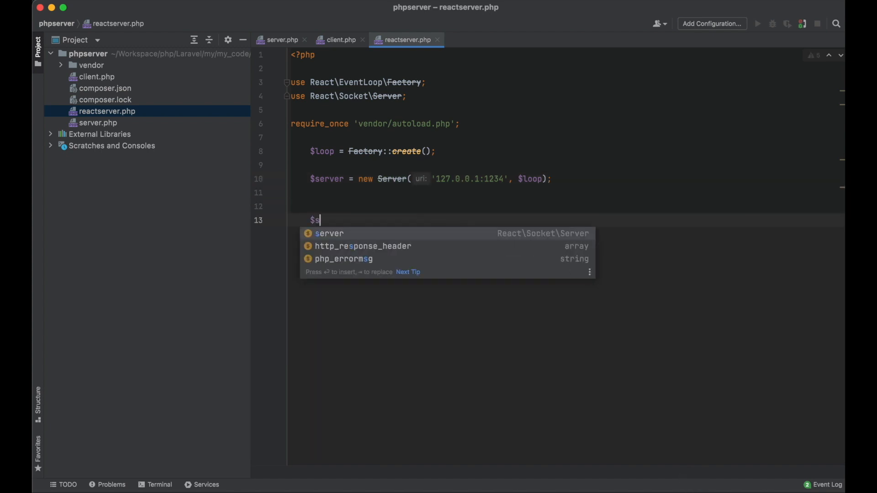
pyautogui.write("erver->on('connection', function (")
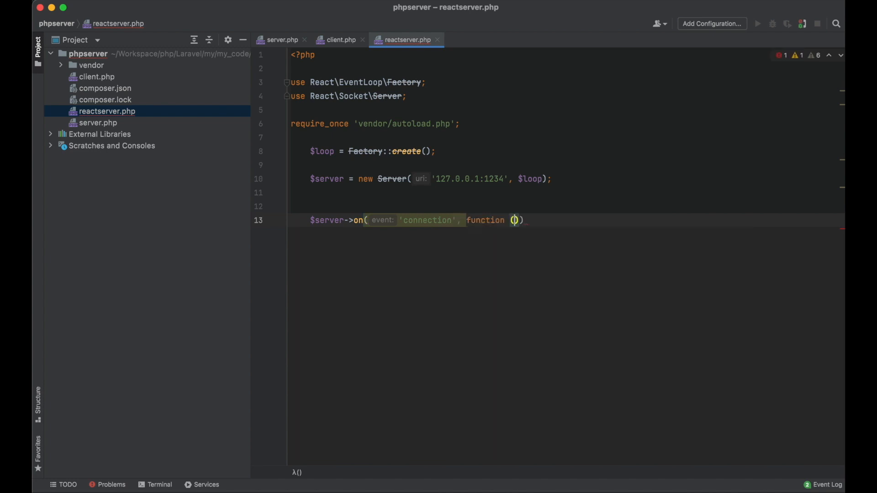
pyautogui.write('ConnectionInterface')
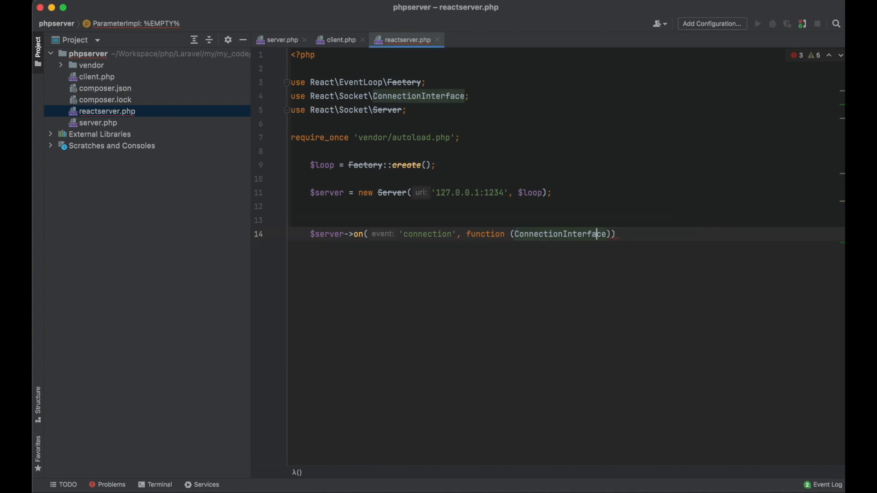
pyautogui.write('$connection')
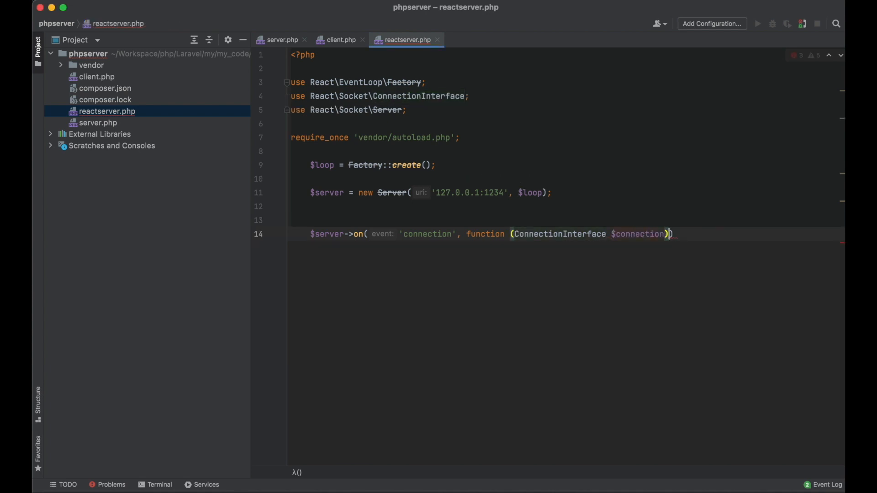
pyautogui.write('use($loop)')
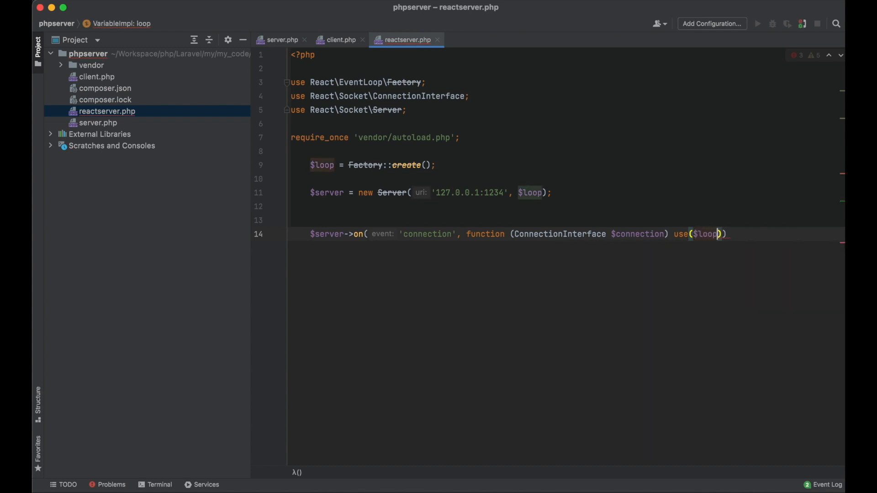
pyautogui.write('{')
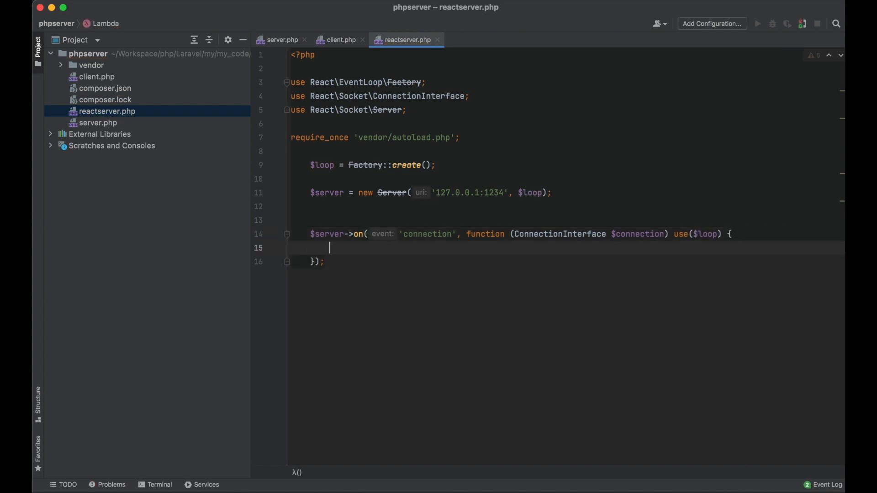
# Echo the new connection's remote address and, in a data handler, echo "Received data: $data"
pyautogui.write('echo "New "')
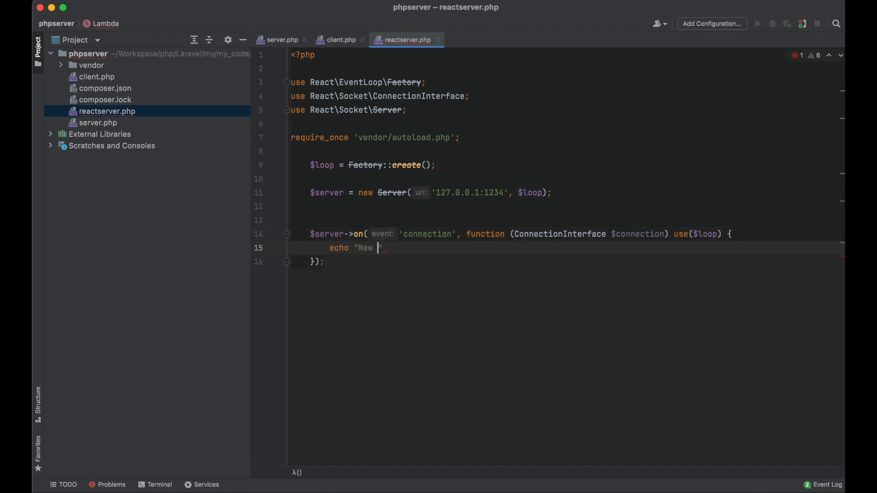
pyautogui.write('coonection from')
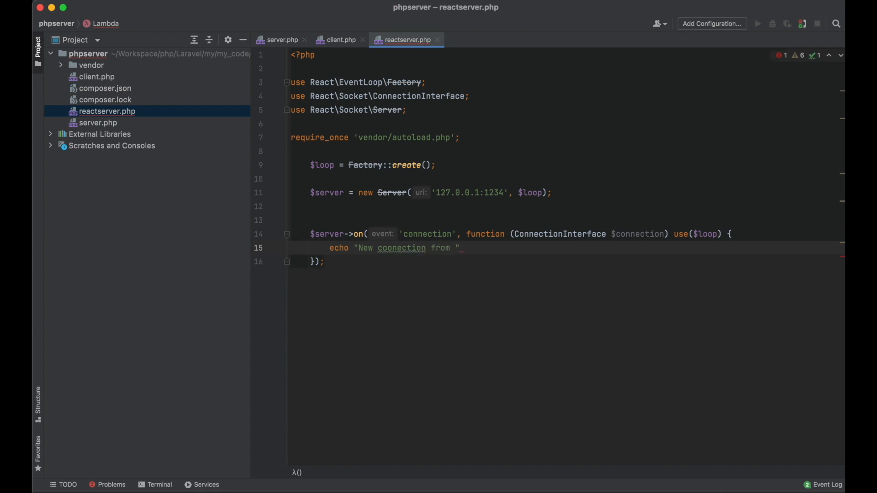
pyautogui.write('{$connection->getRemoteAddress(')
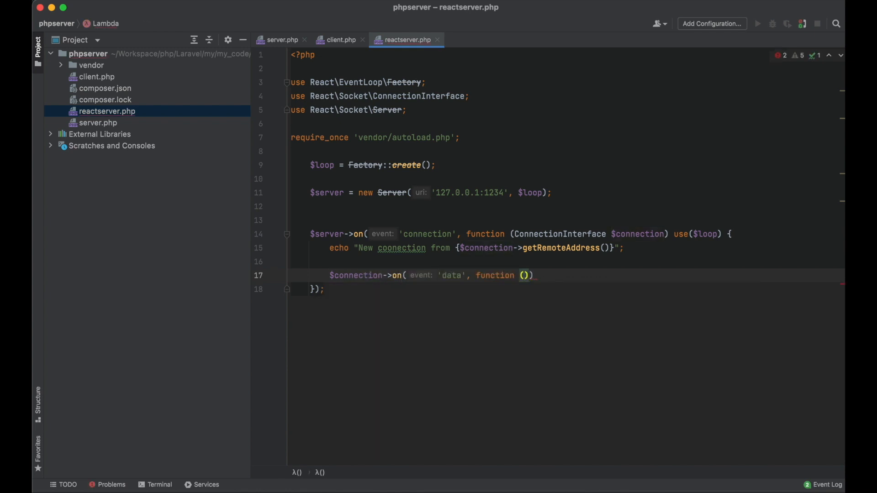
pyautogui.write('$connect')
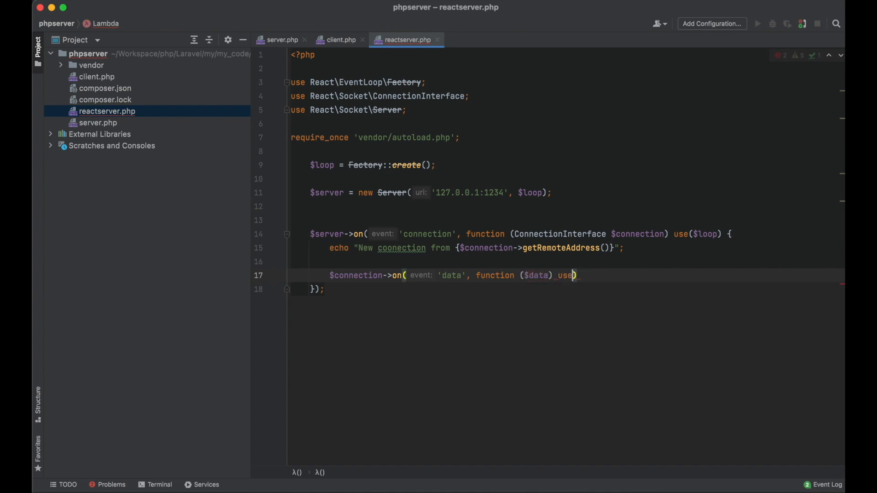
pyautogui.write('($connection, $loop')
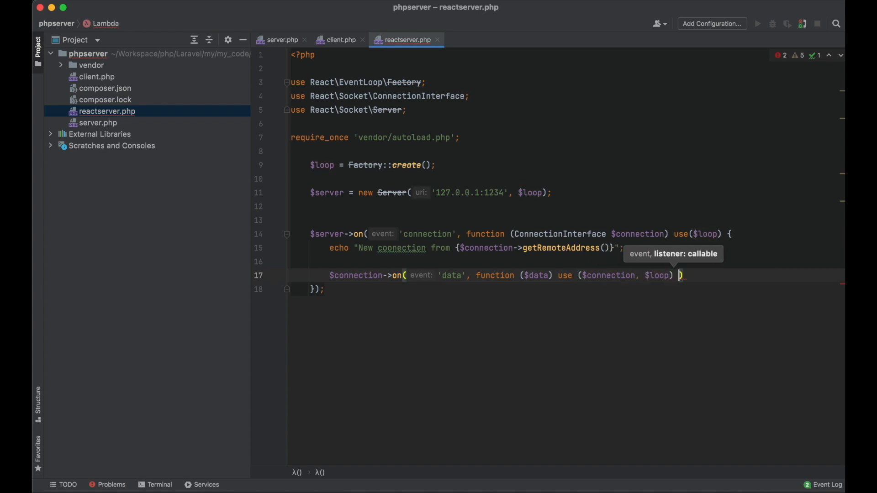
pyautogui.write('{')
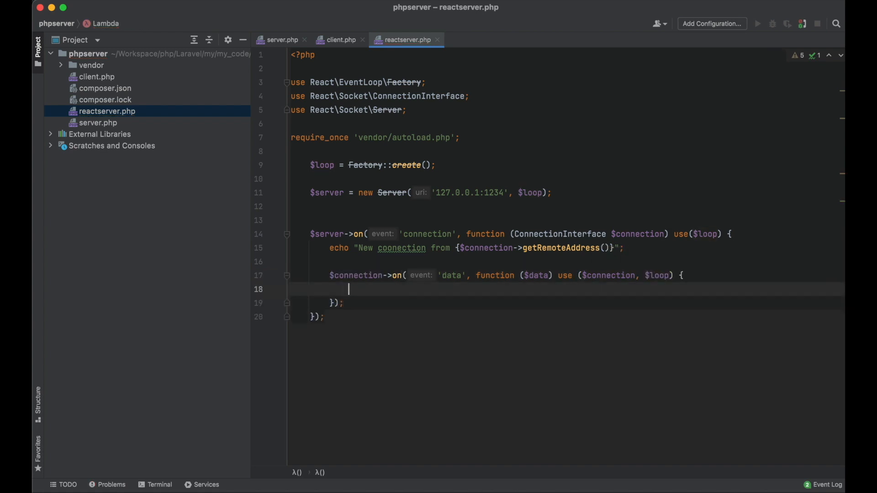
pyautogui.write('echo "Receiv')
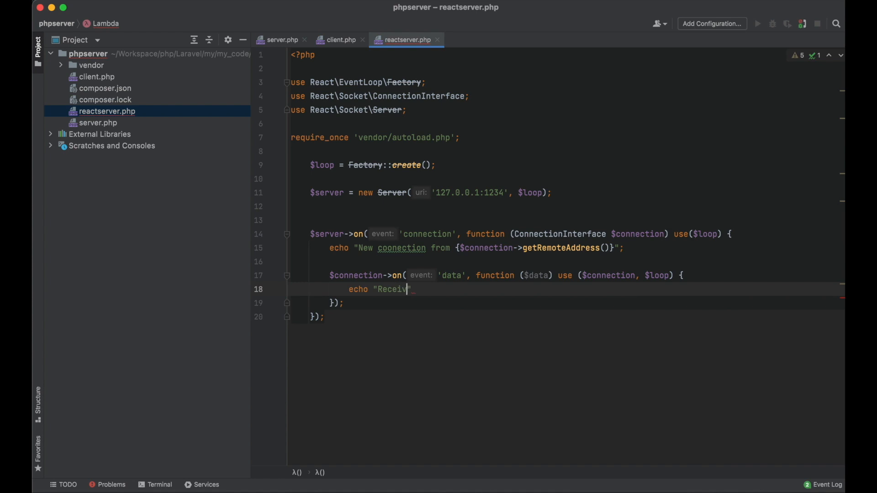
pyautogui.write('ed data: $data";')
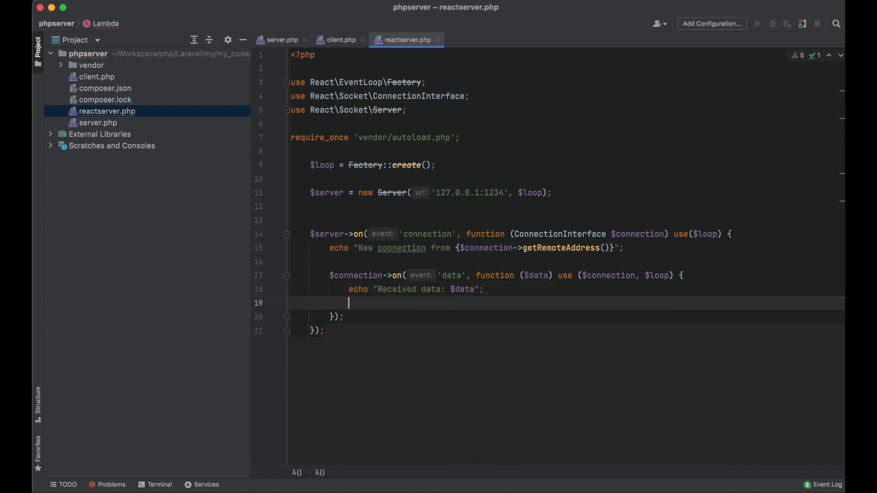
# Add an if branch for 'api:' or 'db:' data, copying the response line from server.php
pyautogui.write("if ($data === 'api:'")
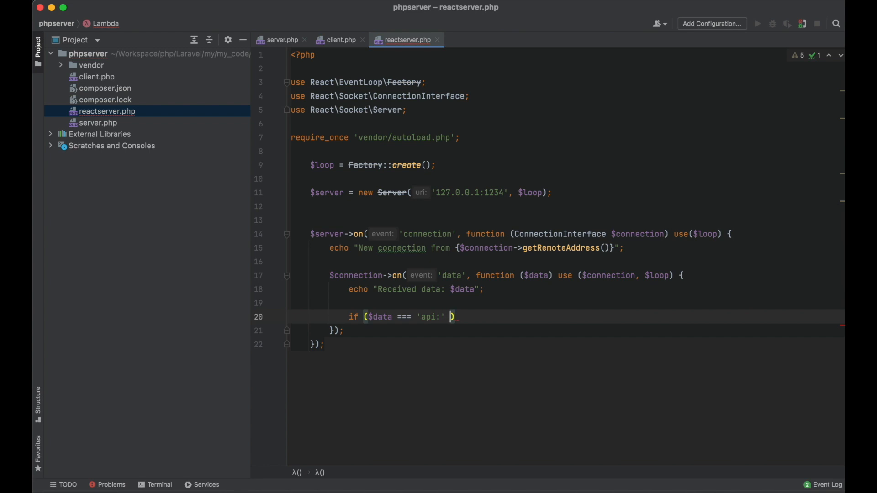
pyautogui.write('|| $data ===')
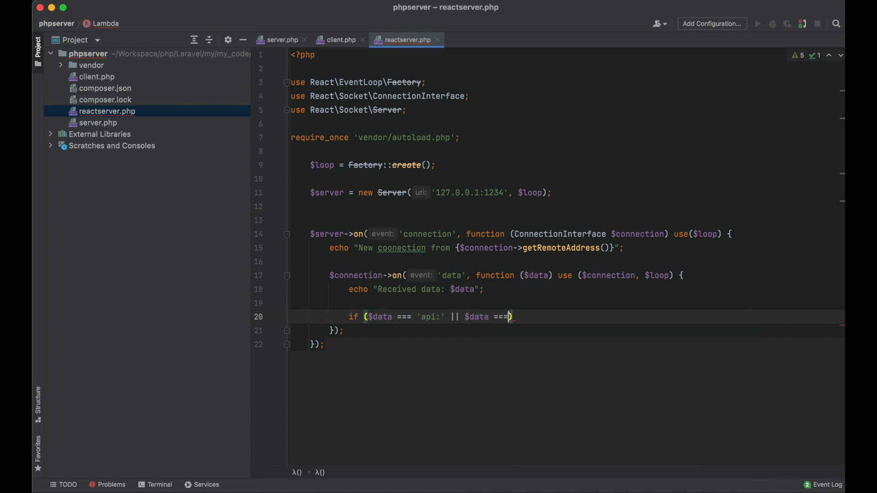
pyautogui.write("'db:'")
pyautogui.write('} else')
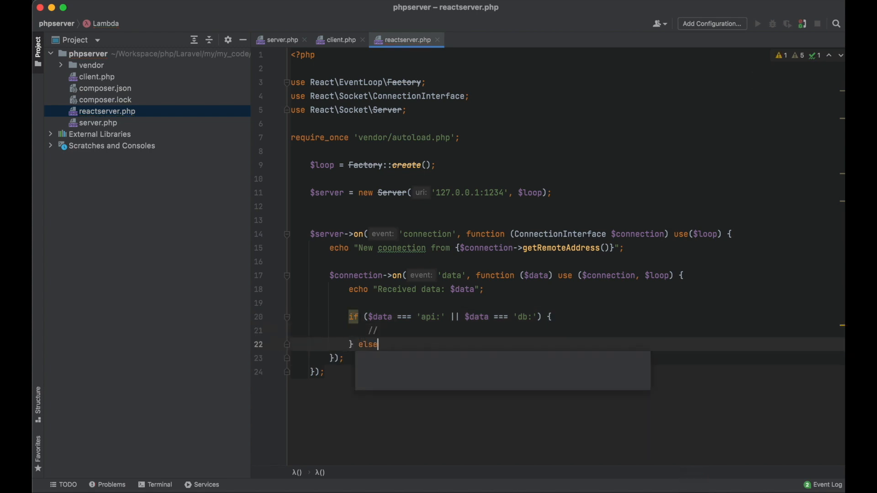
pyautogui.write('{')
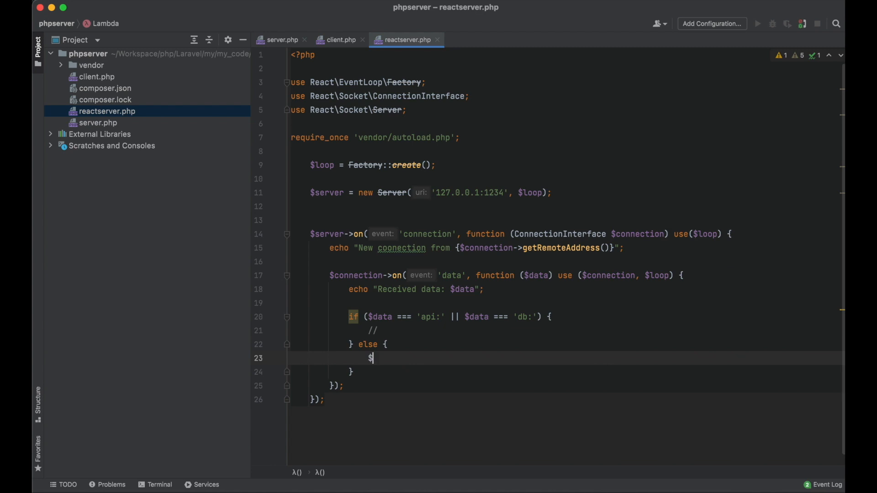
pyautogui.write('connection->write("Hello')
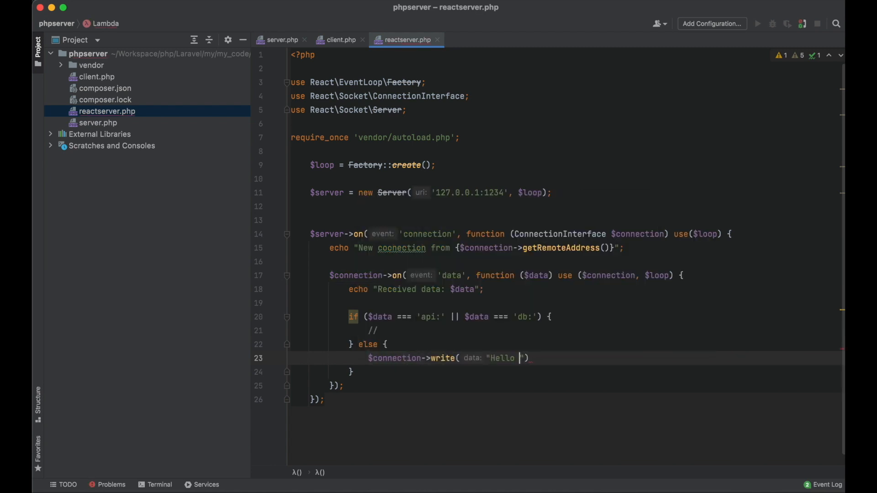
pyautogui.write('from server')
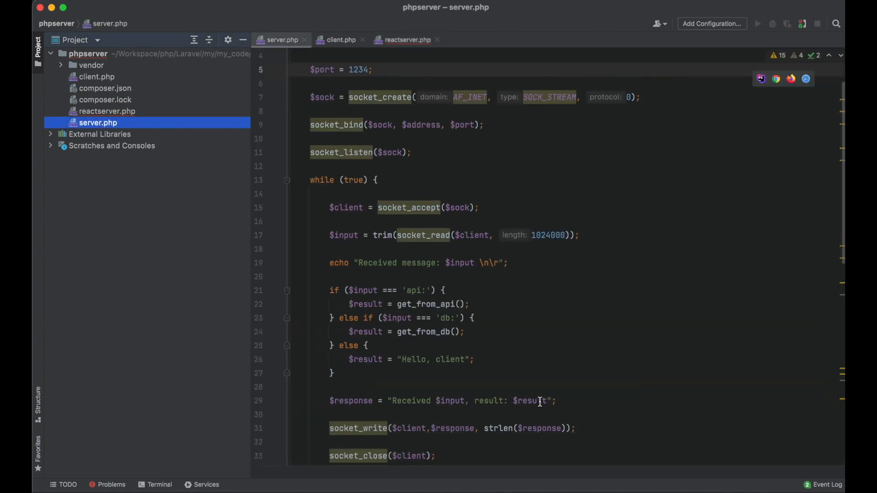
pyautogui.moveTo(394, 400); pyautogui.dragTo(548, 401)
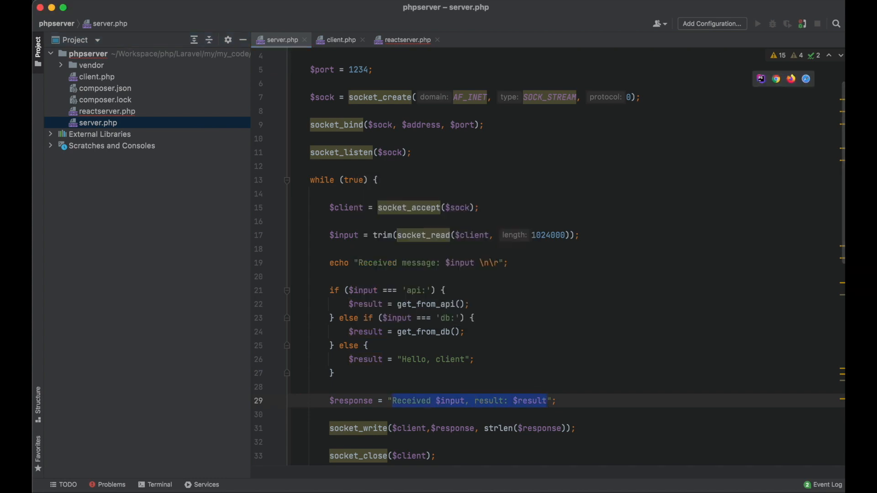
pyautogui.click(407, 40)
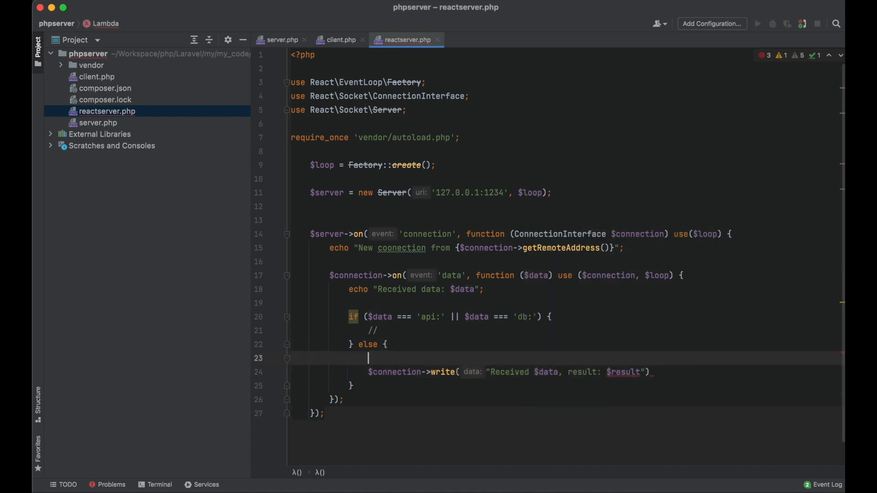
# In the else branch write "Hello from server", end the connection, and add $loop->run()
pyautogui.write('$result = "Hello "')
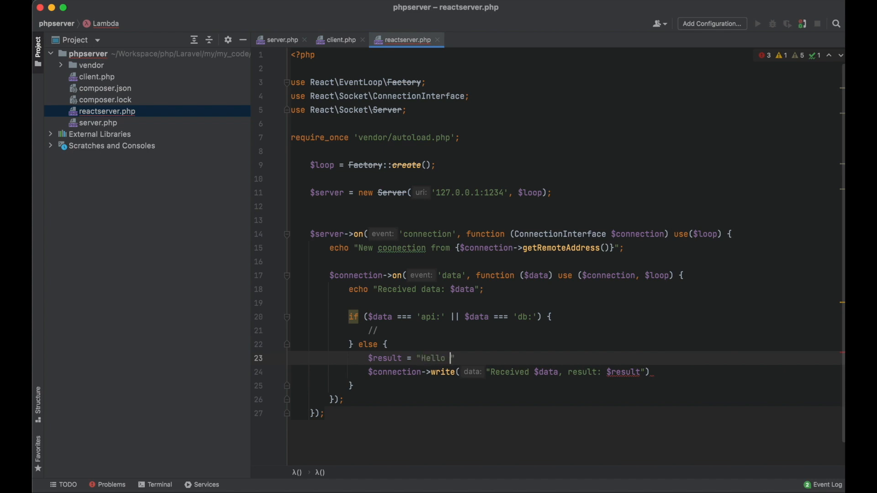
pyautogui.write('from server";')
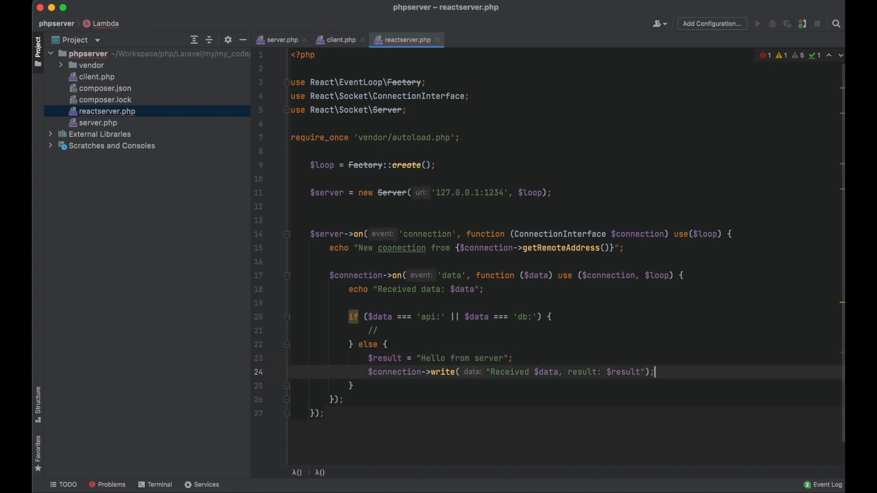
pyautogui.write('$connection->di')
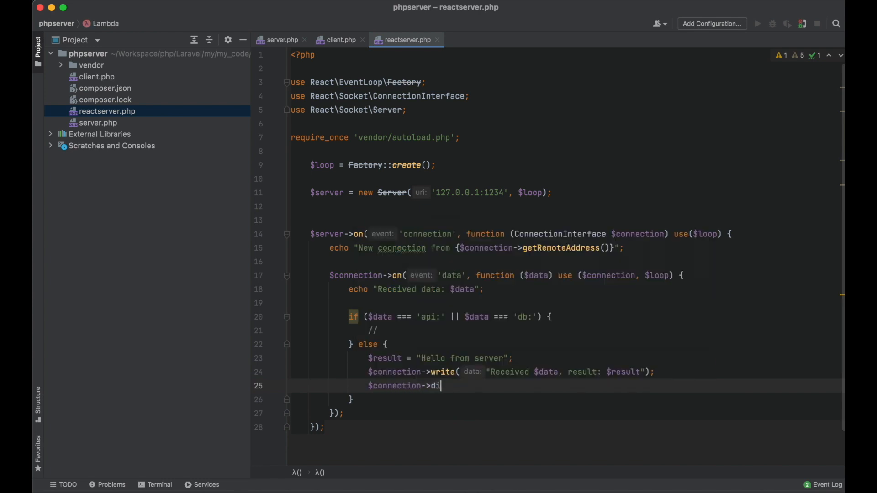
pyautogui.write('end();')
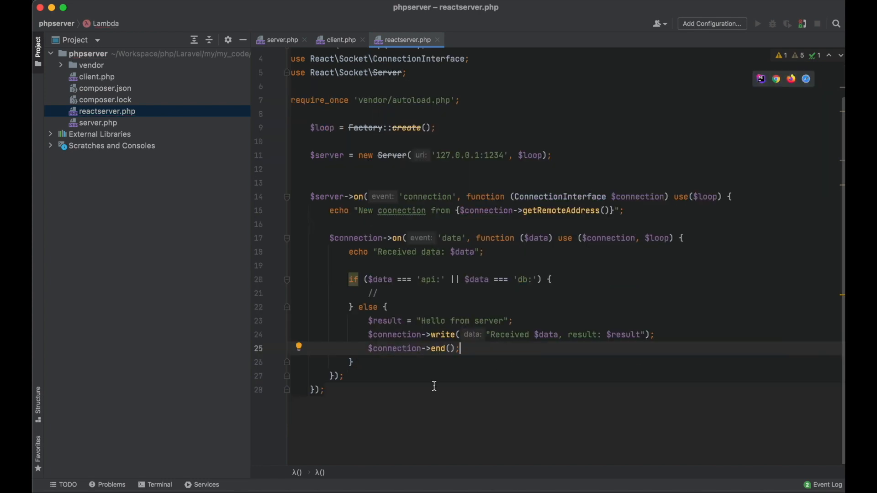
pyautogui.write('$loop')
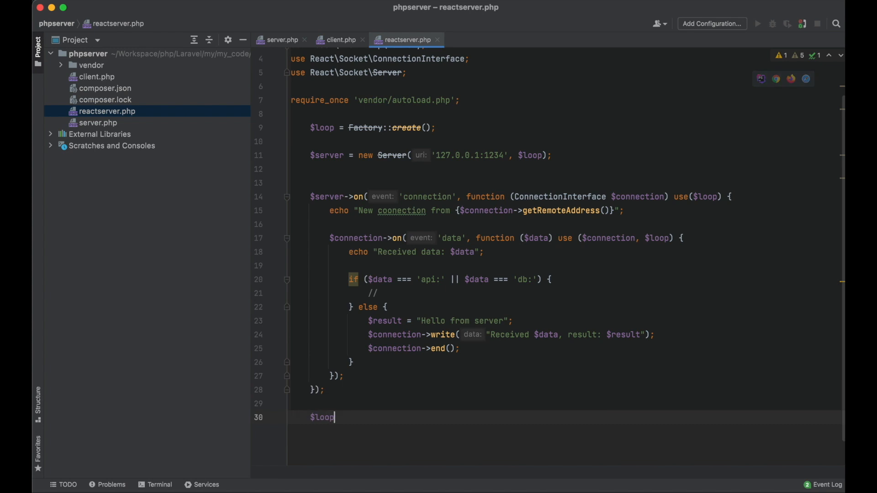
pyautogui.write('->rund();')
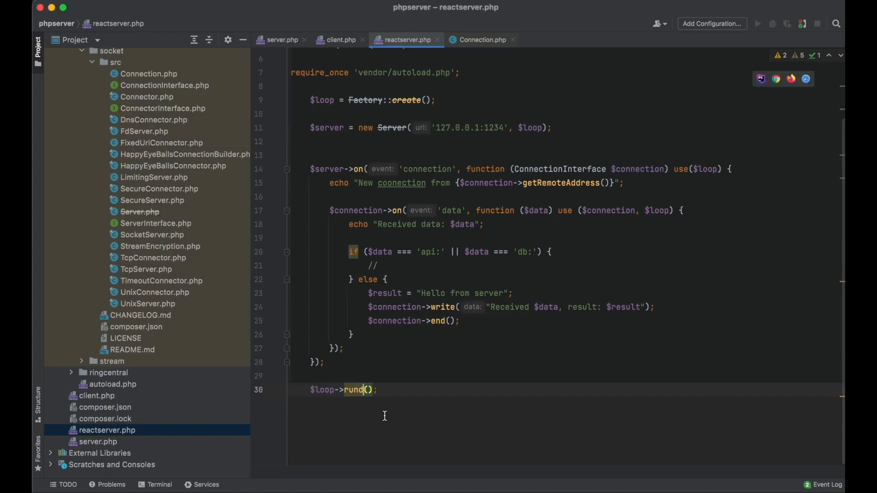
pyautogui.press('Backspace')
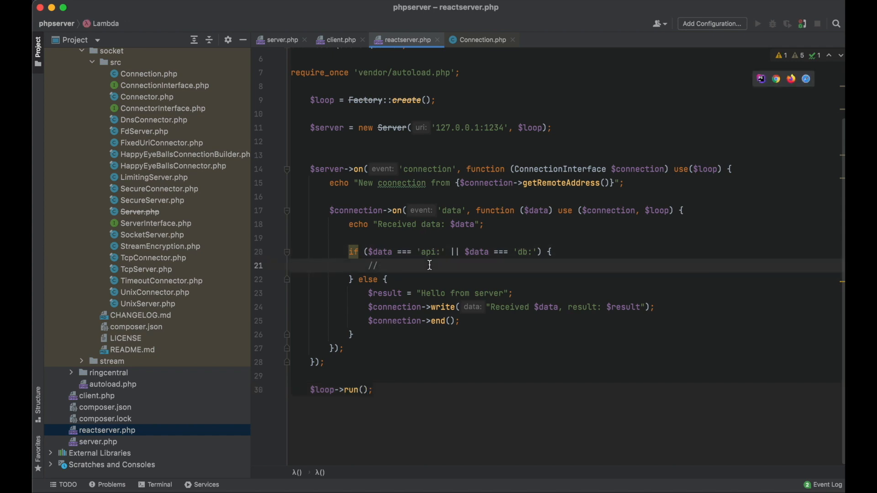
# Add $loop->addTimer(10) writing "Hello sleepy server" to $connection, then ending it
pyautogui.write('$lopq')
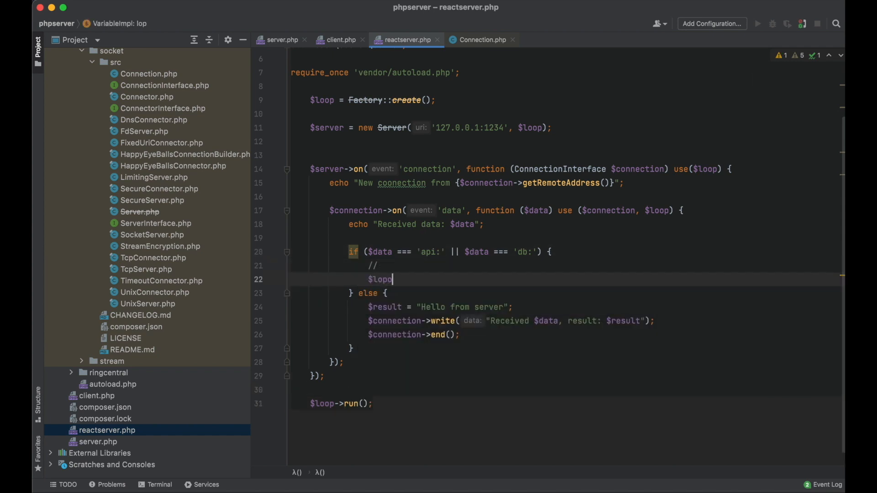
pyautogui.write('->addTimer(10, function () use(')
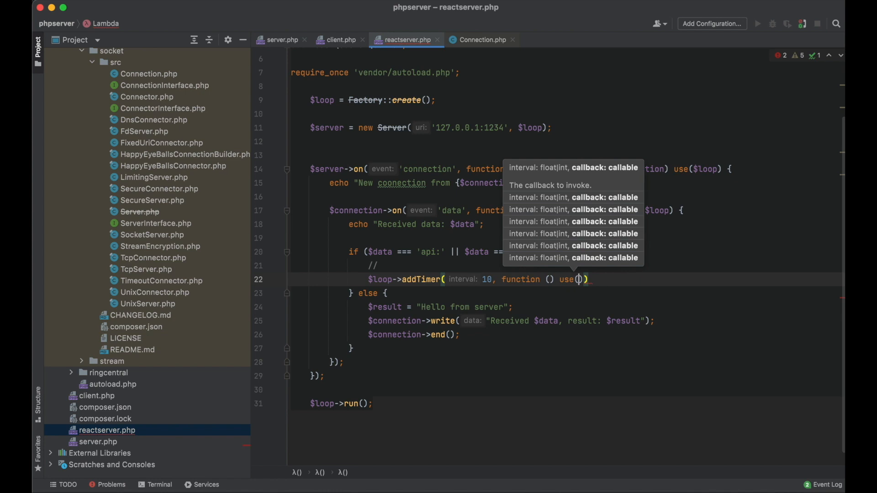
pyautogui.write('$connection')
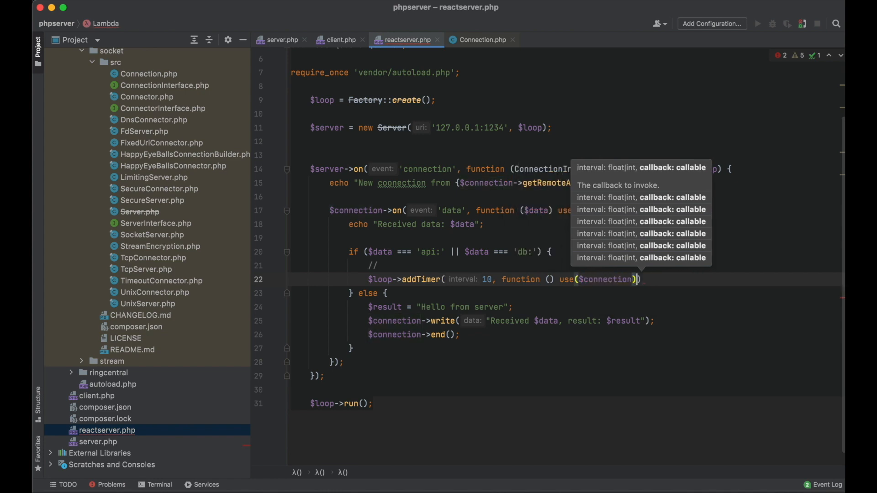
pyautogui.write('{')
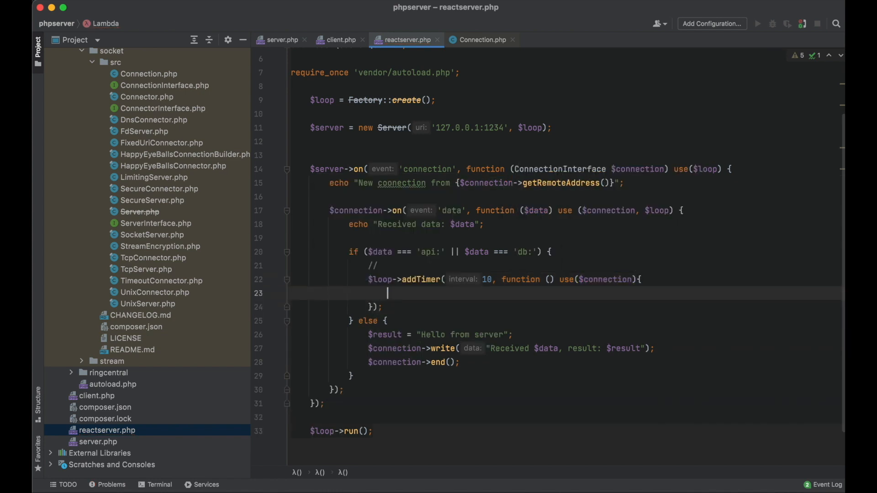
pyautogui.write('$')
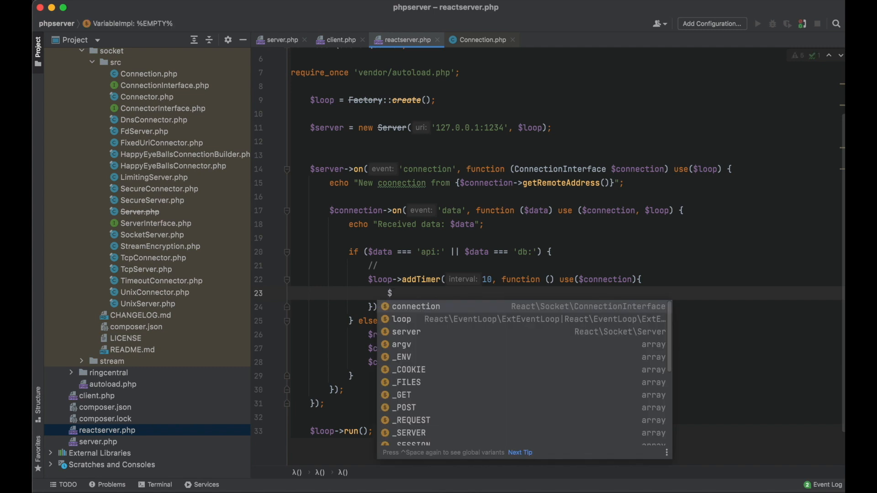
pyautogui.write('connection->write(')
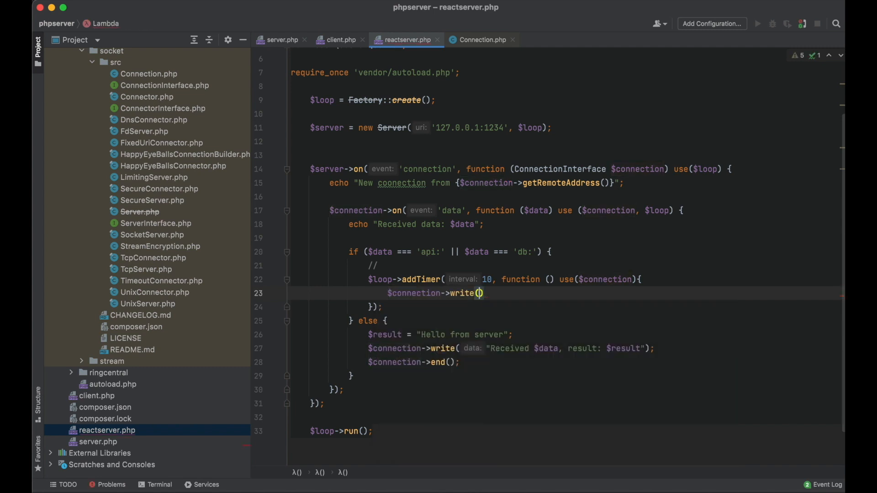
pyautogui.write('"Hello sleepy se"')
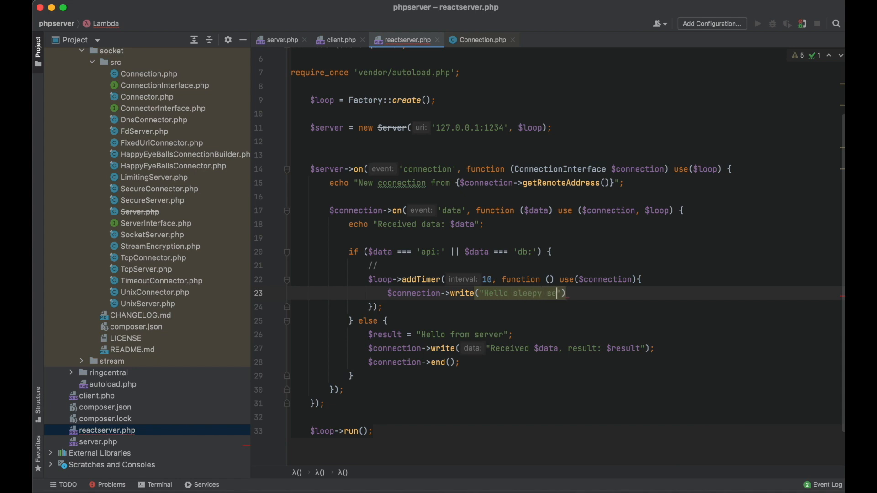
pyautogui.write('$co')
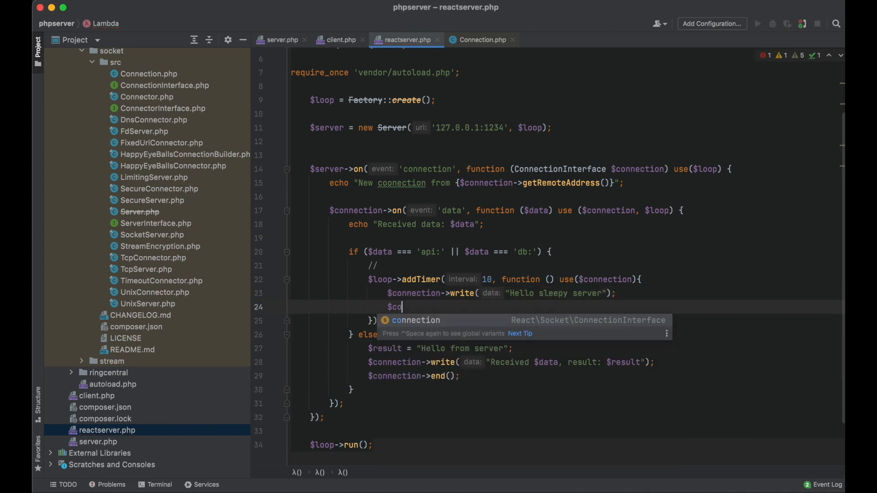
pyautogui.write('nnection->end')
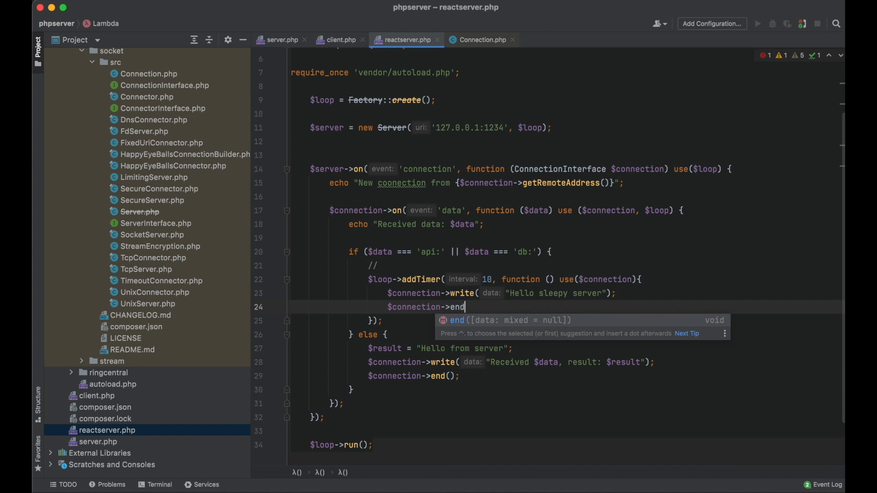
pyautogui.press('Tab')
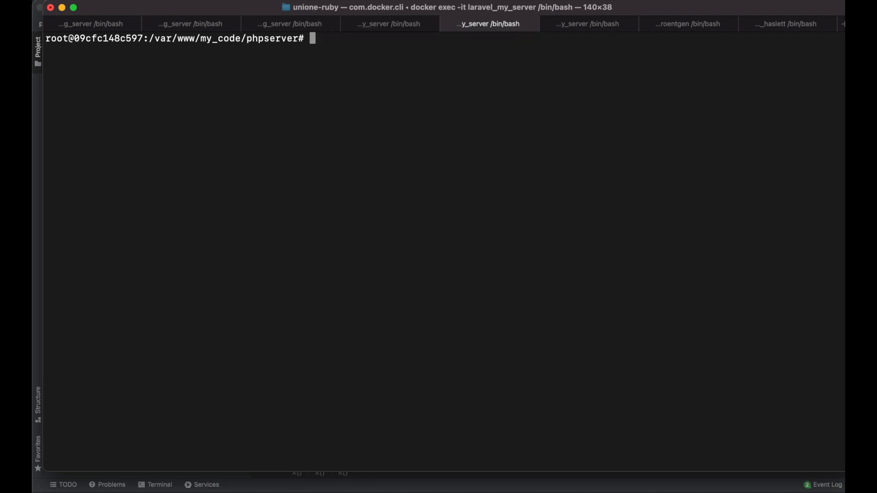
# Run php client.php twice and php client.php api:, getting "Received Hello, server" and "Hello sleepy server"
pyautogui.write('php client.php')
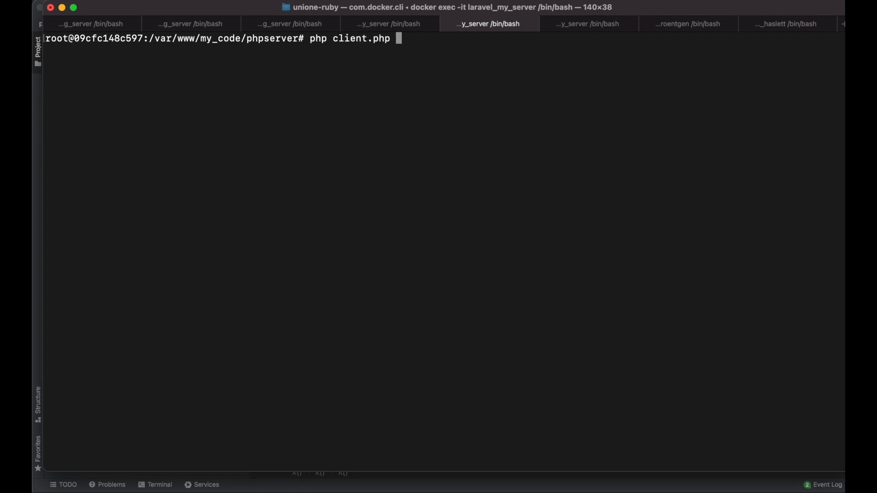
pyautogui.press('Enter')
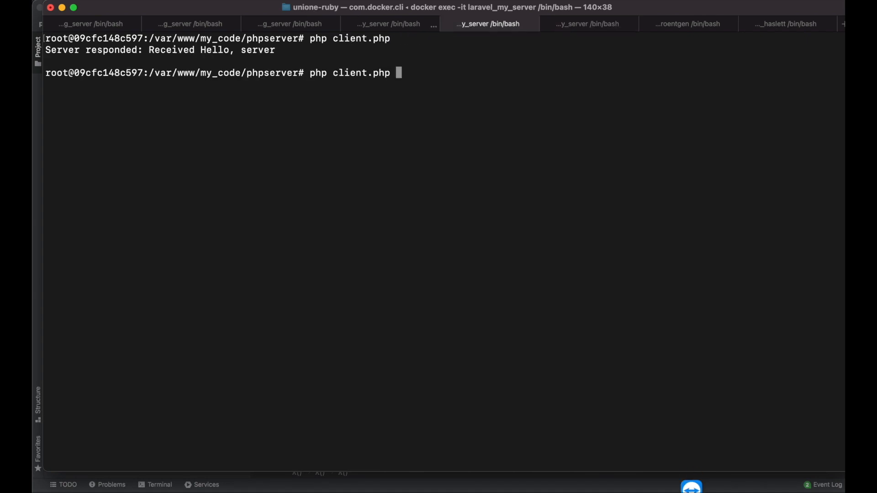
pyautogui.press('Enter')
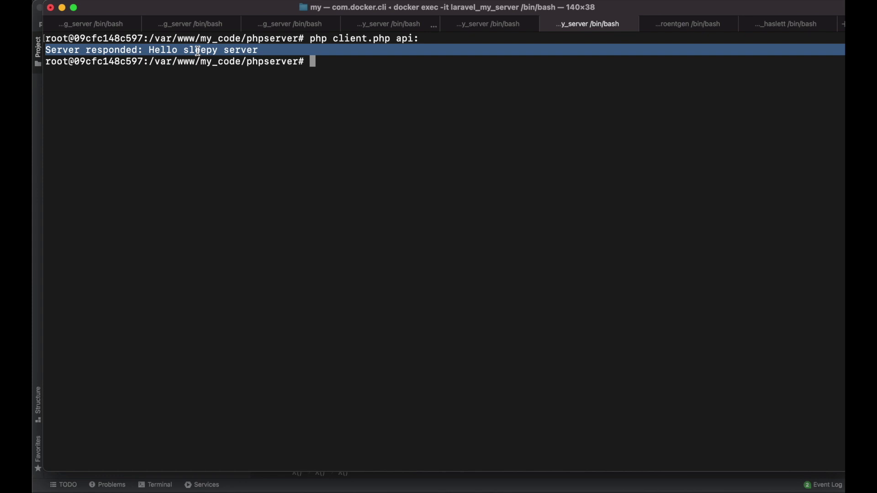
pyautogui.write('php client.php api:')
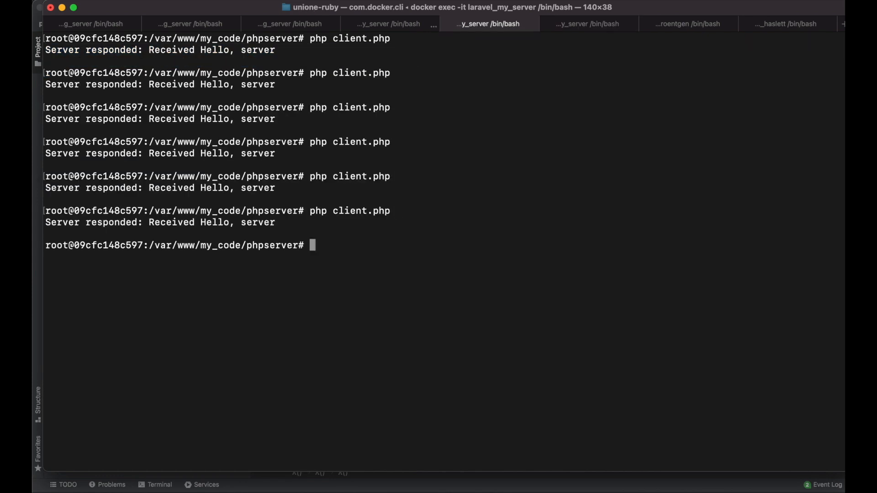
pyautogui.press('Enter')
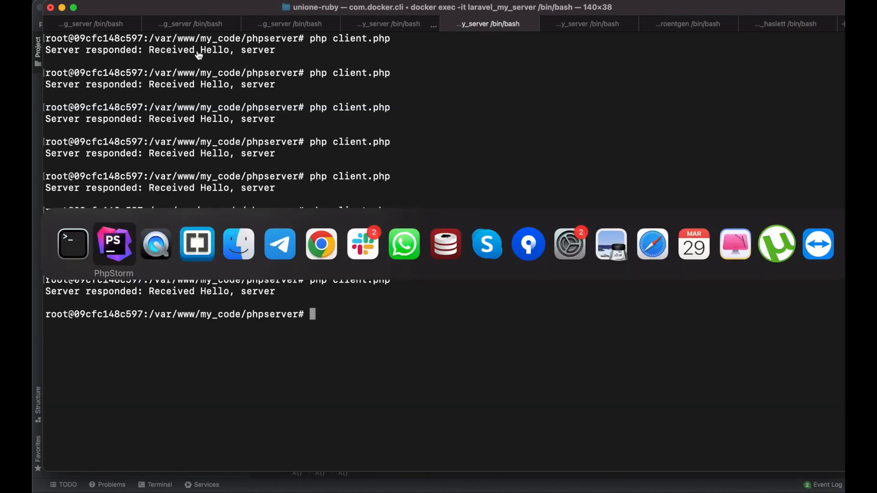
pyautogui.click(114, 243)
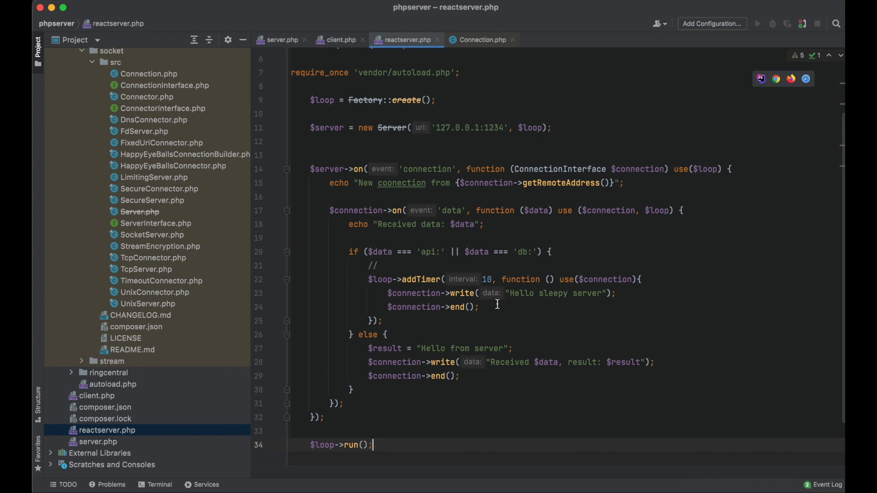
# Open server.php and scroll to get_from_api's file_get_contents call on api.php
pyautogui.click(432, 320)
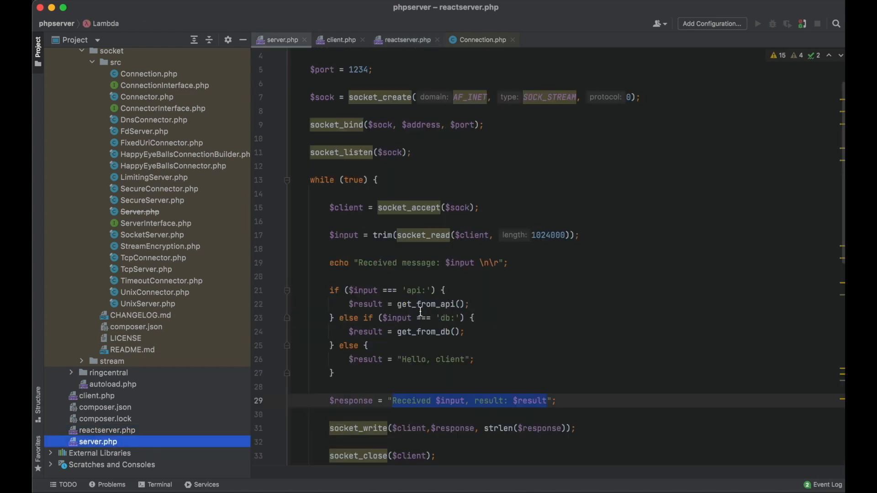
pyautogui.scroll(-3)
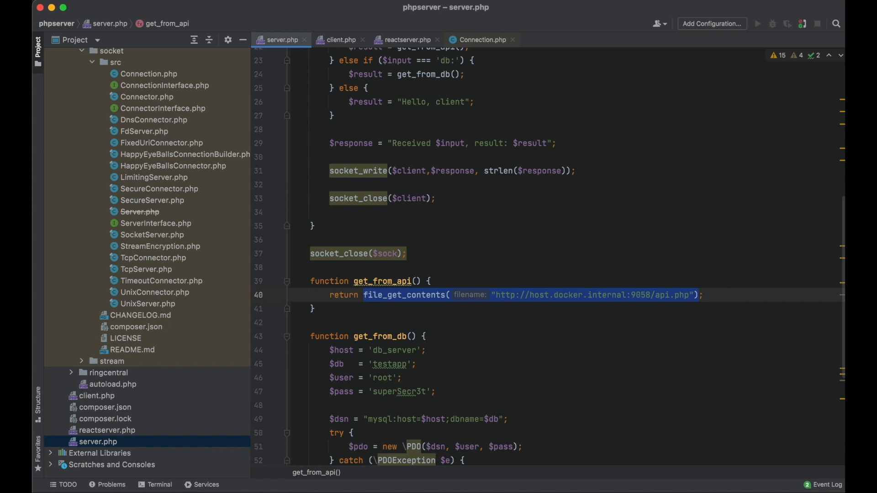
pyautogui.click(405, 40)
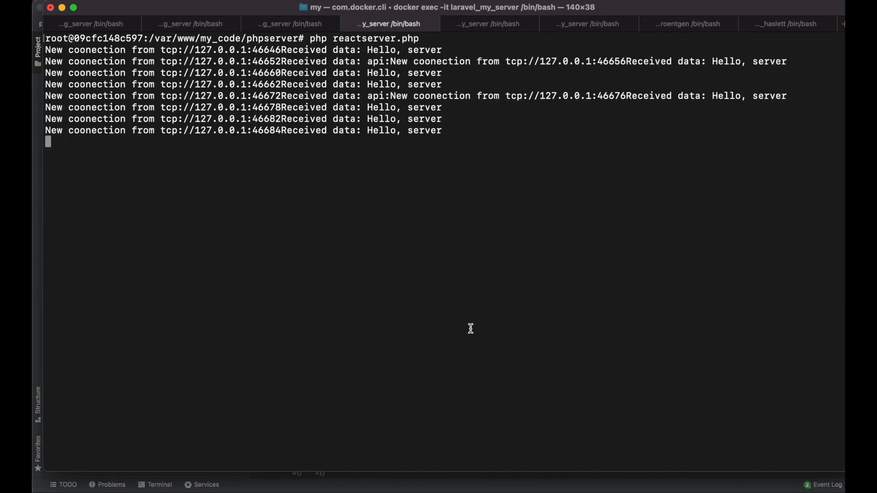
# Run php client.php again in the second shell session, receiving 'Received Hello, server'
pyautogui.click(489, 24)
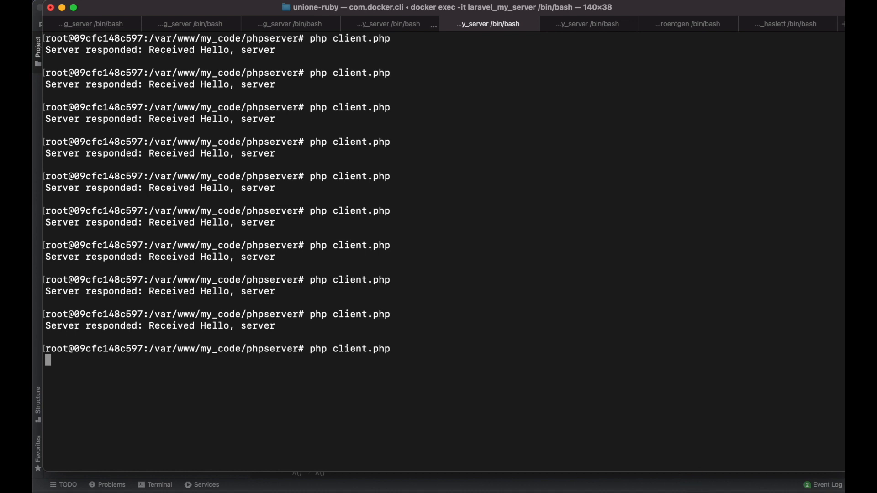
pyautogui.press('Enter')
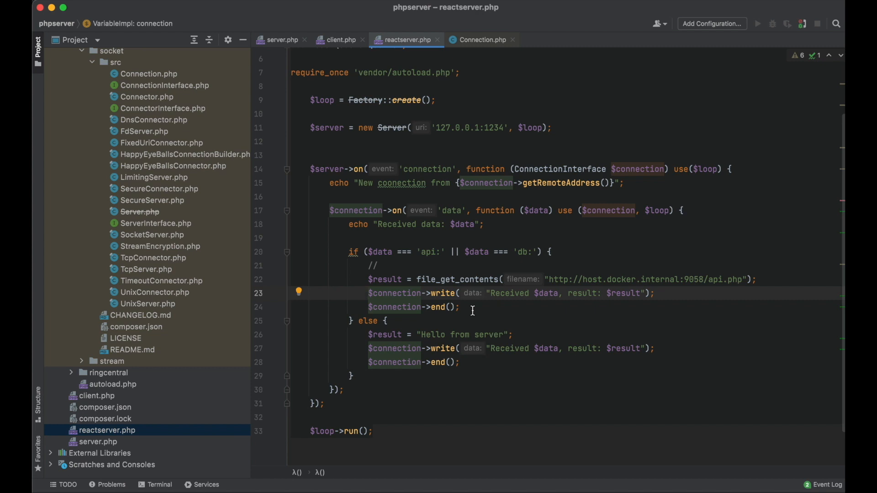
# Replace the addTimer block with a file_get_contents fetch of api.php that writes the result
pyautogui.doubleClick(456, 279)
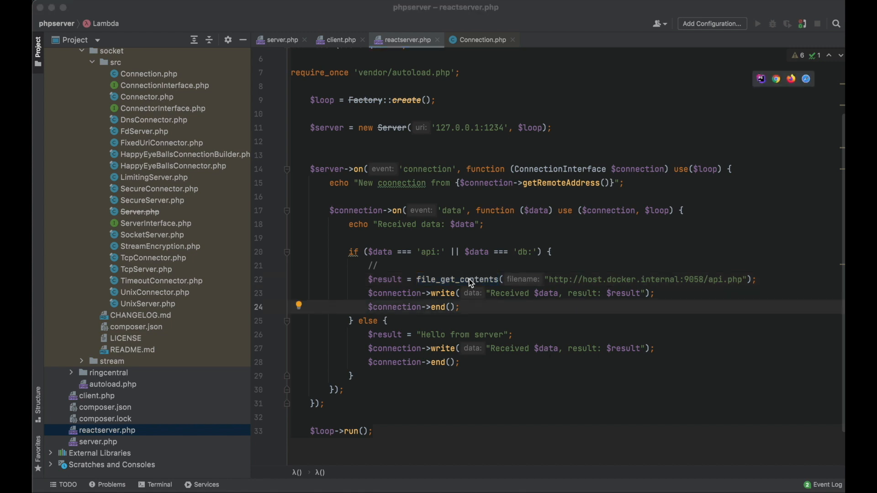
# Create $browser = new Browser($loop) and call $browser->get() on the api.php URL
pyautogui.write('$b')
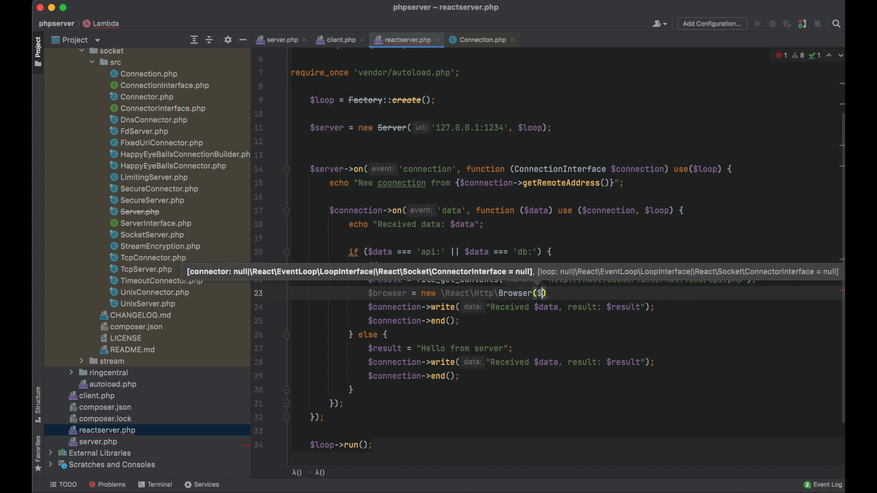
pyautogui.write('loop')
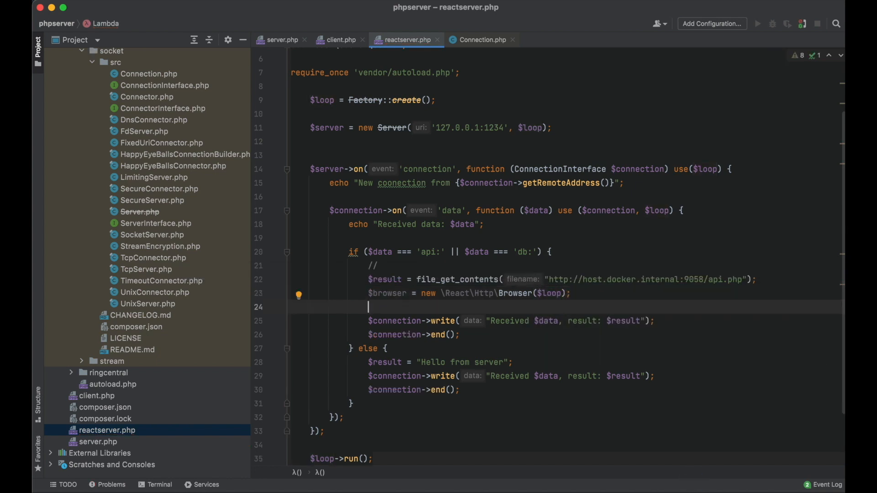
pyautogui.write('$browser')
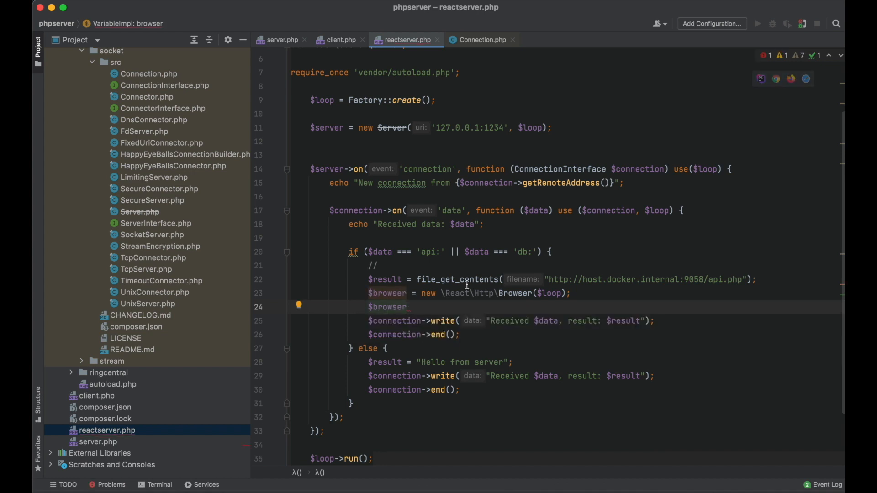
pyautogui.write('->get()')
pyautogui.write('->then(')
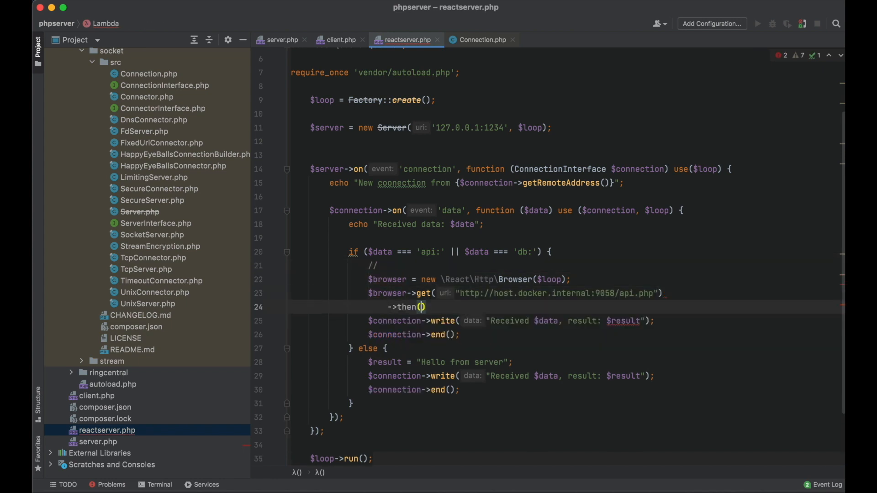
# Add a then(function ($response) use ($connection)) callback writing the response getBody()
pyautogui.write('function ($reso')
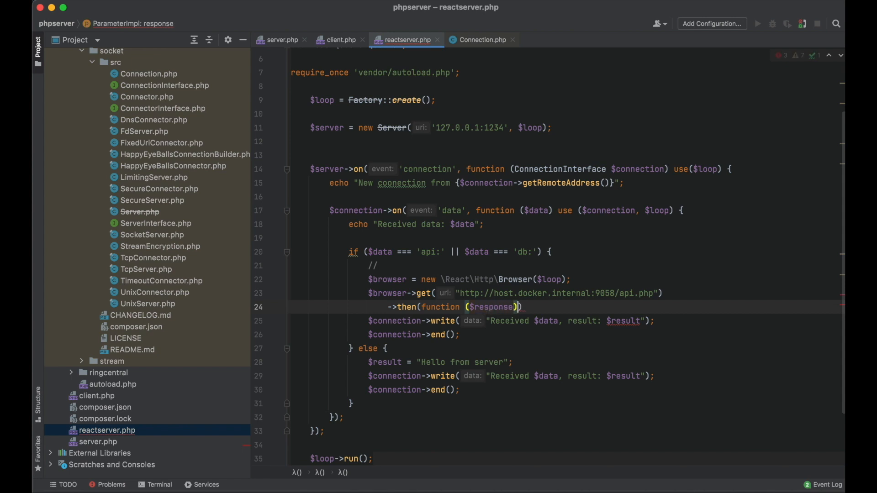
pyautogui.write('use($co')
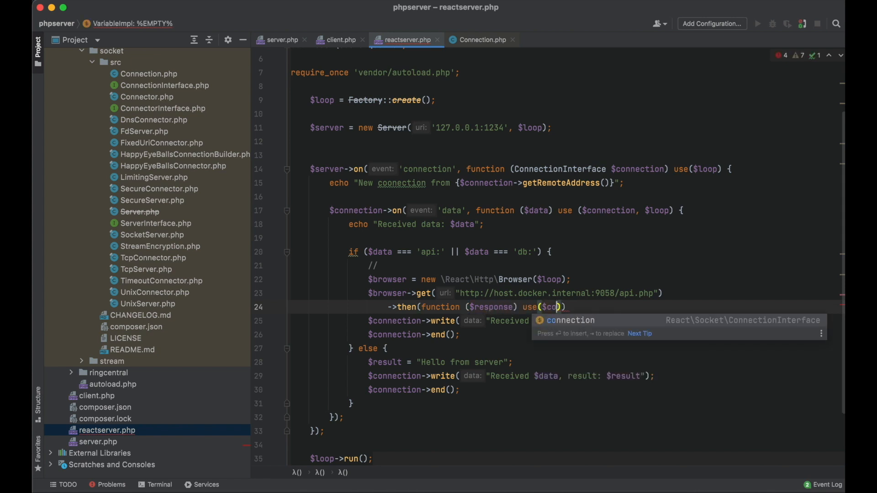
pyautogui.press('Enter')
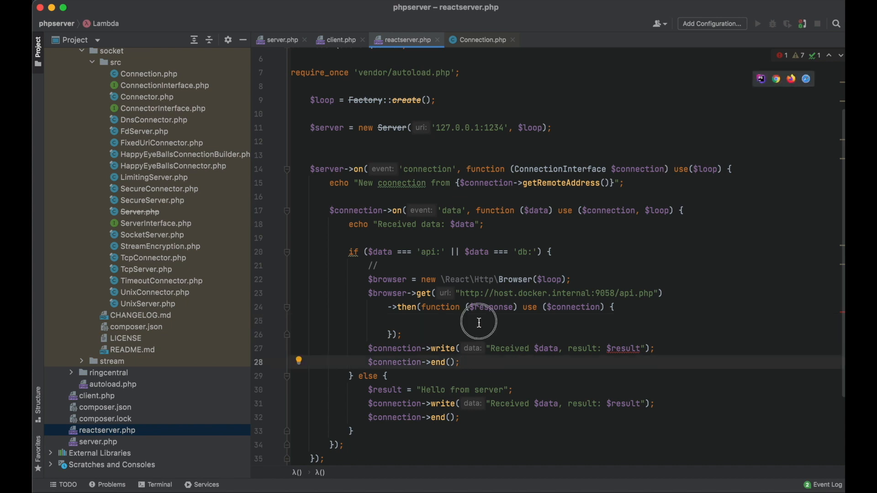
pyautogui.write('$result = $response->')
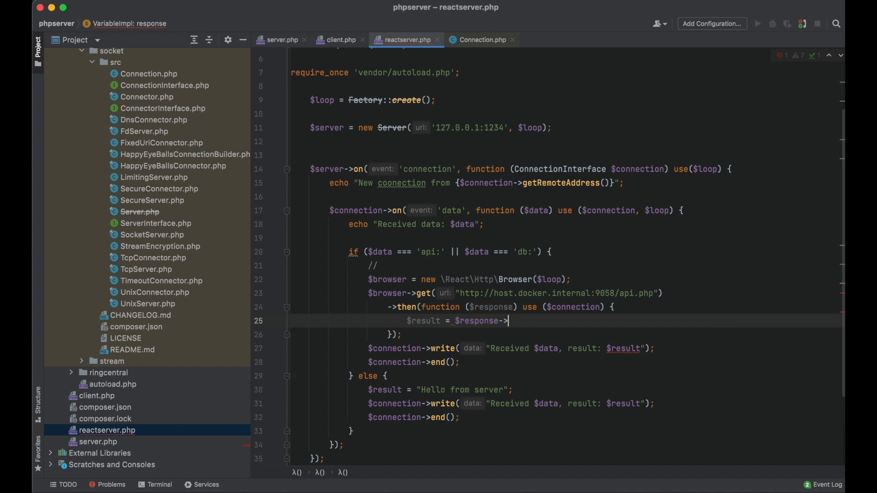
pyautogui.write('getBody();')
pyautogui.click(502, 307)
pyautogui.write(', $data')
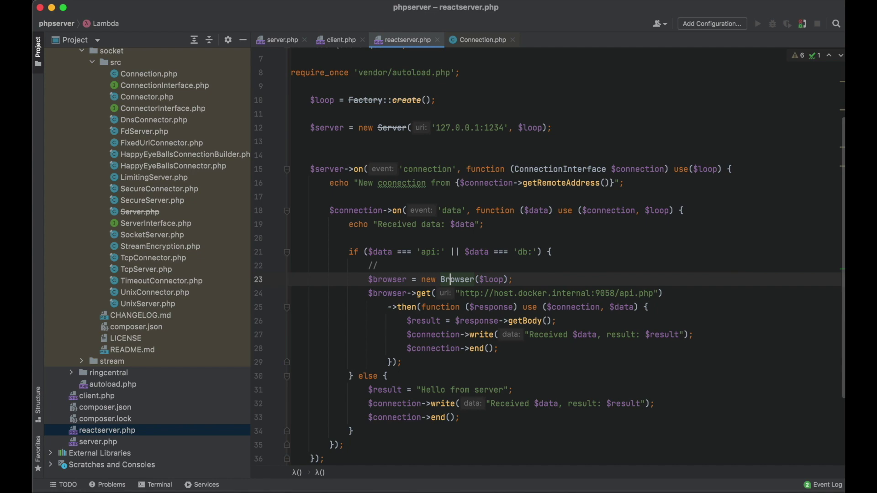
pyautogui.press('Cmd+Tab')
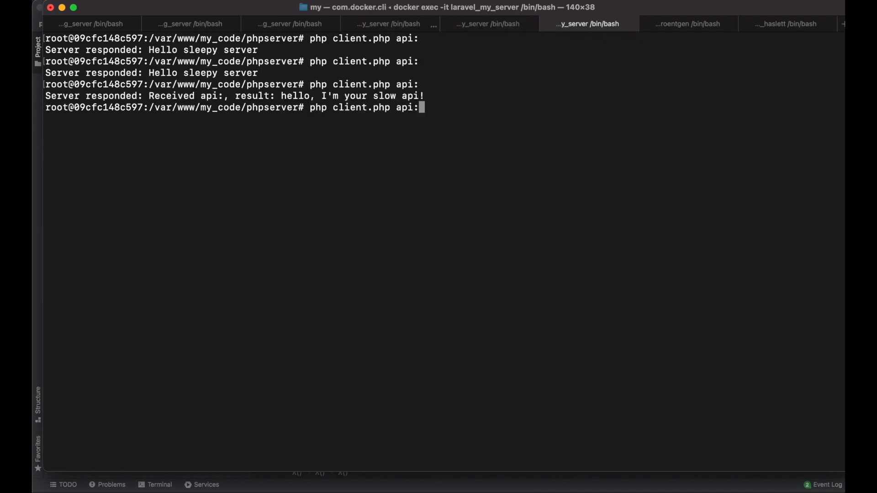
# Rerun php client.php api: for 'hello, I'm your slow api!', then clear the other session
pyautogui.press('Enter')
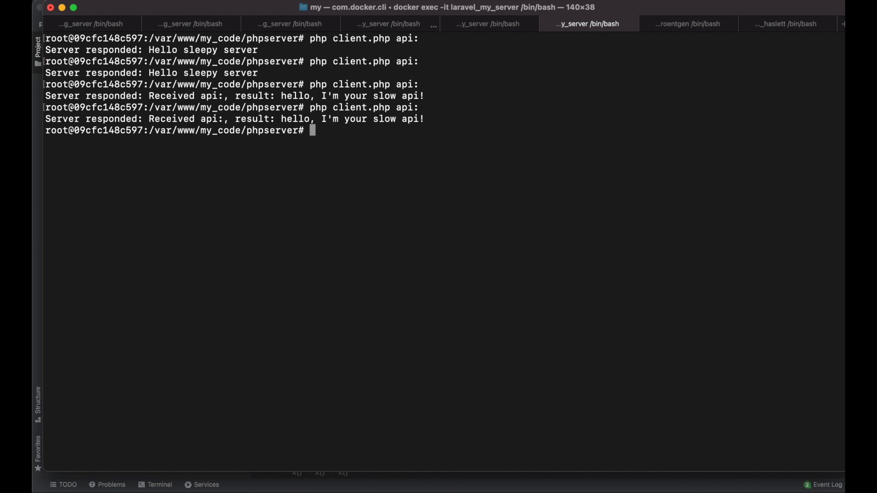
pyautogui.click(488, 23)
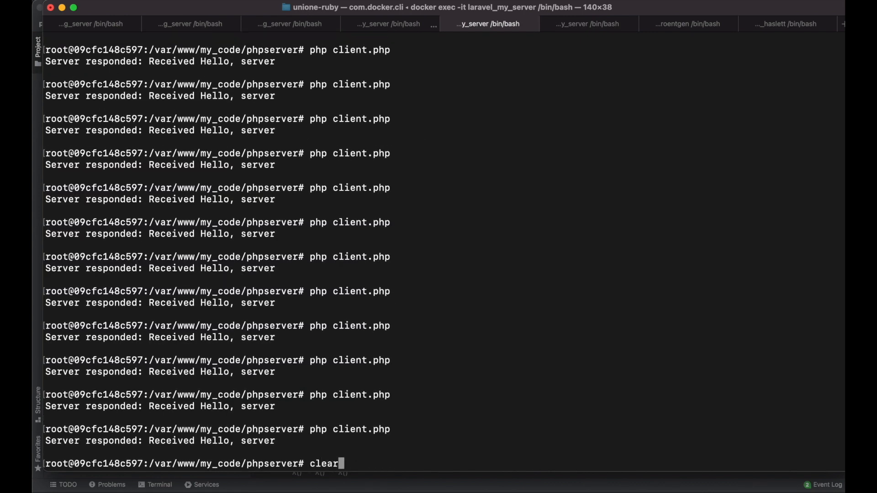
pyautogui.press('Enter')
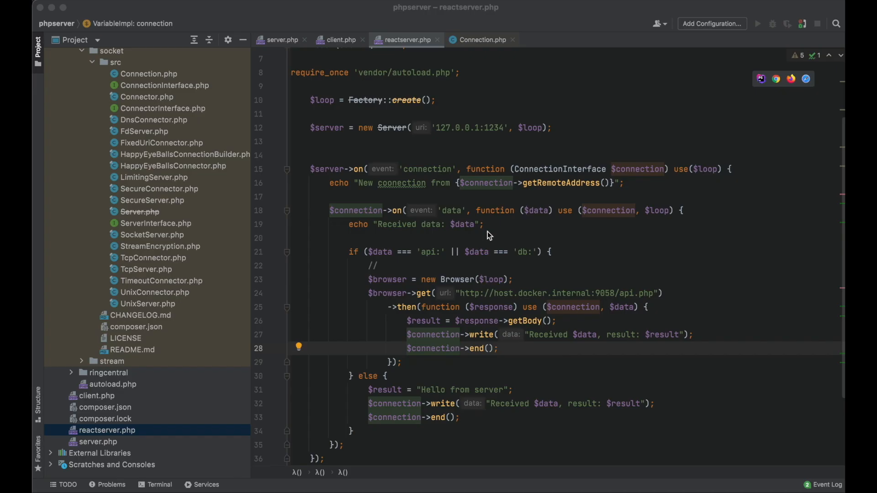
# Remove the 'db:' comparison from the if condition so it checks only 'api:'
pyautogui.click(528, 252)
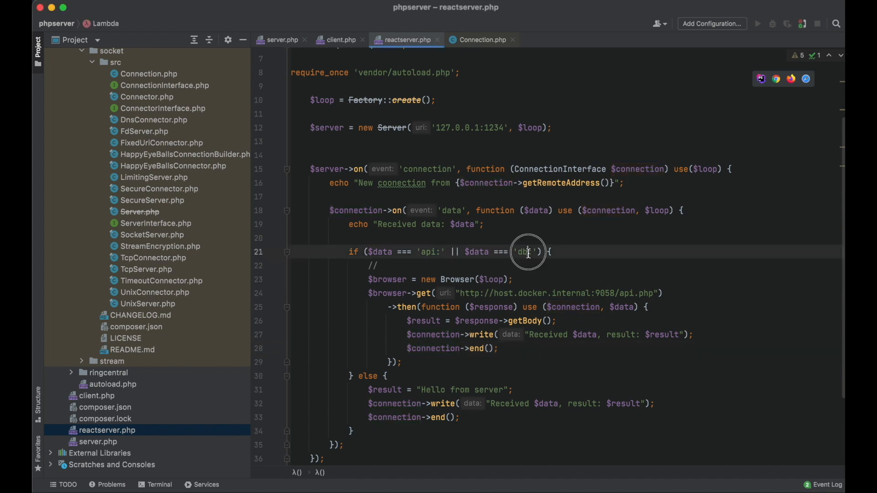
pyautogui.moveTo(526, 252); pyautogui.dragTo(464, 251)
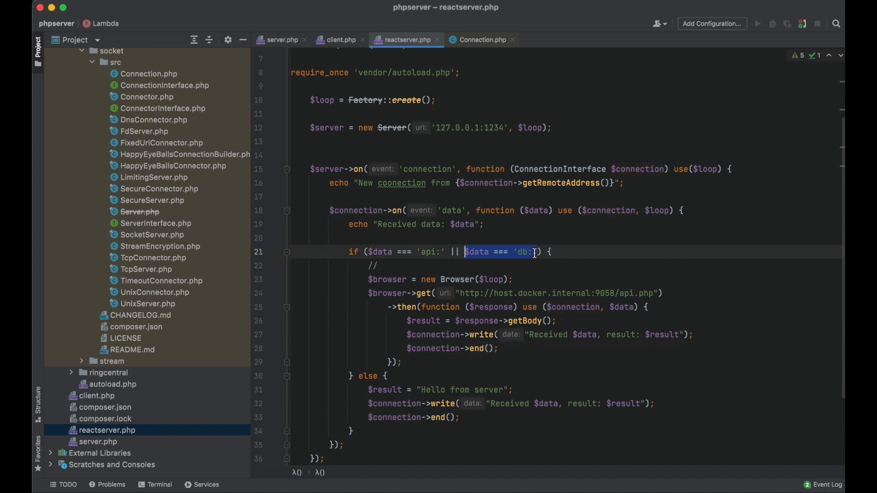
pyautogui.press('Delete')
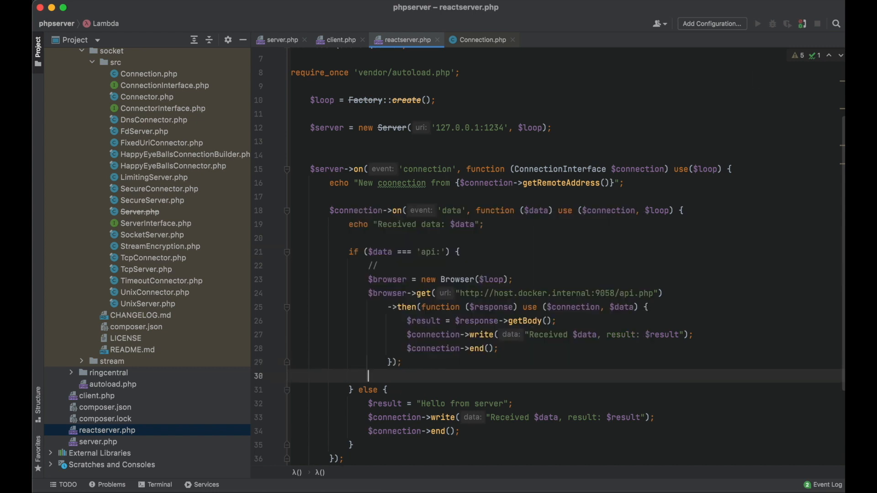
# Add an else if ($data === 'db:') branch containing a //database comment
pyautogui.write('else if')
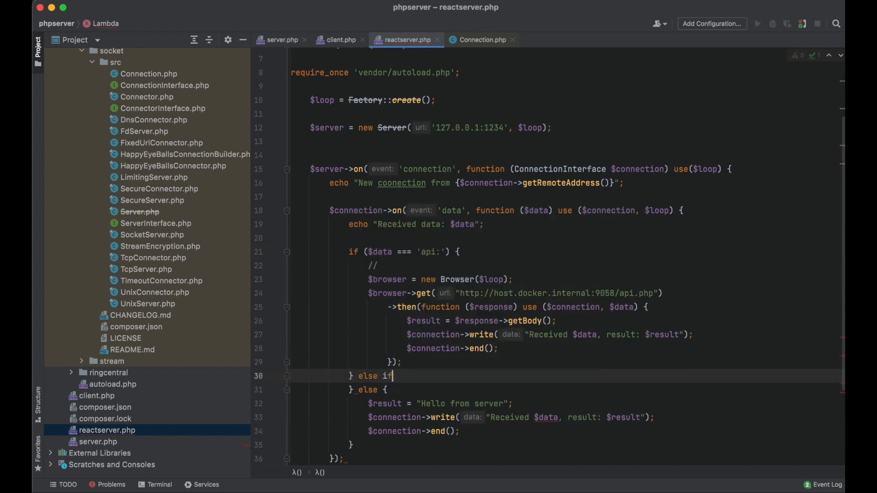
pyautogui.write("( $data === 'db:') {")
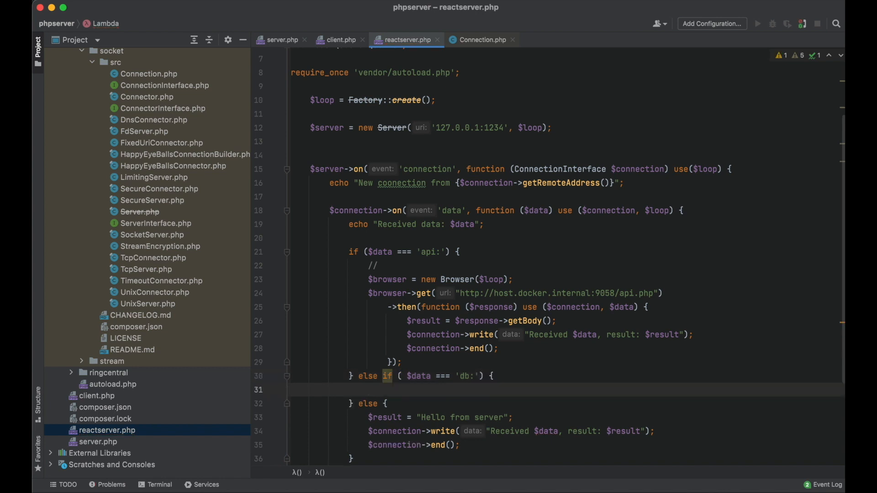
pyautogui.write('//database')
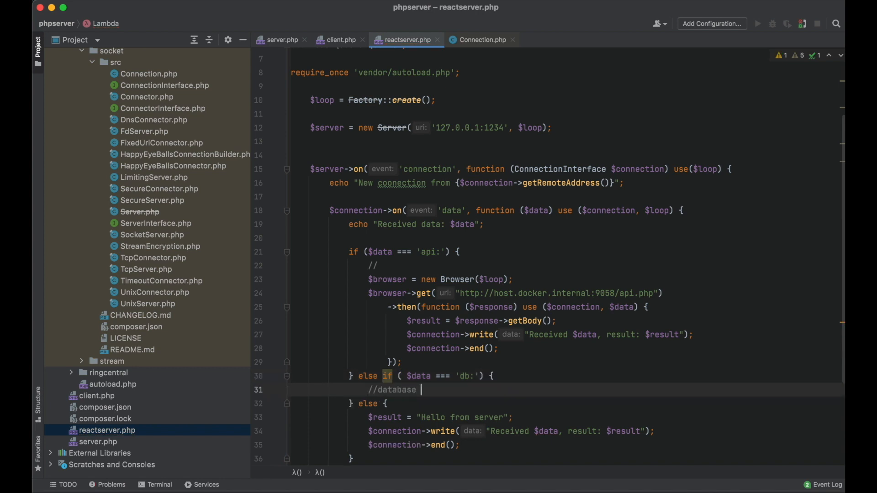
pyautogui.moveTo(387, 375)
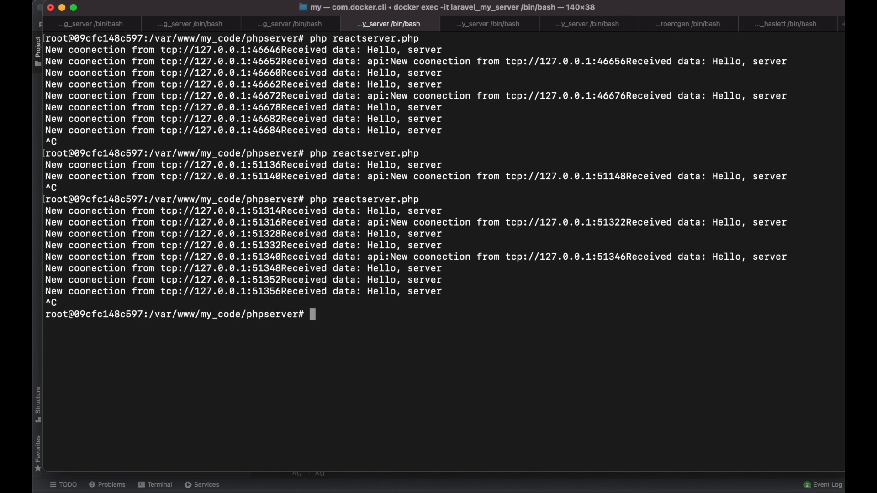
# Install react/mysql with composer require and return to the code editor
pyautogui.write('composer requi')
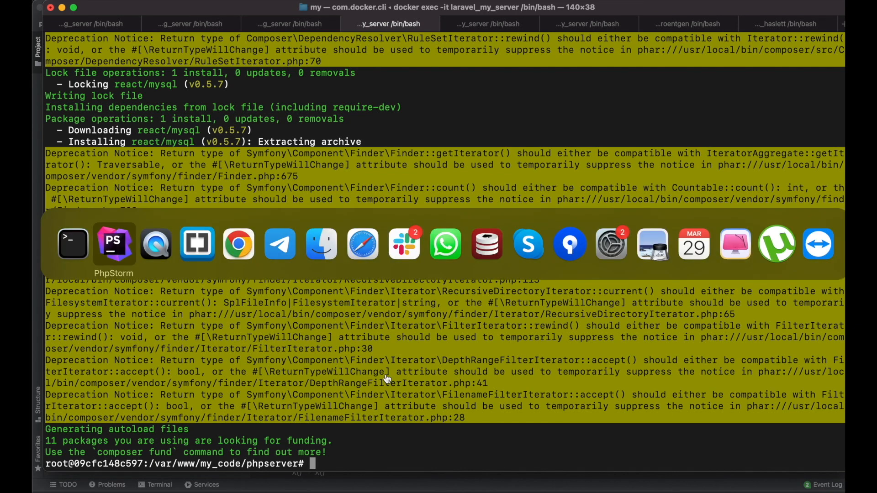
pyautogui.click(113, 244)
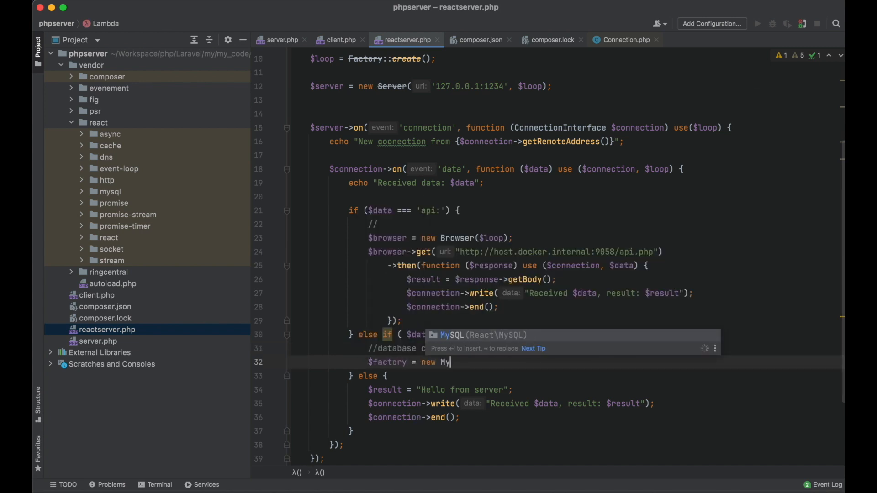
# Call $factory->createConnection()->then(function ($db) use ($connection)) in the db: branch
pyautogui.write('SQL\\Factory($loop);')
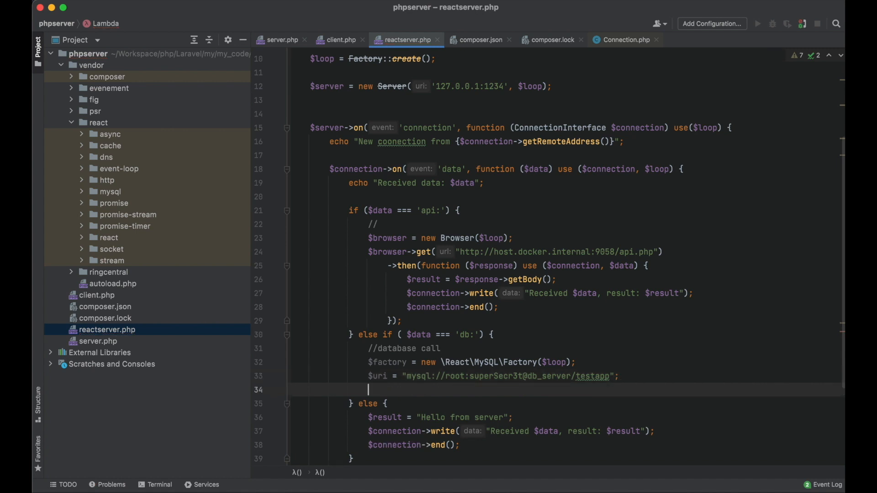
pyautogui.write('$factory->createConnection($uri)->')
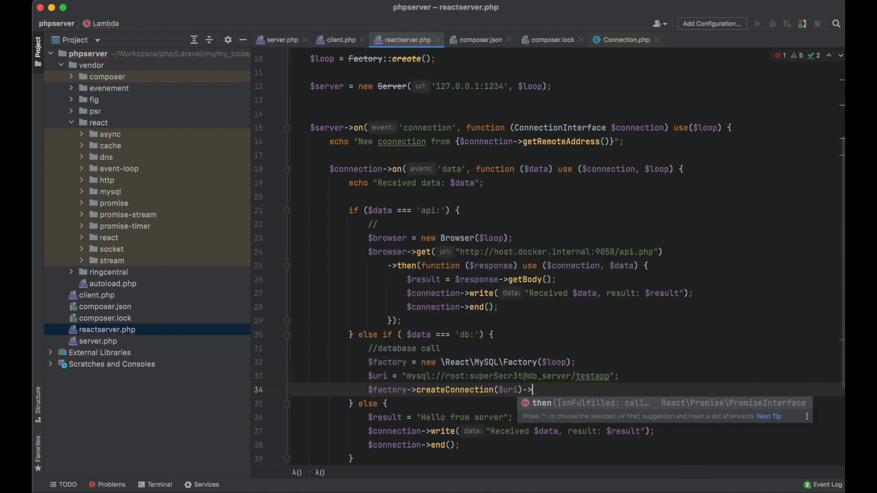
pyautogui.write('then(function ()')
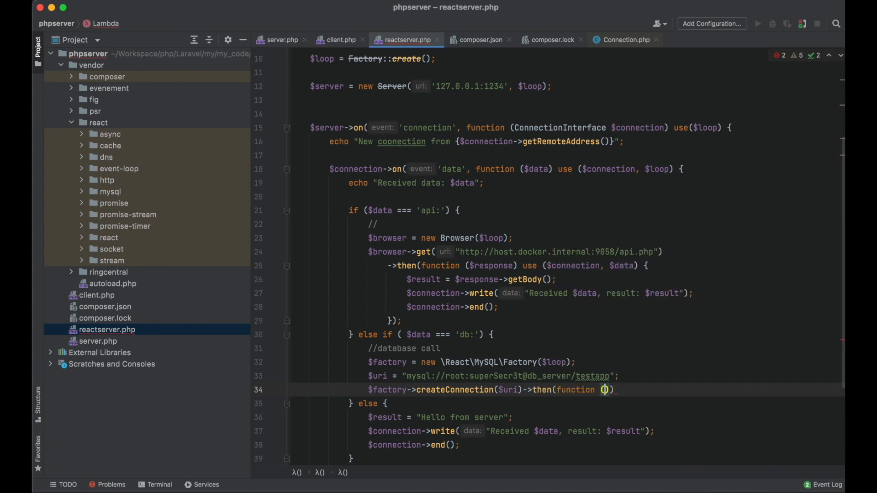
pyautogui.write('$db')
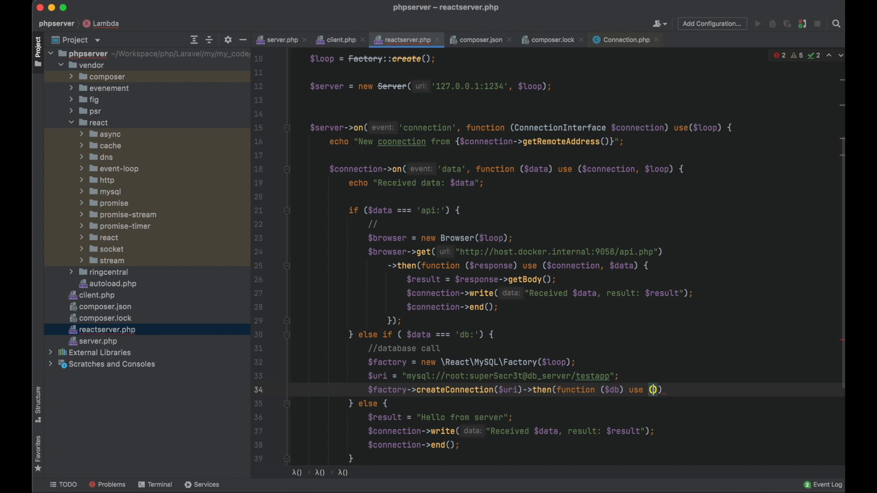
pyautogui.write('$connection')
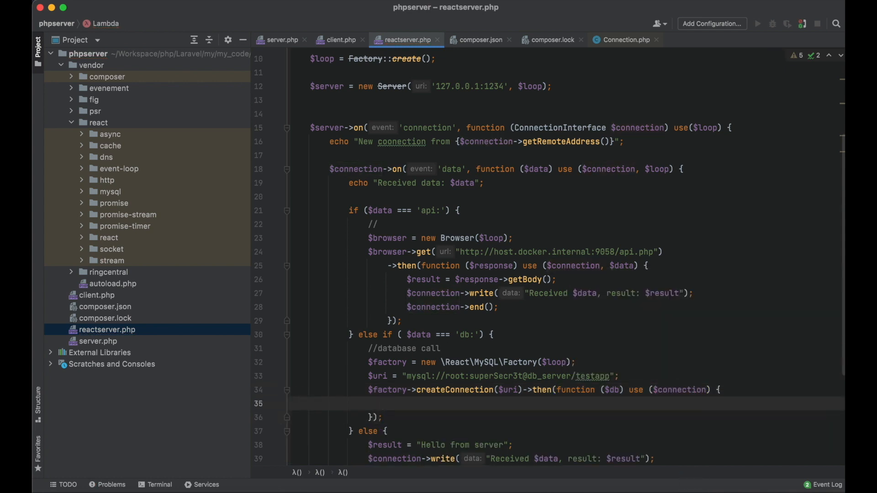
# Assign $query = "SELECT COUNT(id), SLEEP(10) FROM users" inside the callback
pyautogui.write('$query')
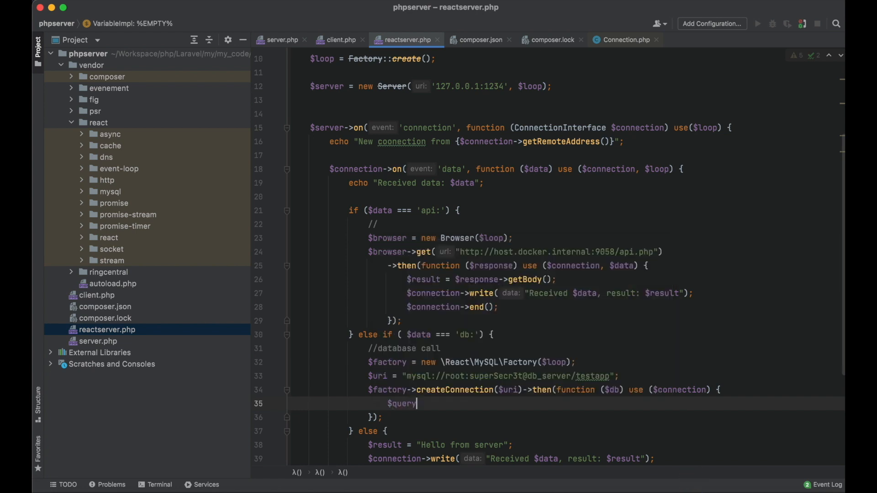
pyautogui.write('= "SELECT SLEEP(5)";')
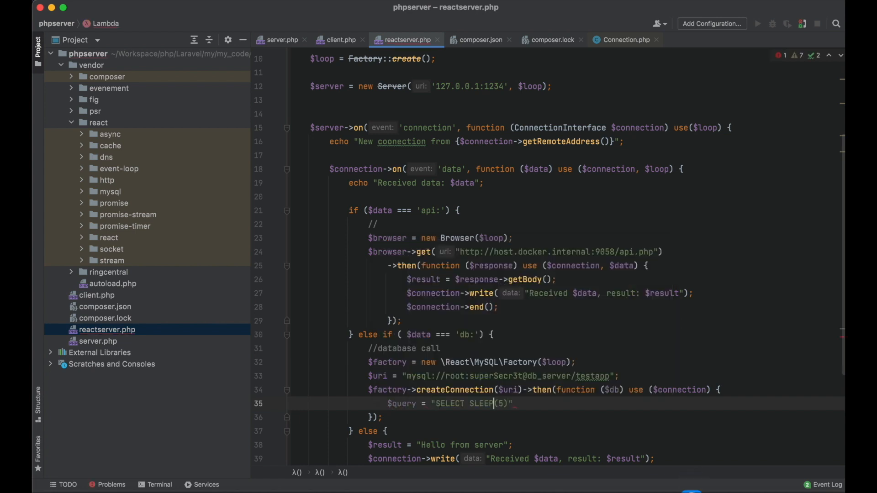
pyautogui.write('COUNT(id),')
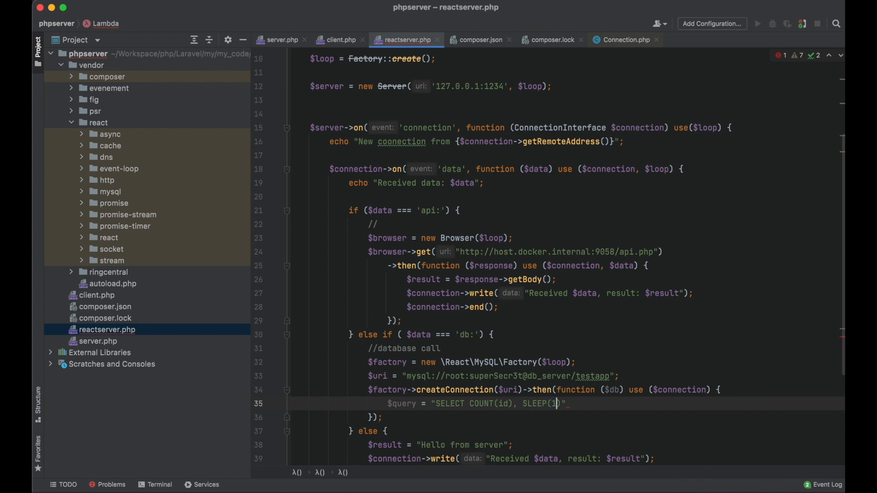
pyautogui.write('0) FROM users')
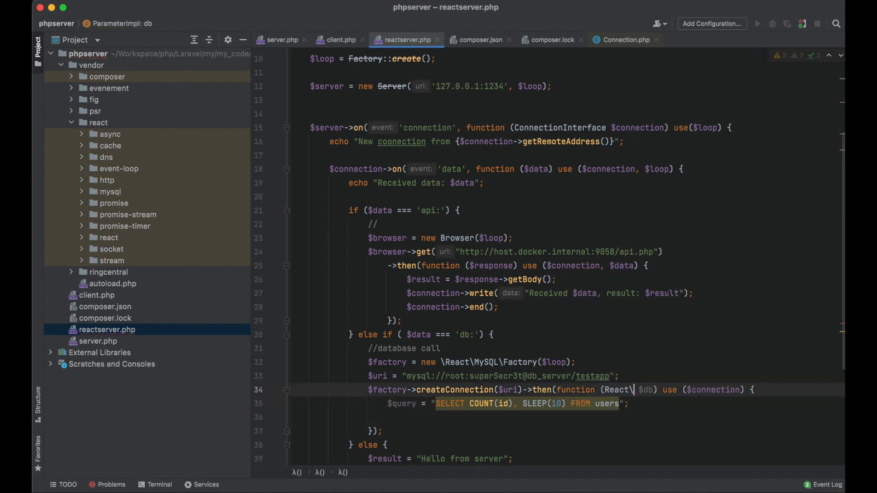
# Type-hint $db as MySQL ConnectionInterface and run $db->query($query)->then(function (QueryResult $result) use ($connection))
pyautogui.write('MySQL\\ConnectionInterface')
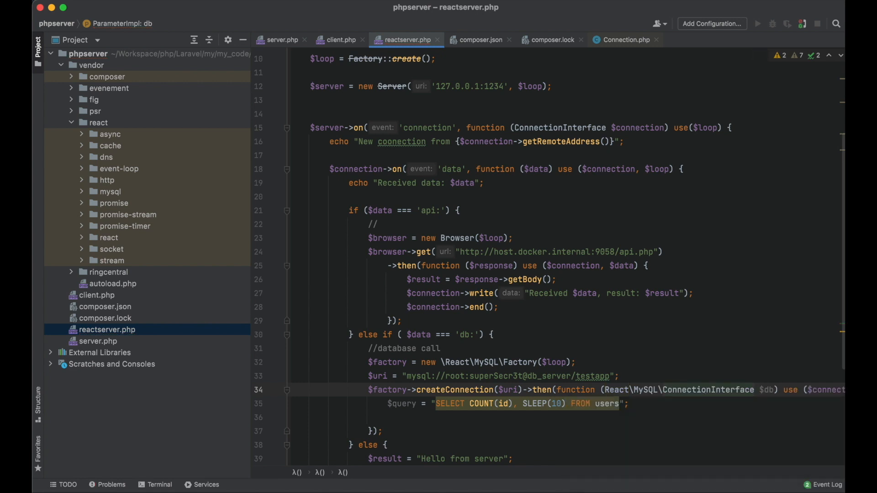
pyautogui.click(330, 417)
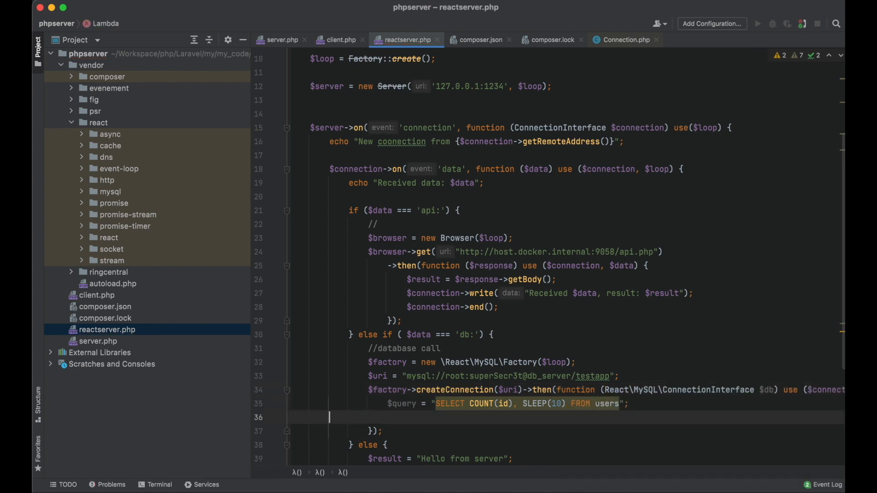
pyautogui.write('$db->query($query)->')
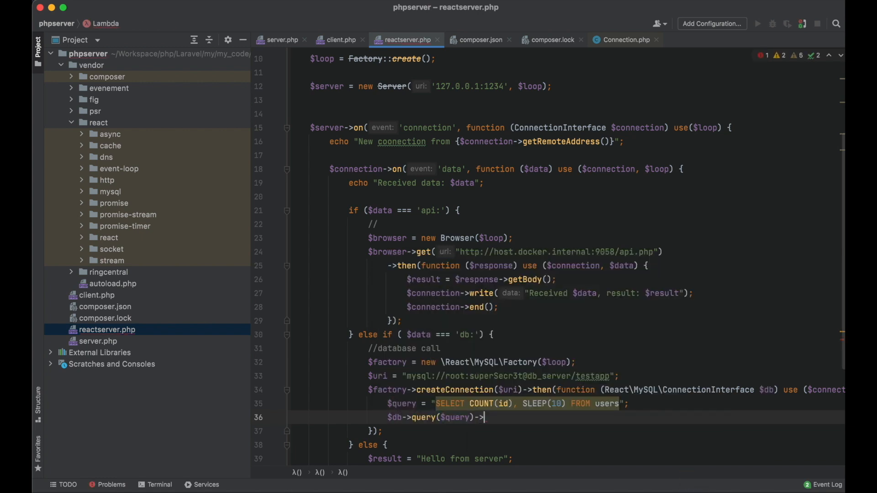
pyautogui.write('then()')
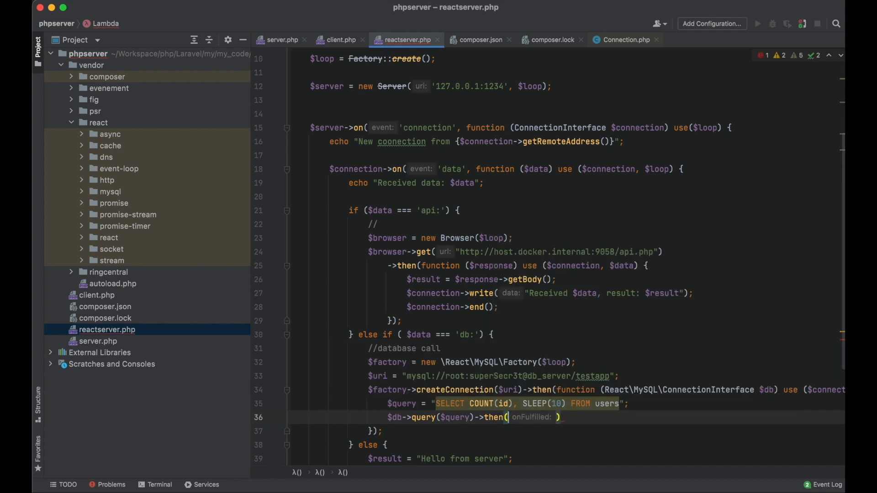
pyautogui.write('function (')
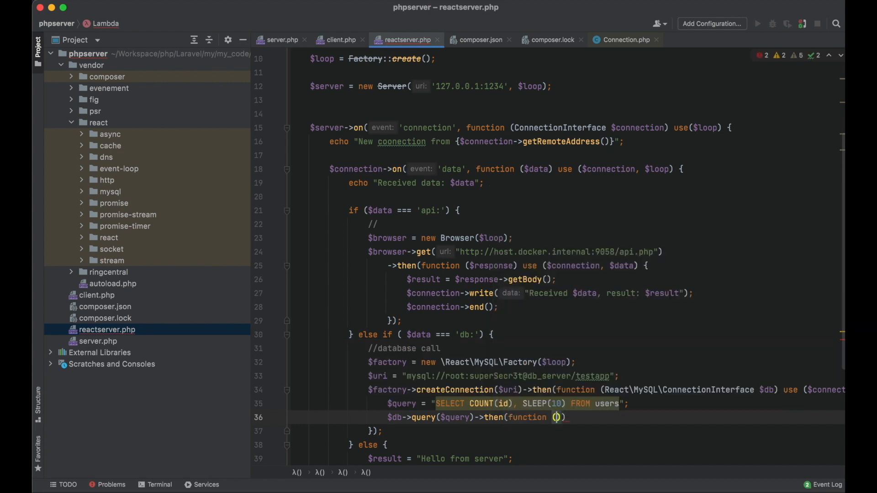
pyautogui.write('QueryResult $result')
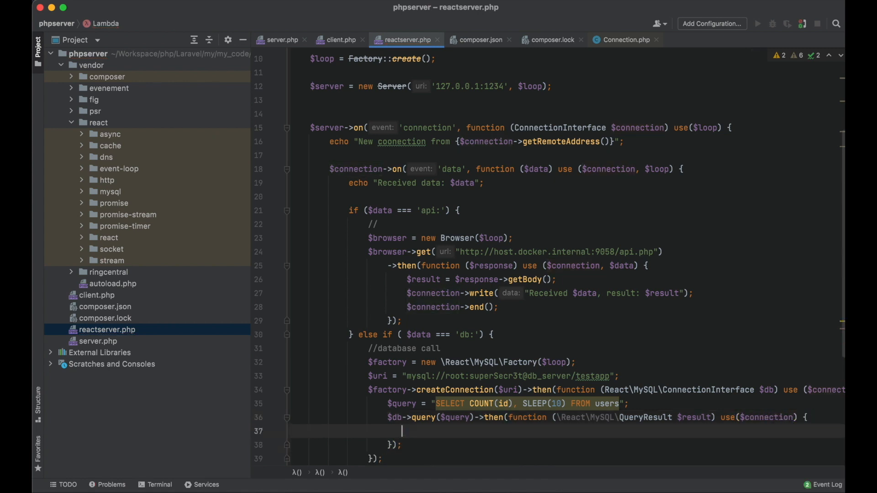
pyautogui.write('$connection->write("Database result: {')
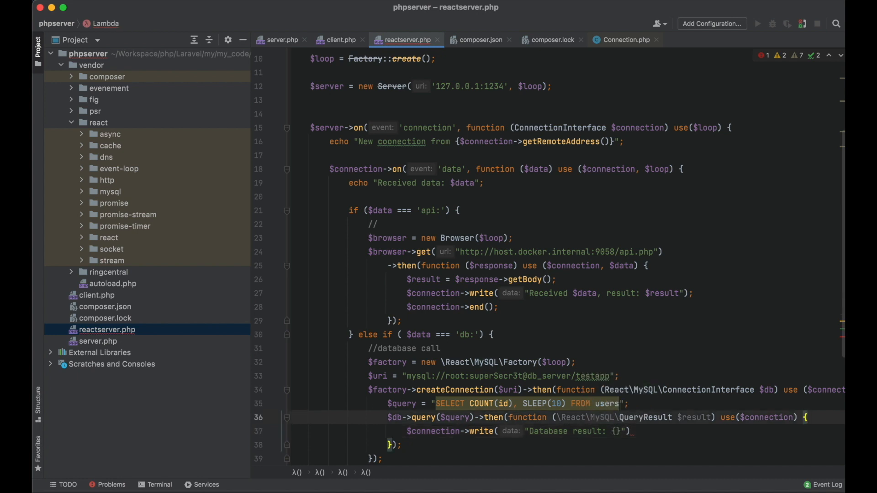
# Write print_r'd resultRows as "Database result: {$rows}" and end the connection
pyautogui.write('$rows =')
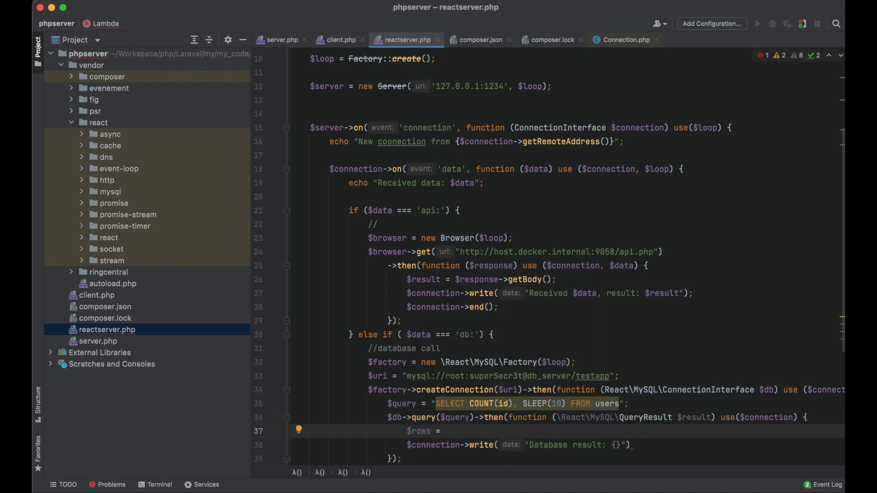
pyautogui.write('$result->')
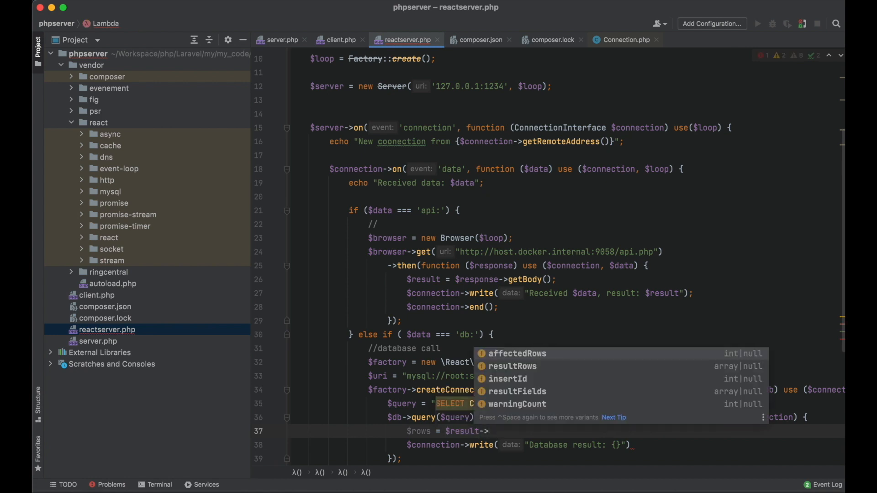
pyautogui.write('print_r(')
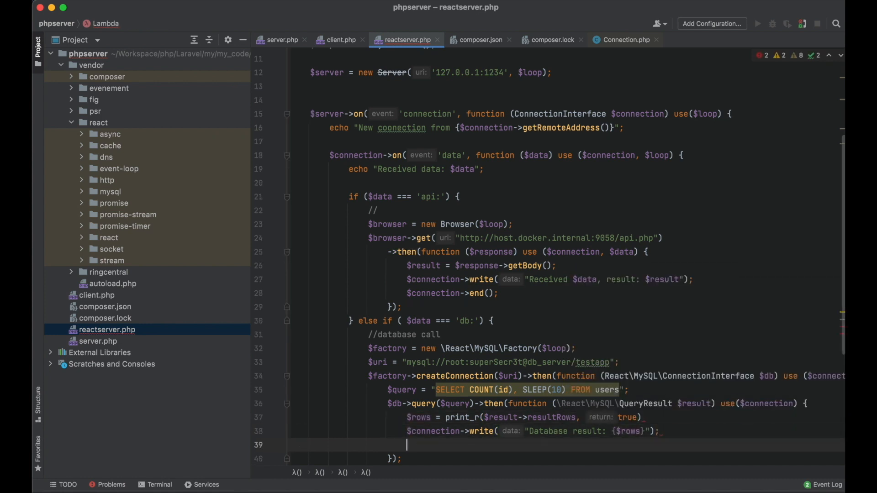
pyautogui.write('$connection->end();')
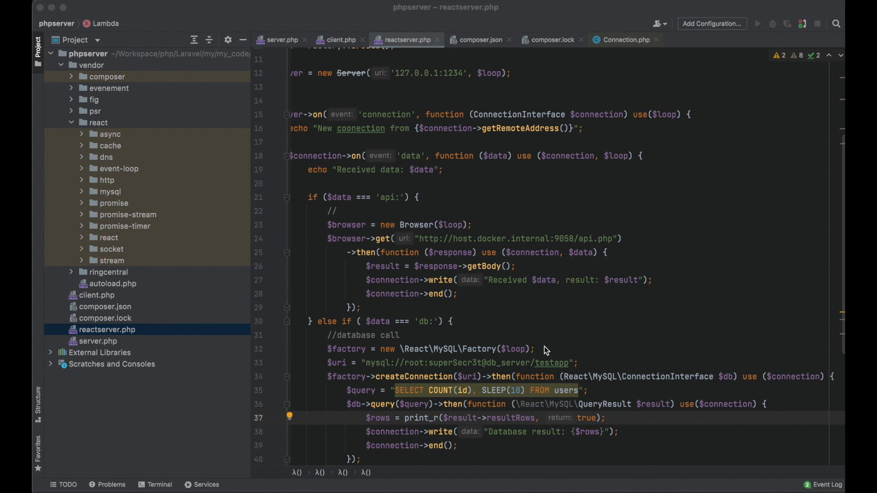
pyautogui.moveTo(545, 360)
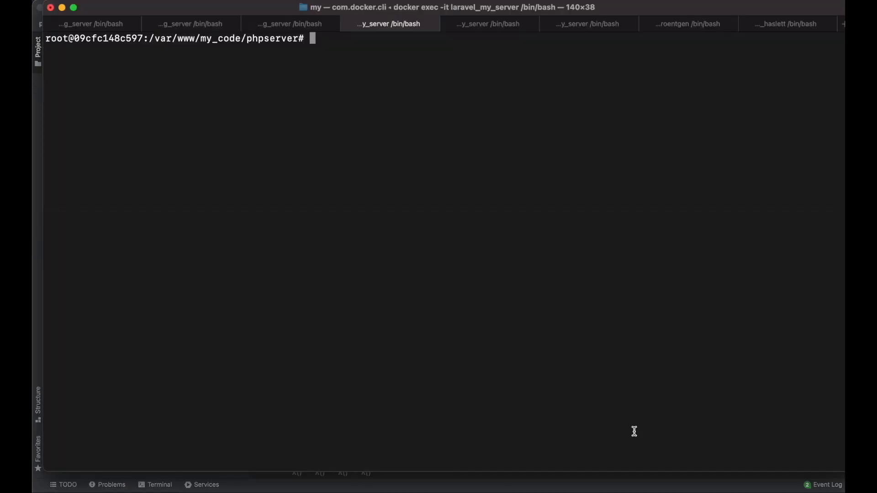
# Restart reactserver.php, run client.php, then client.php db: returning 'Database result: Array'
pyautogui.write('php reac')
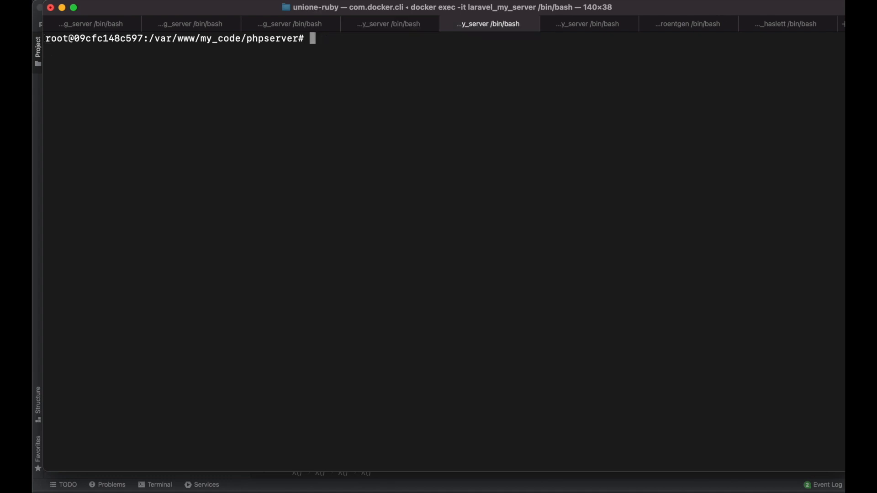
pyautogui.write('php client.php')
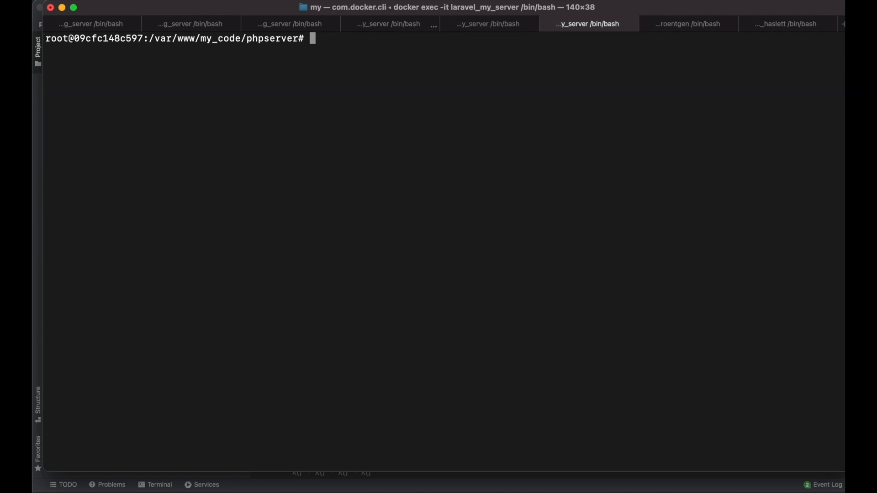
pyautogui.write('php client.php db')
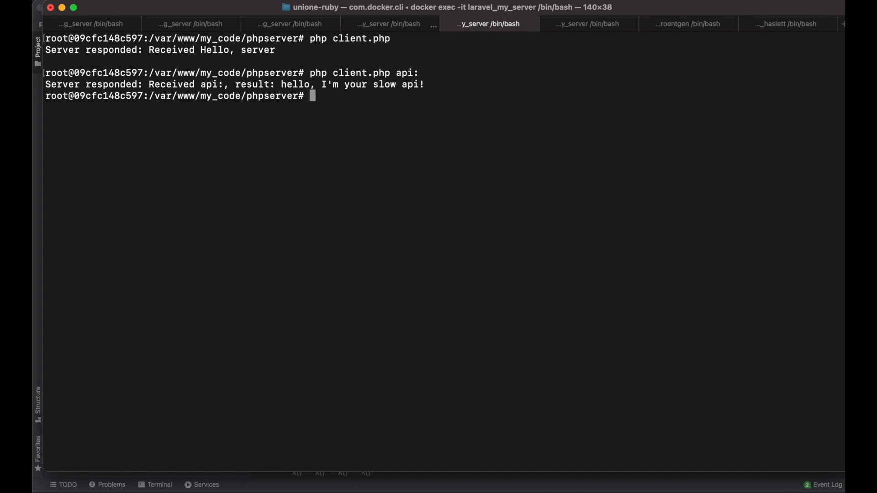
pyautogui.write('php client.php db')
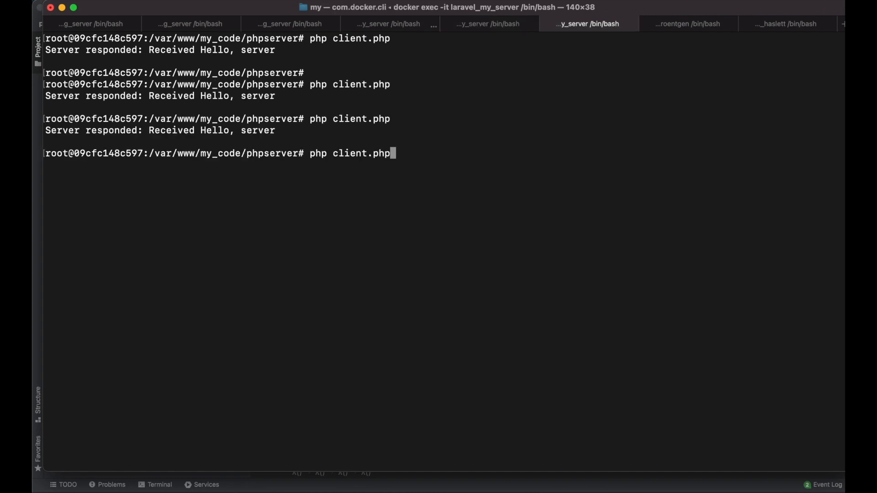
pyautogui.press('Enter')
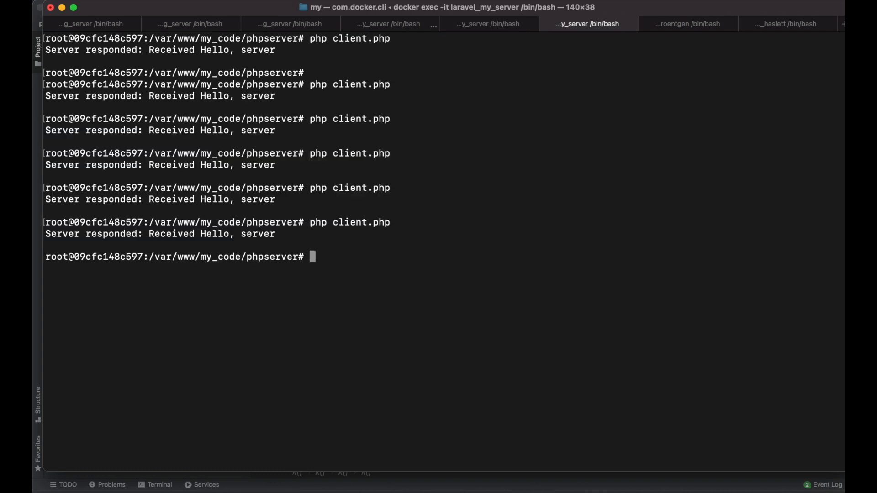
pyautogui.click(687, 23)
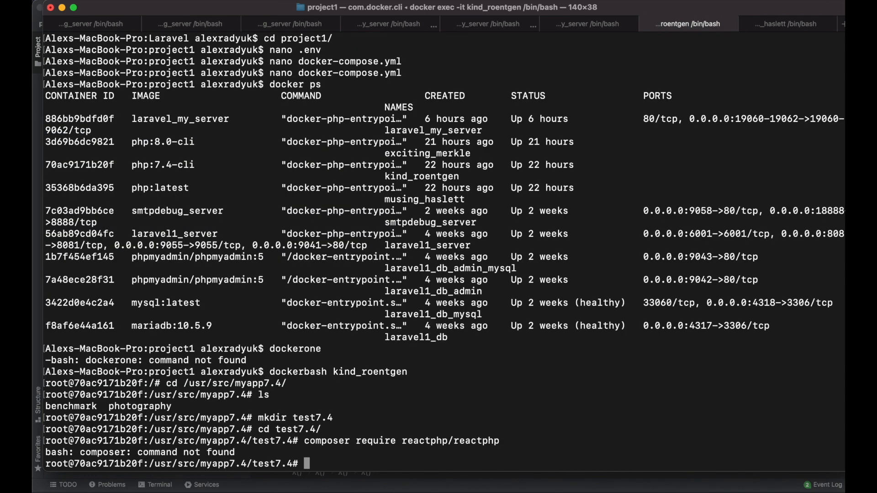
pyautogui.click(488, 24)
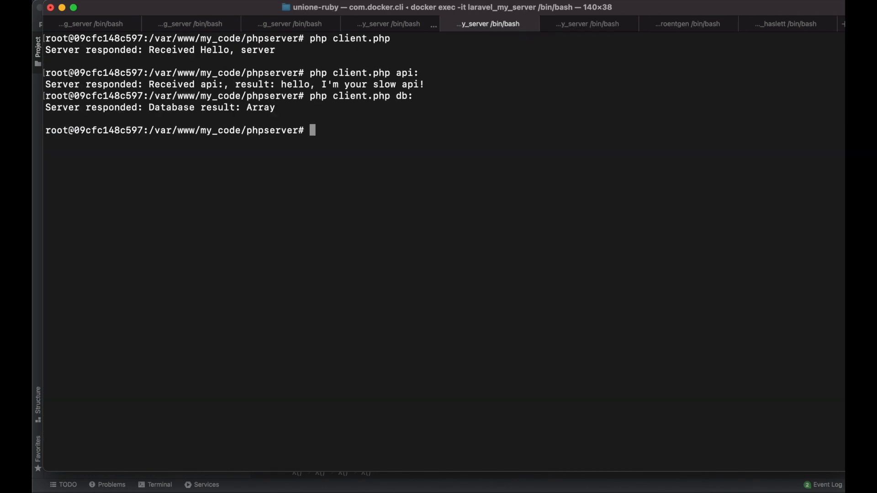